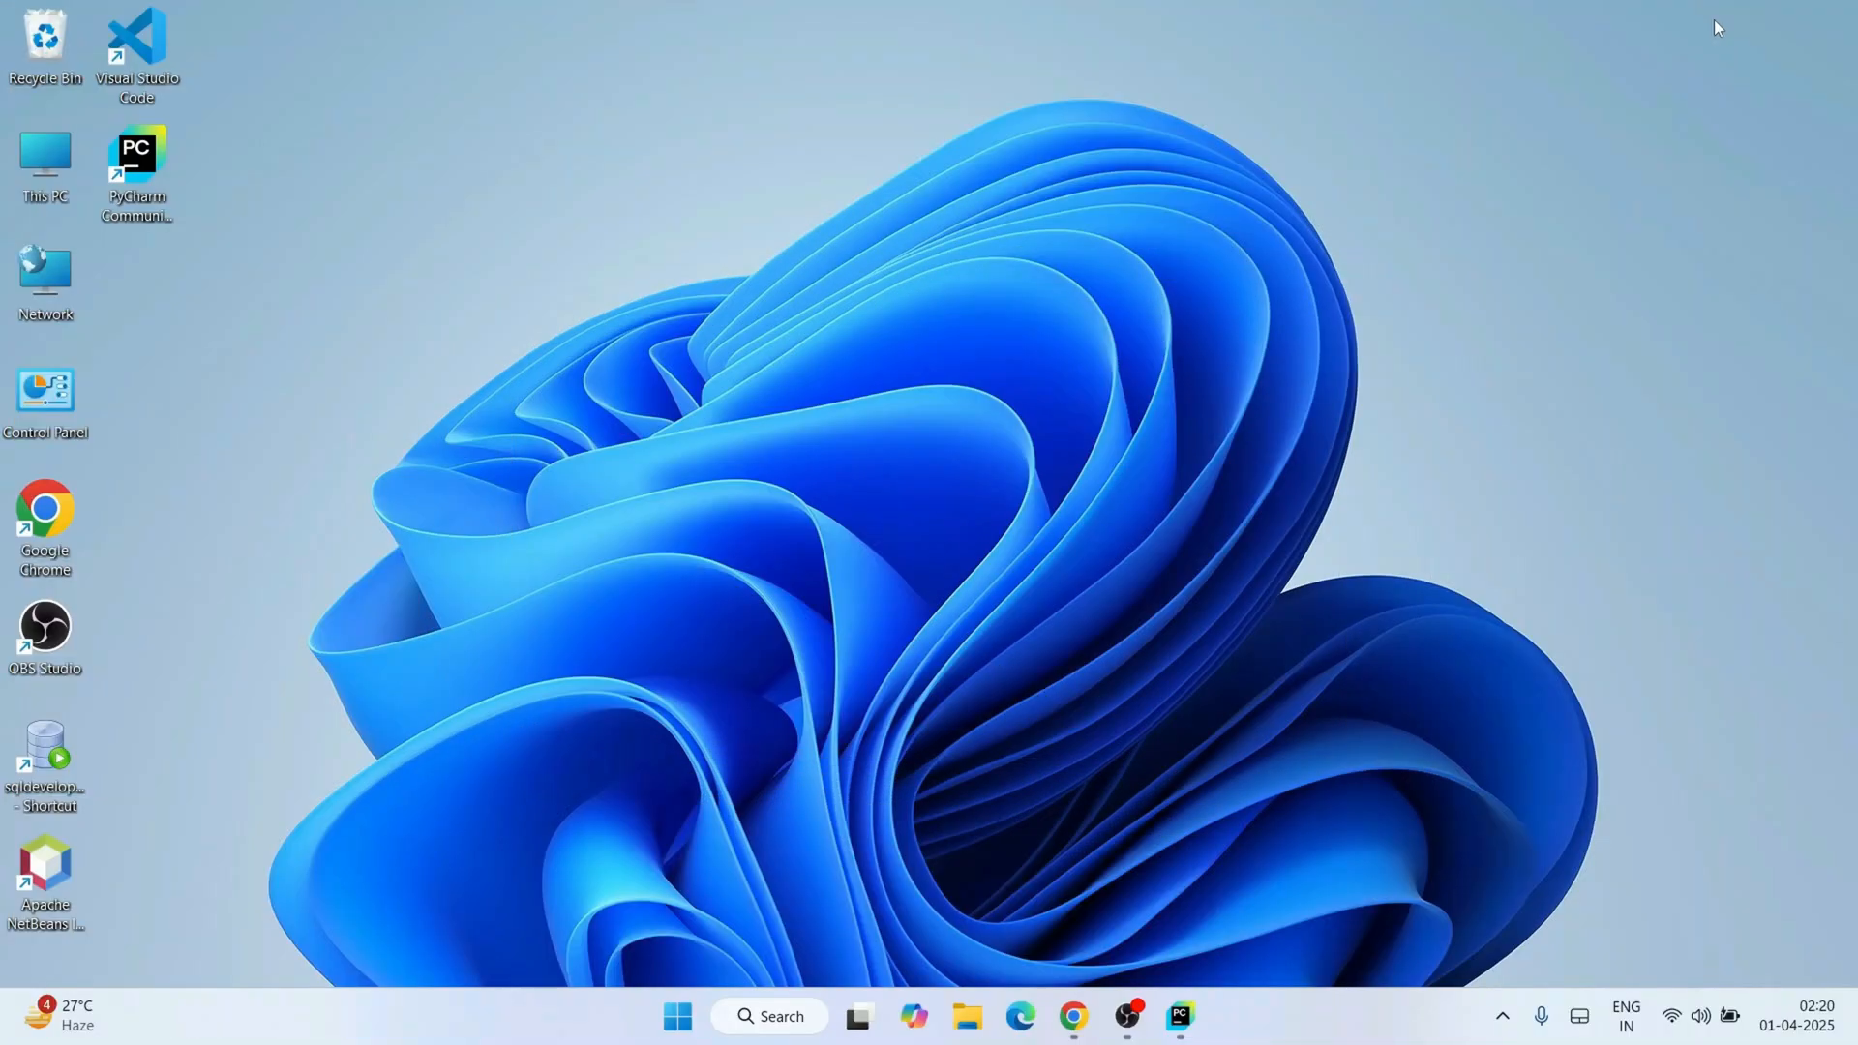
mouse_move(1451, 578)
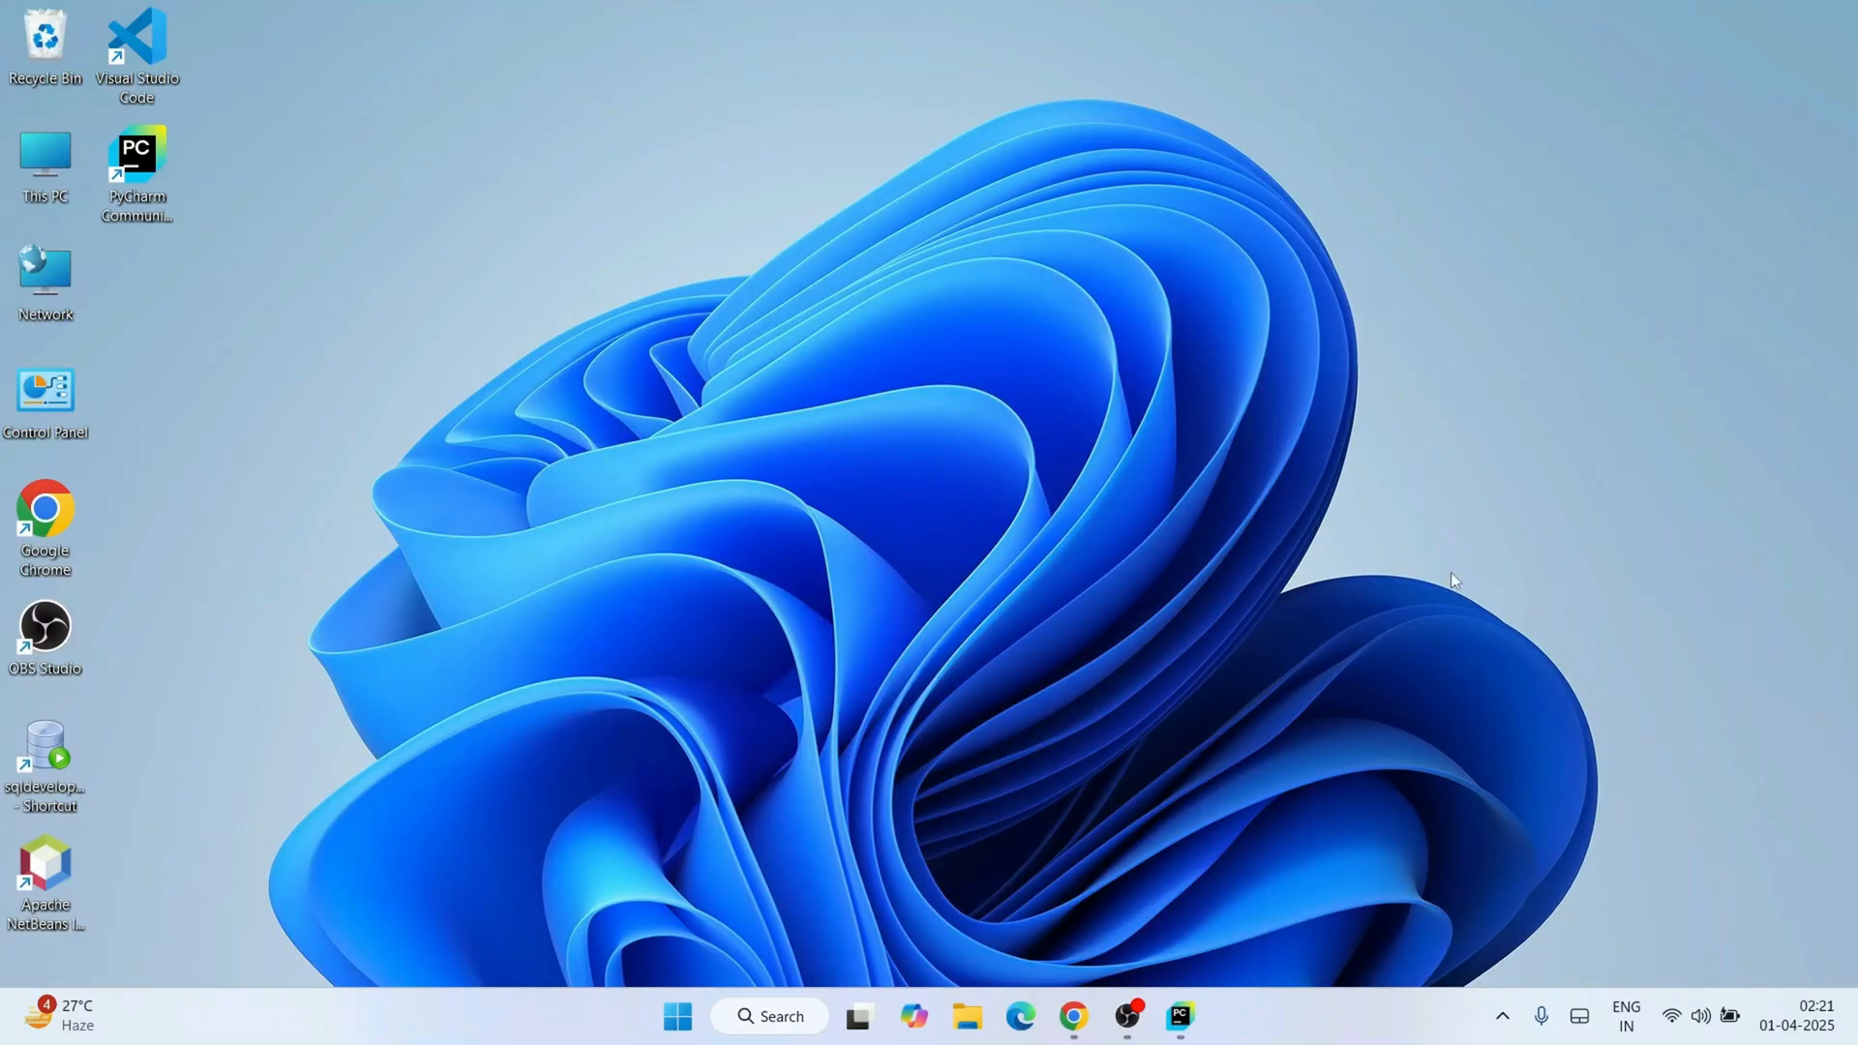
Launch PyCharm and create the TextToSpeech project with a virtual environment and welcome script.
click(1176, 1015)
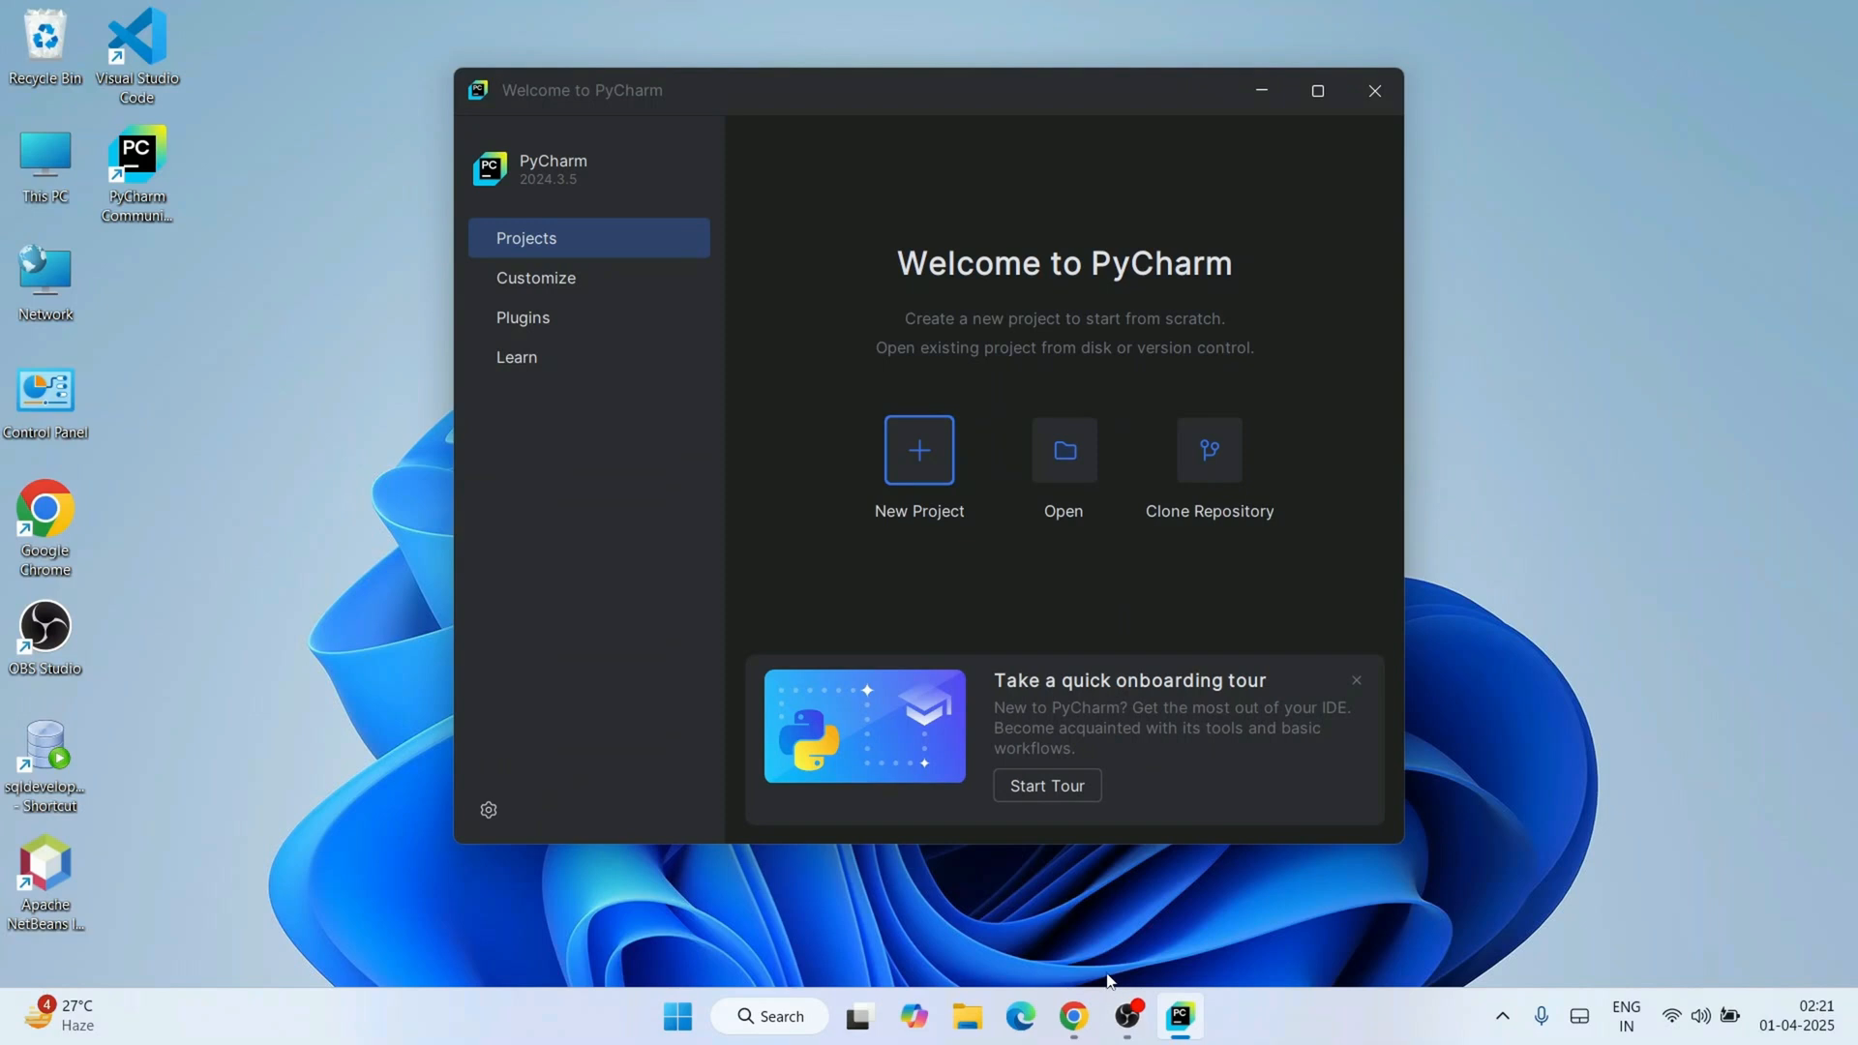
click(919, 450)
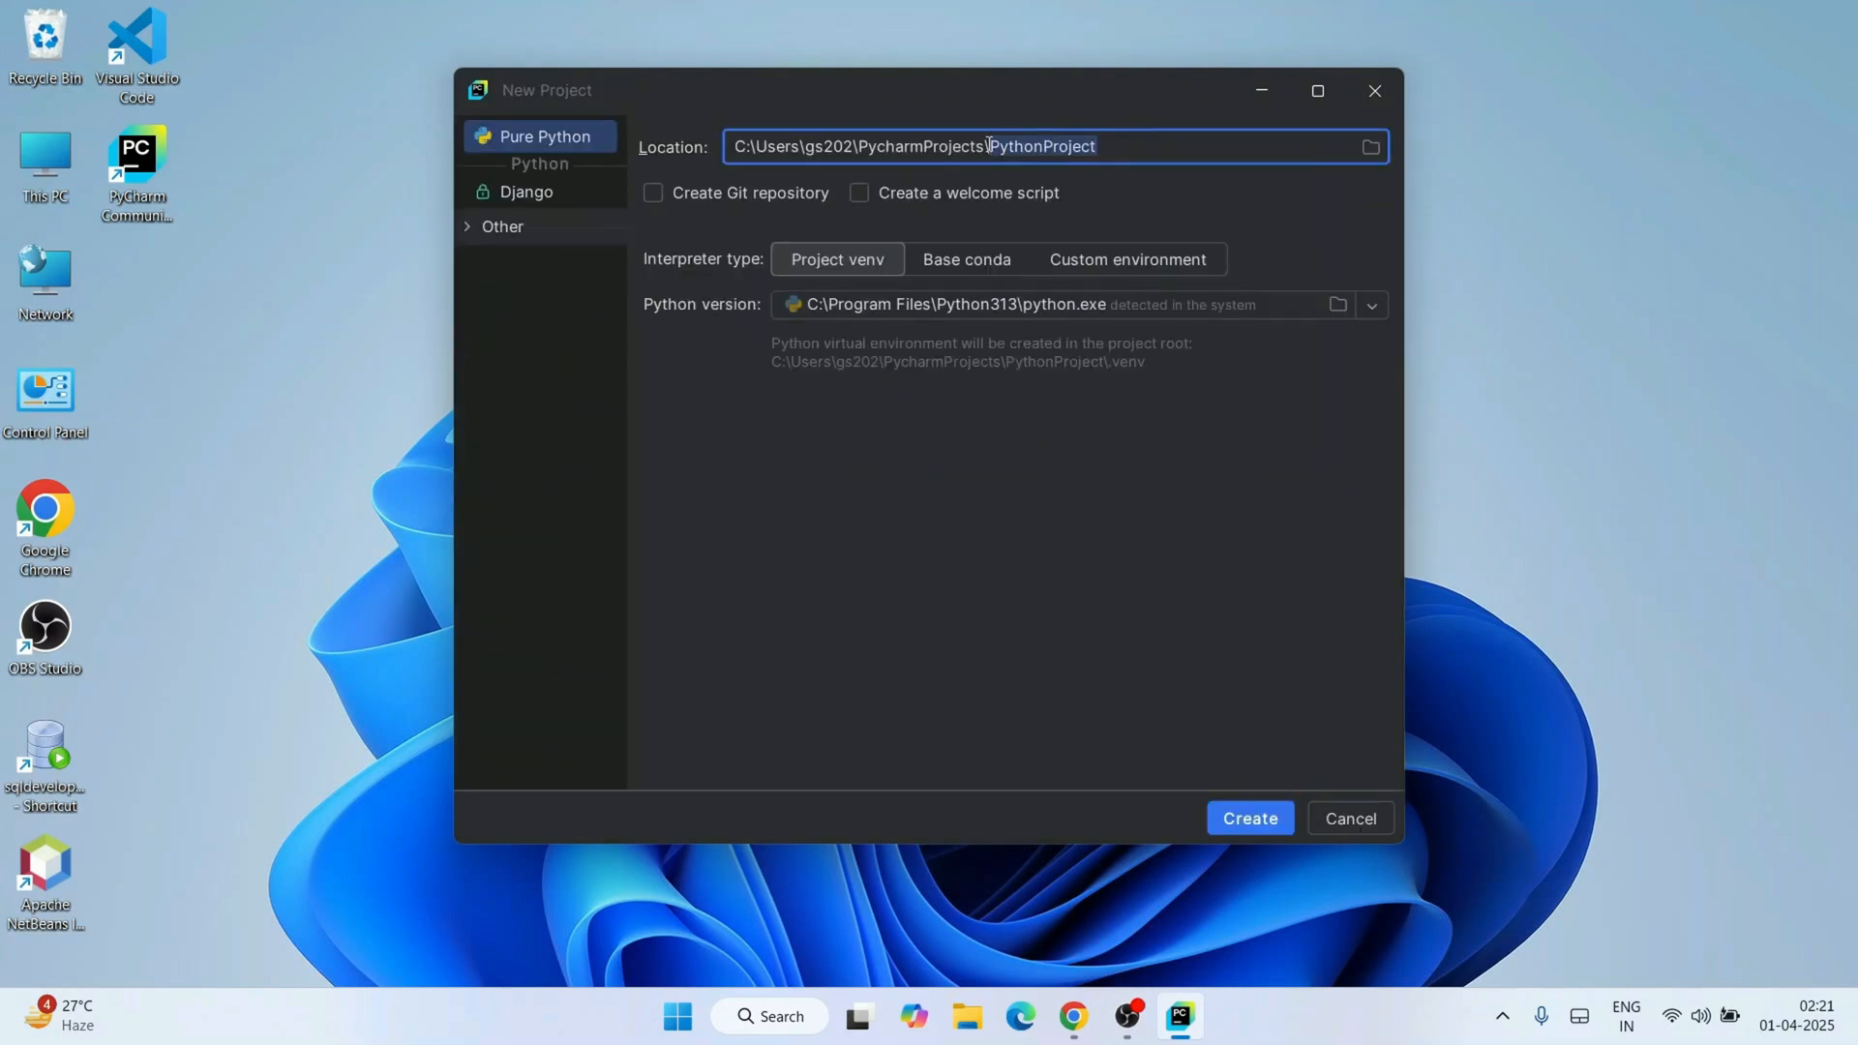
text(TextTo)
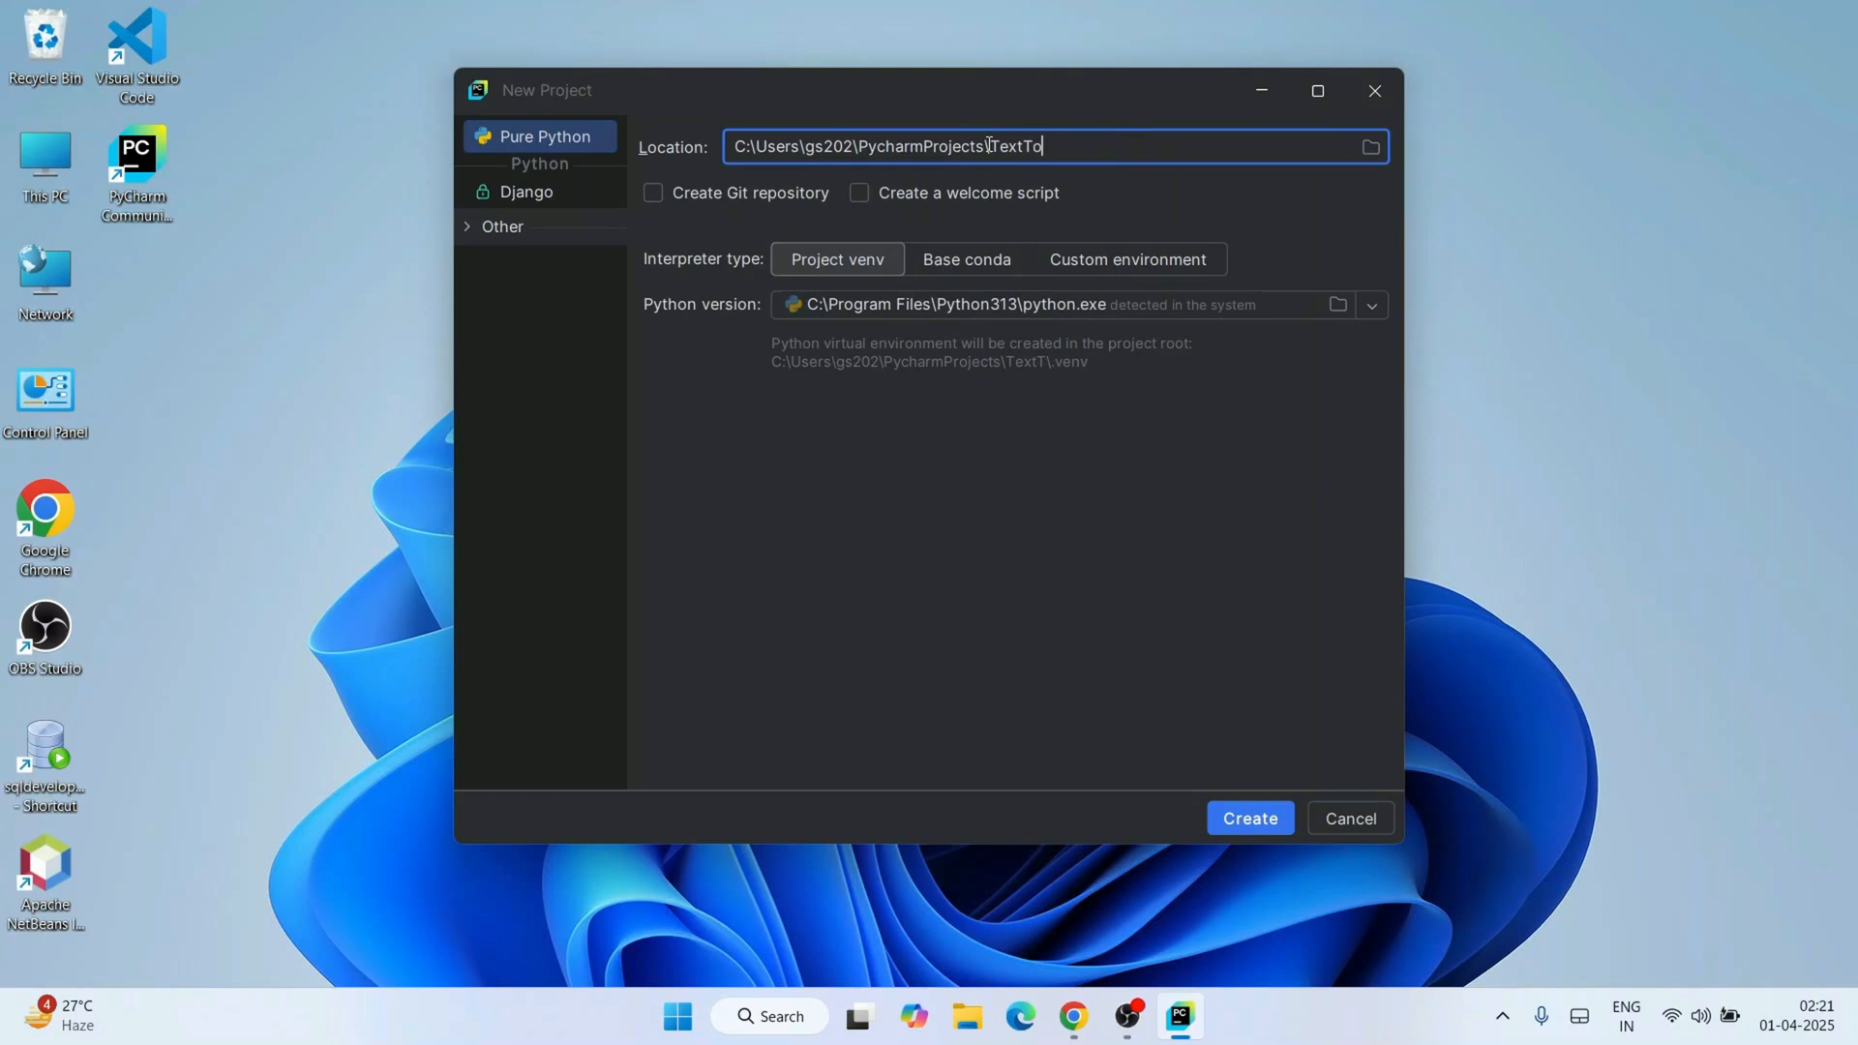
click(858, 193)
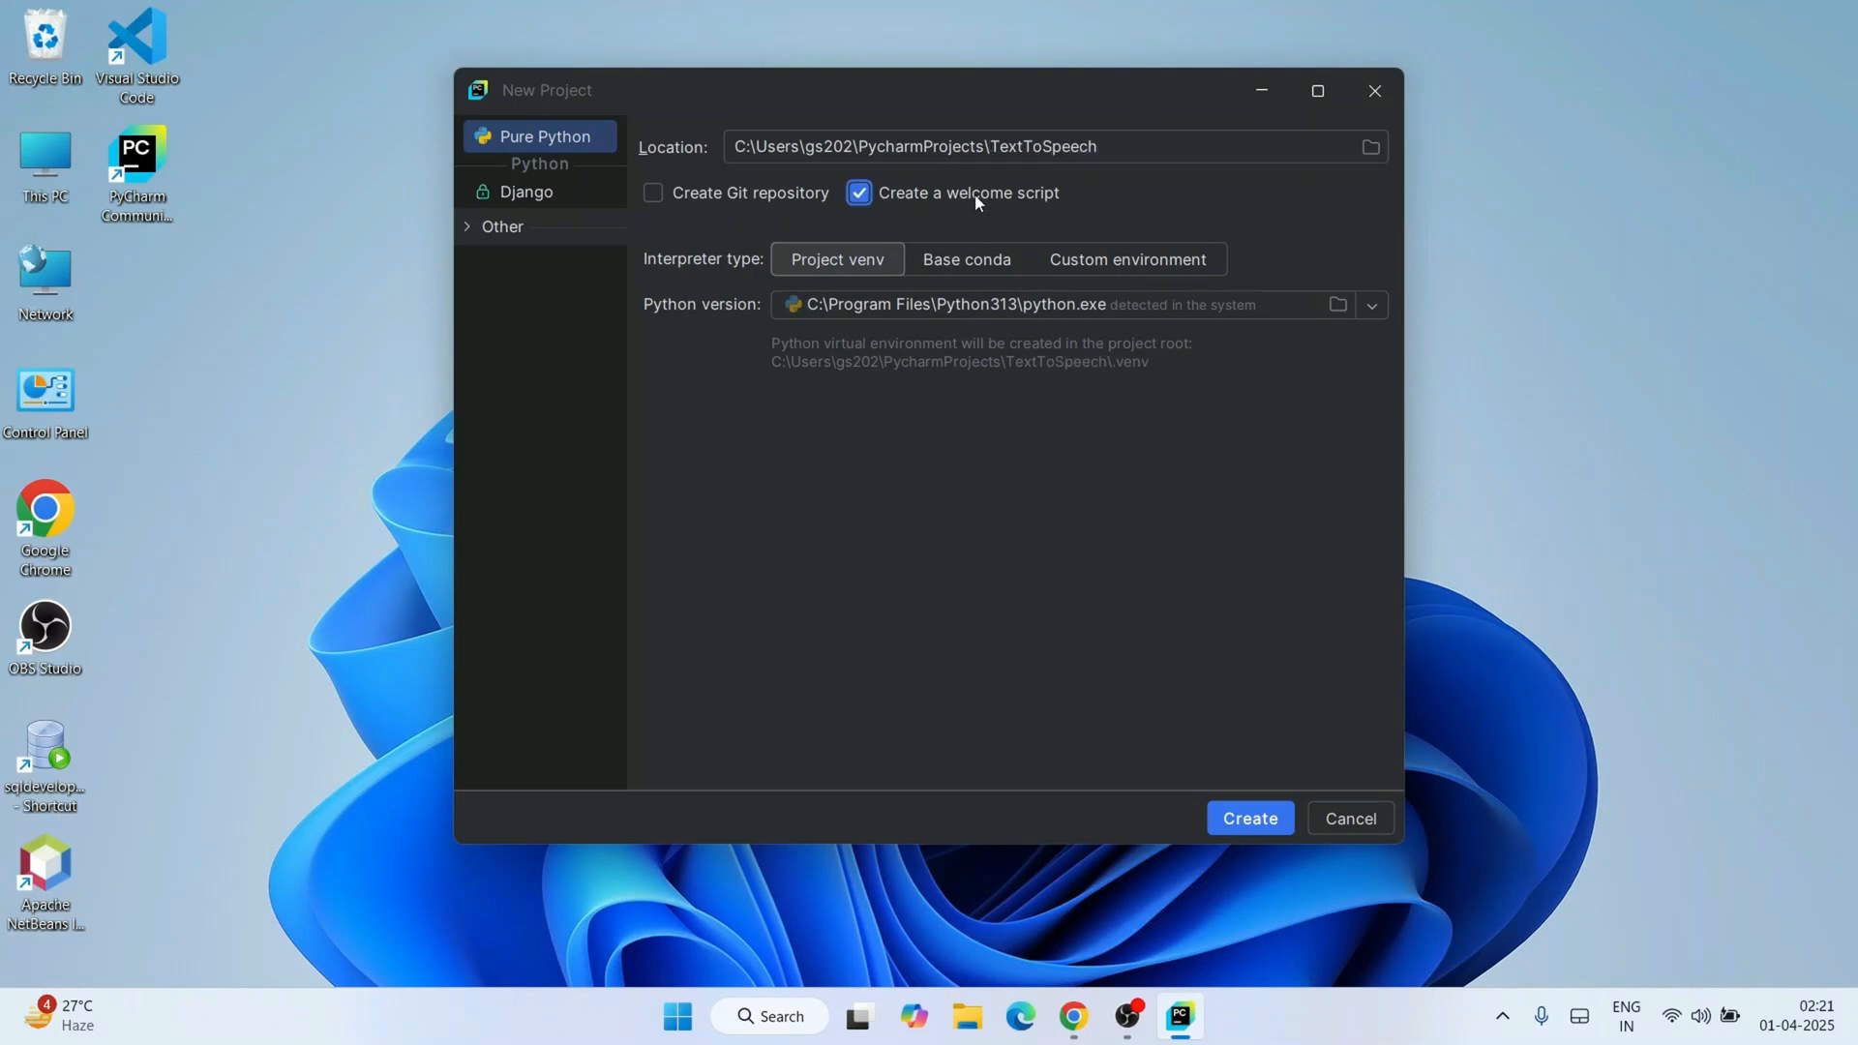
click(1249, 817)
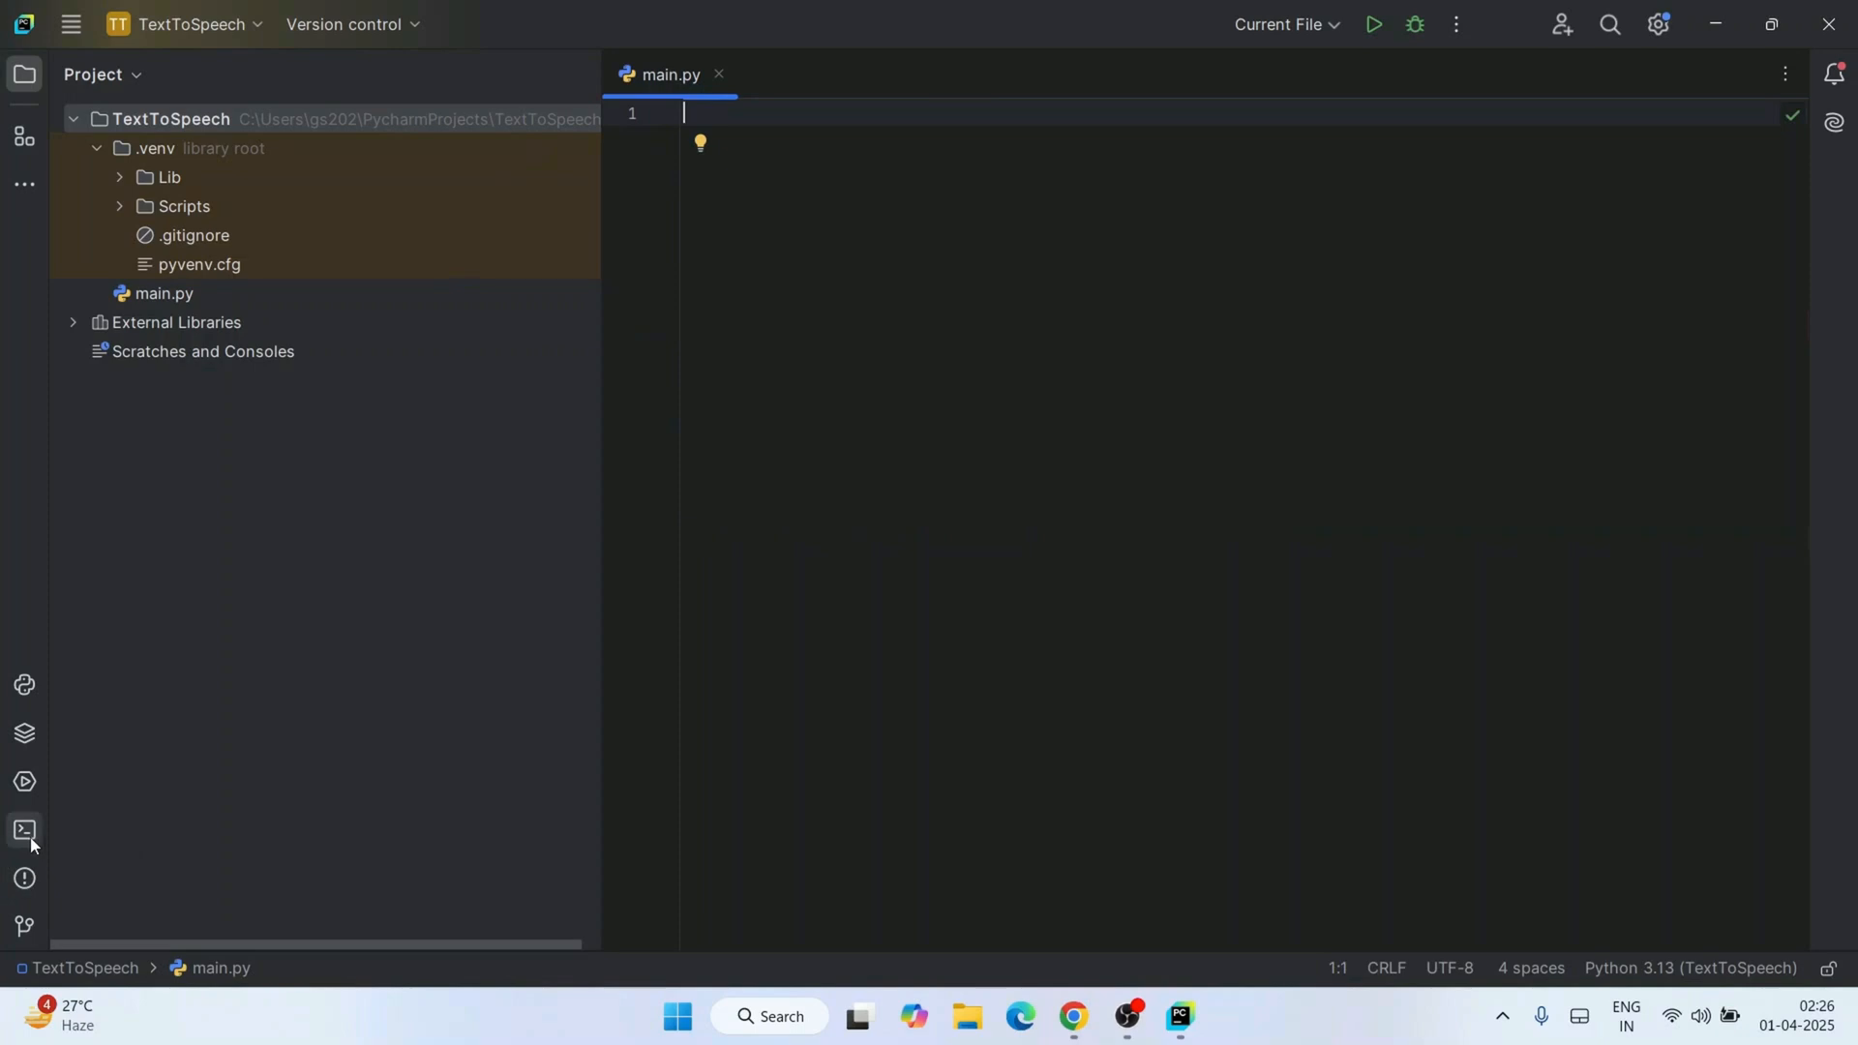
Run pip install edge-tts in the project's terminal.
click(24, 829)
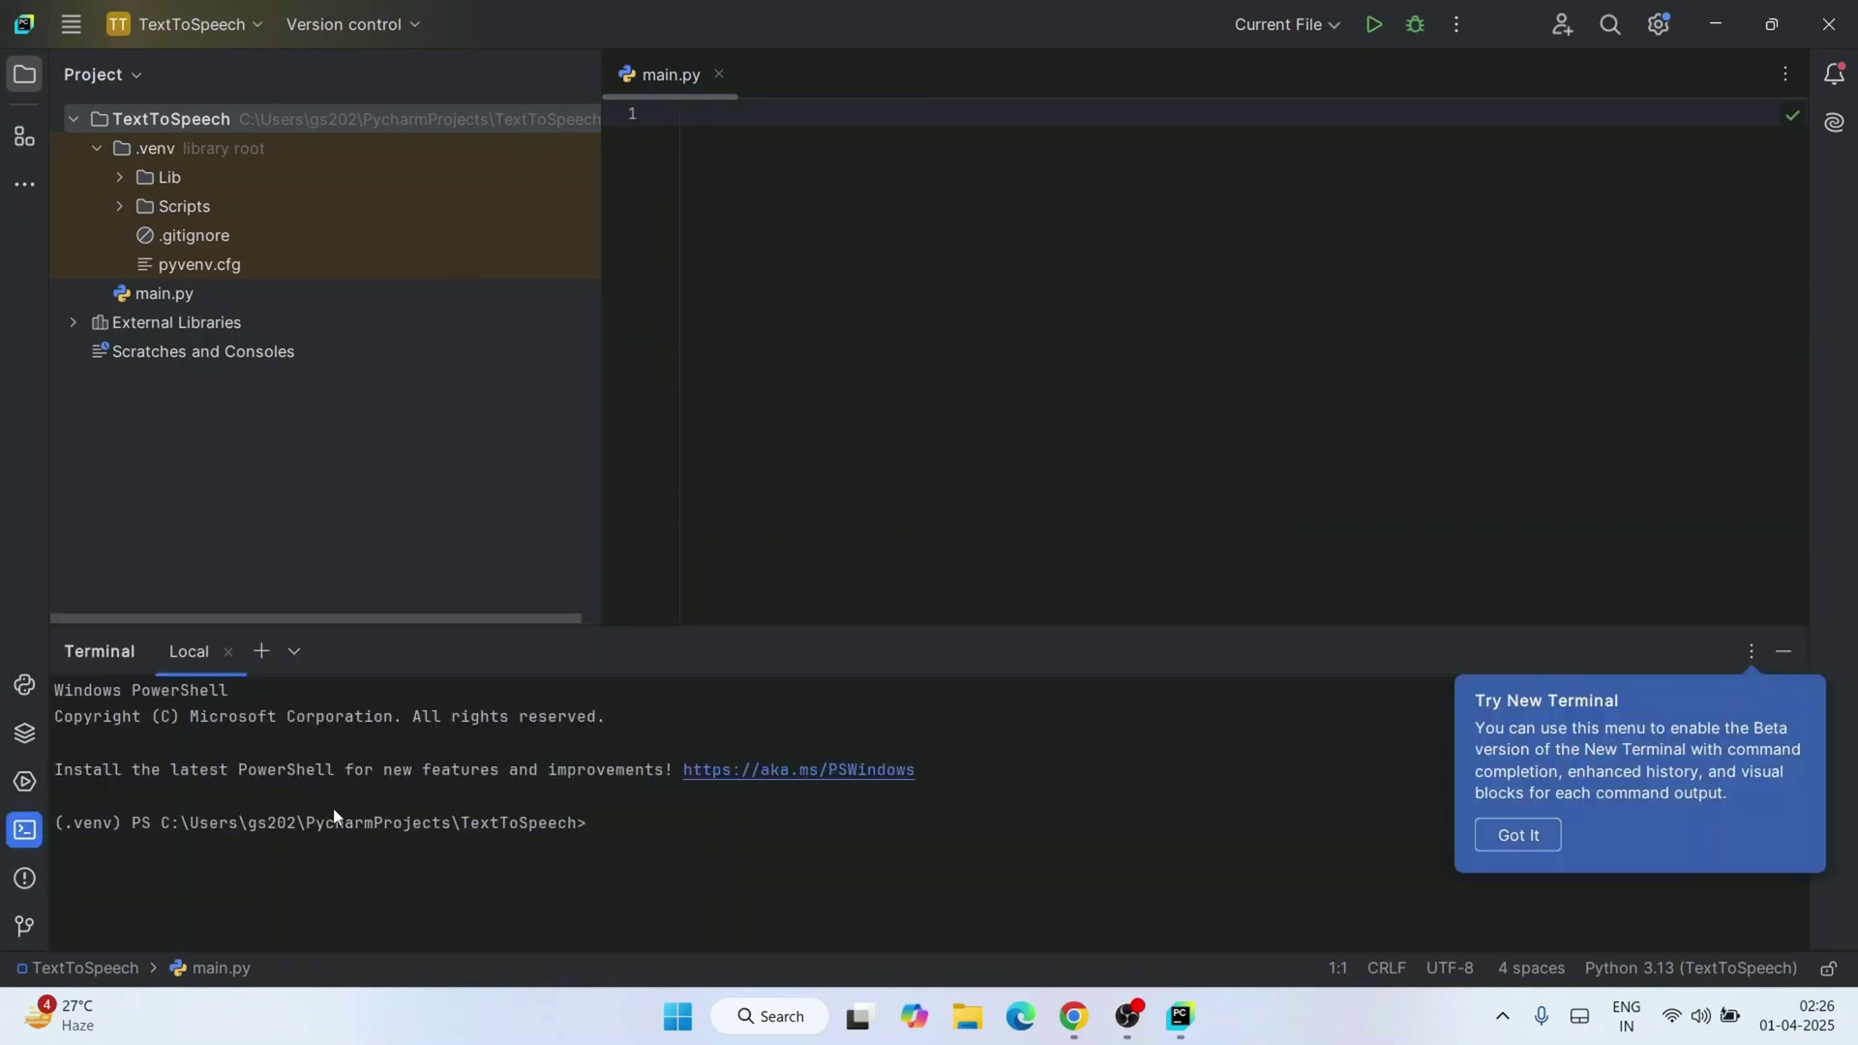
mouse_move(725, 879)
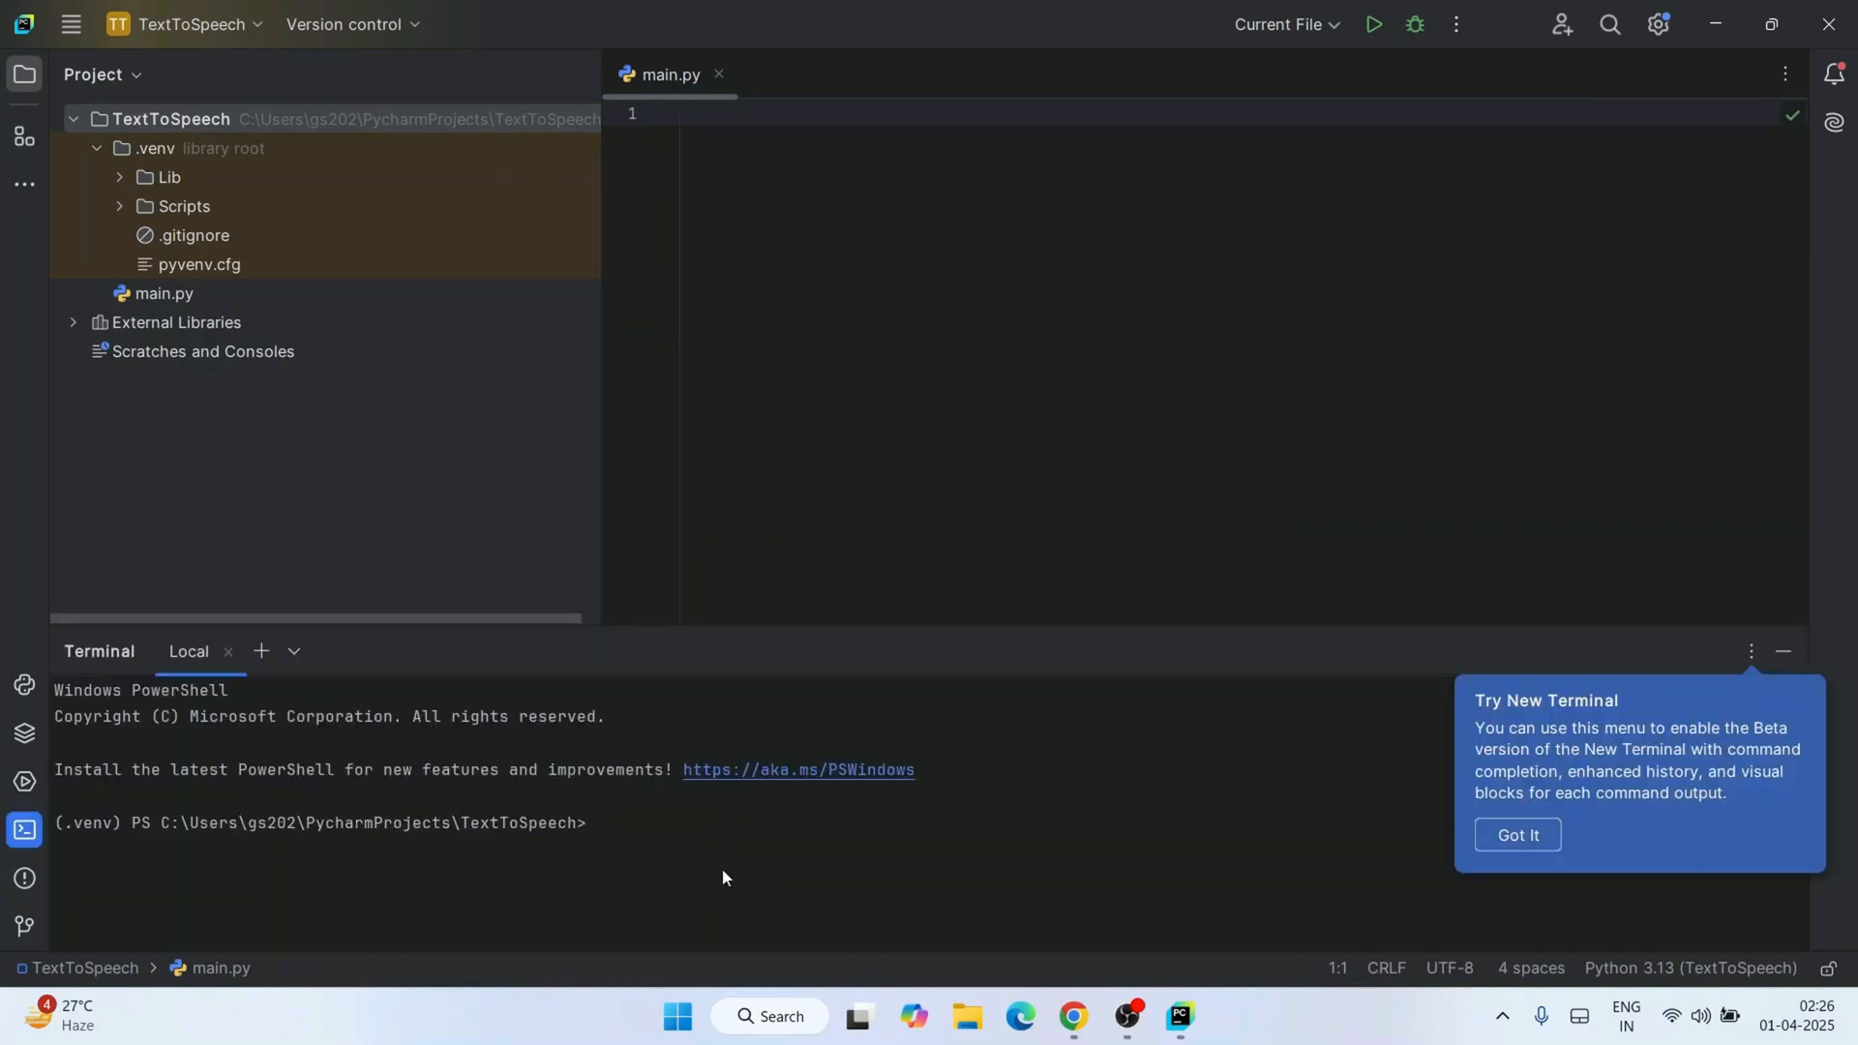
text(pip)
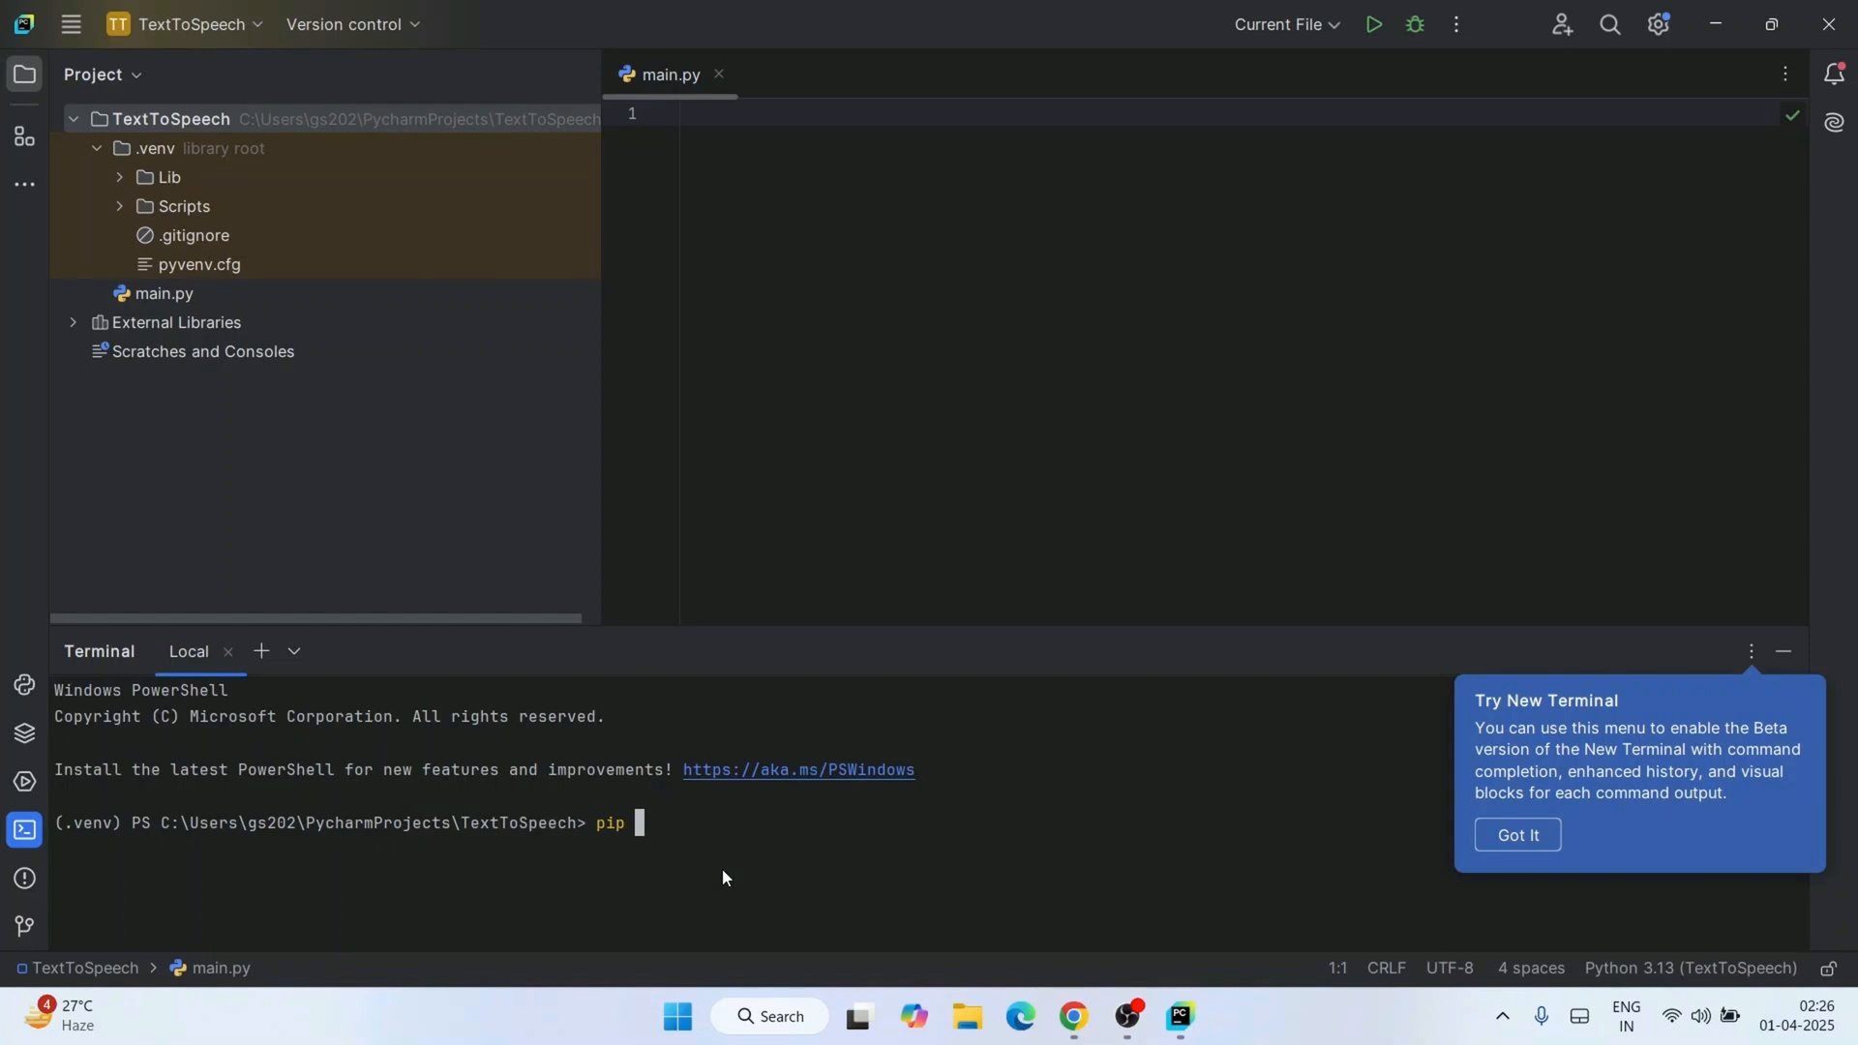
text(install)
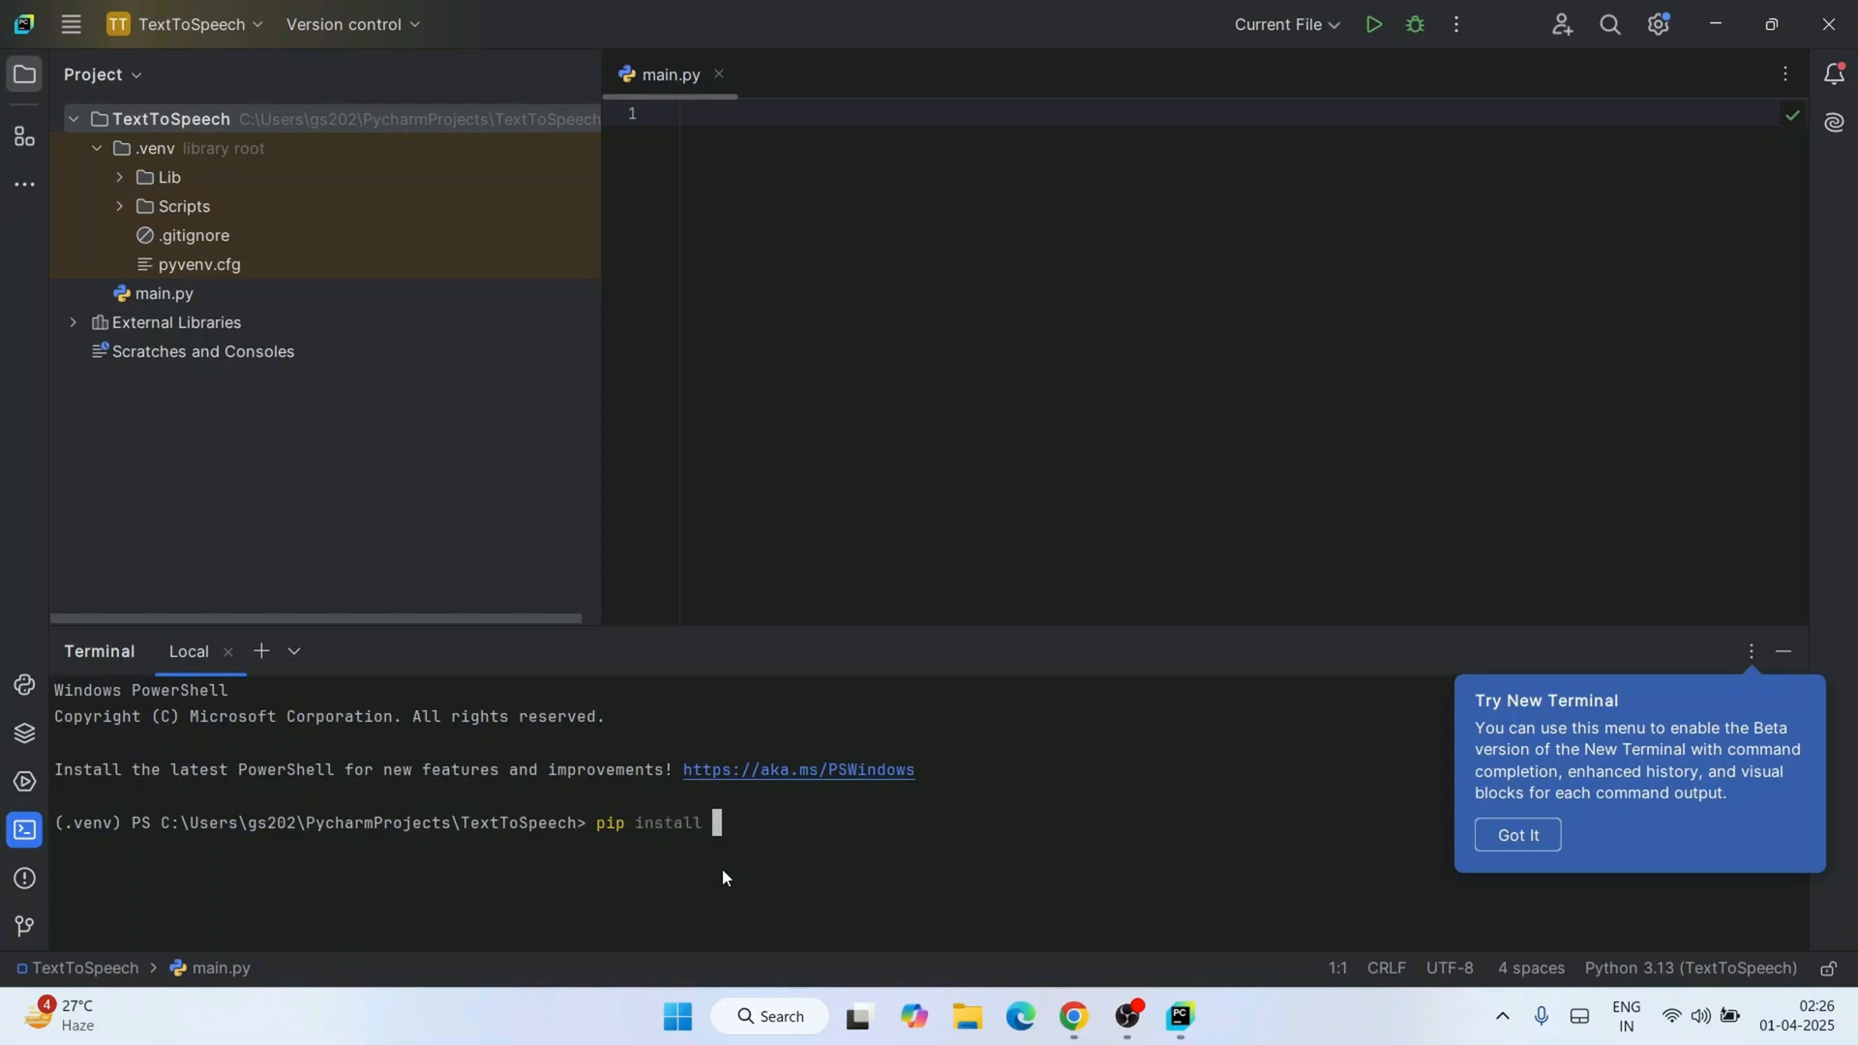
text(edge-tt)
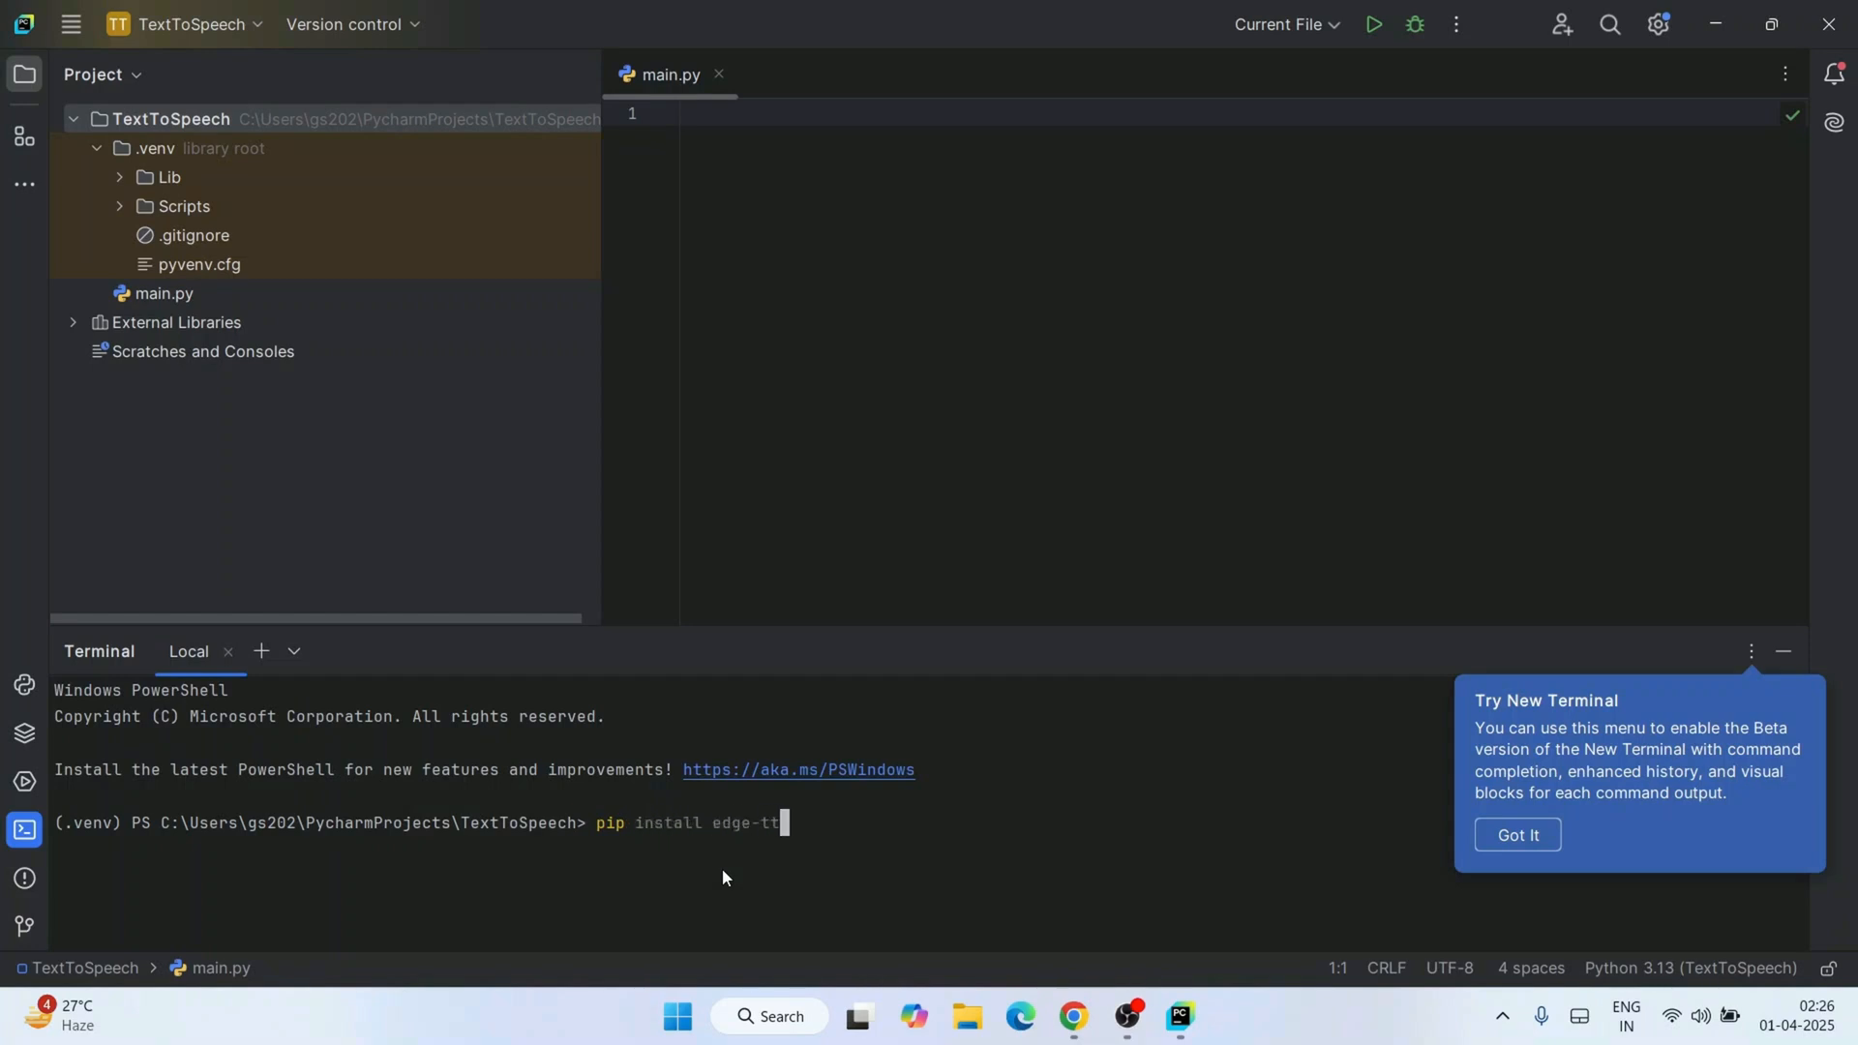
key(Enter)
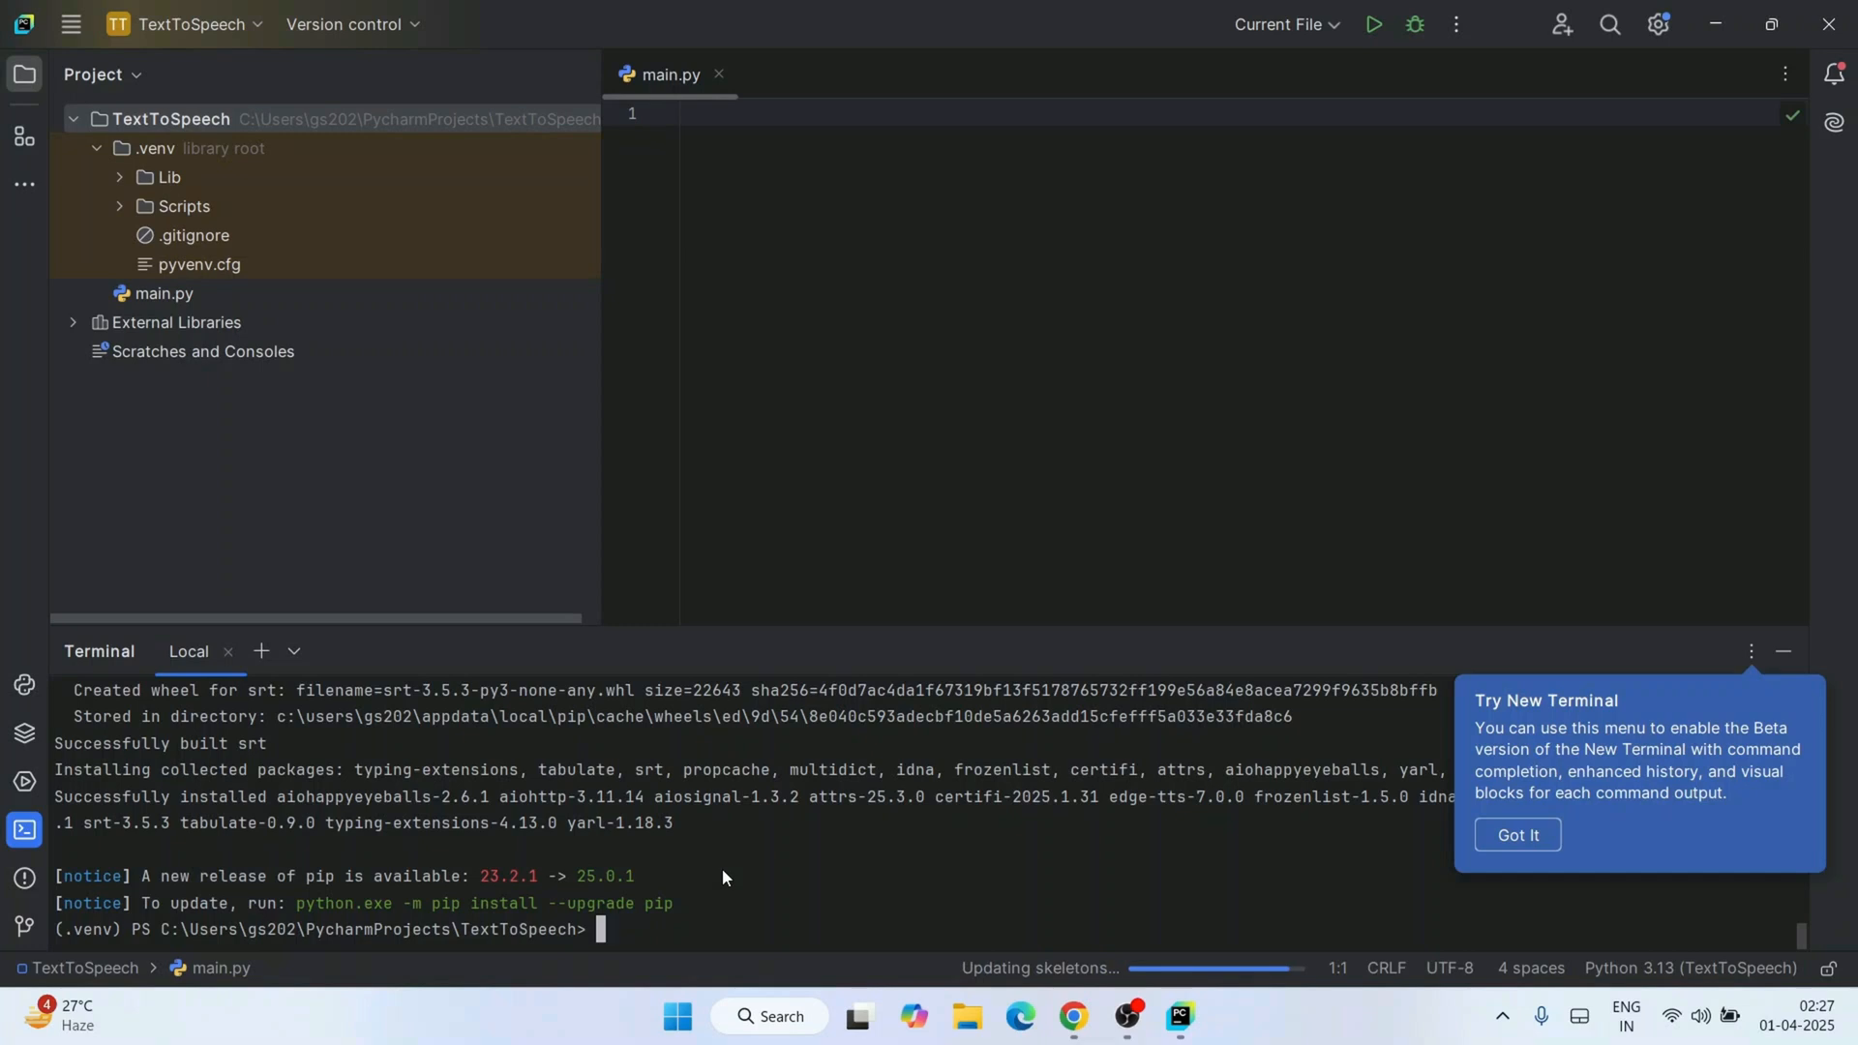
mouse_move(870, 897)
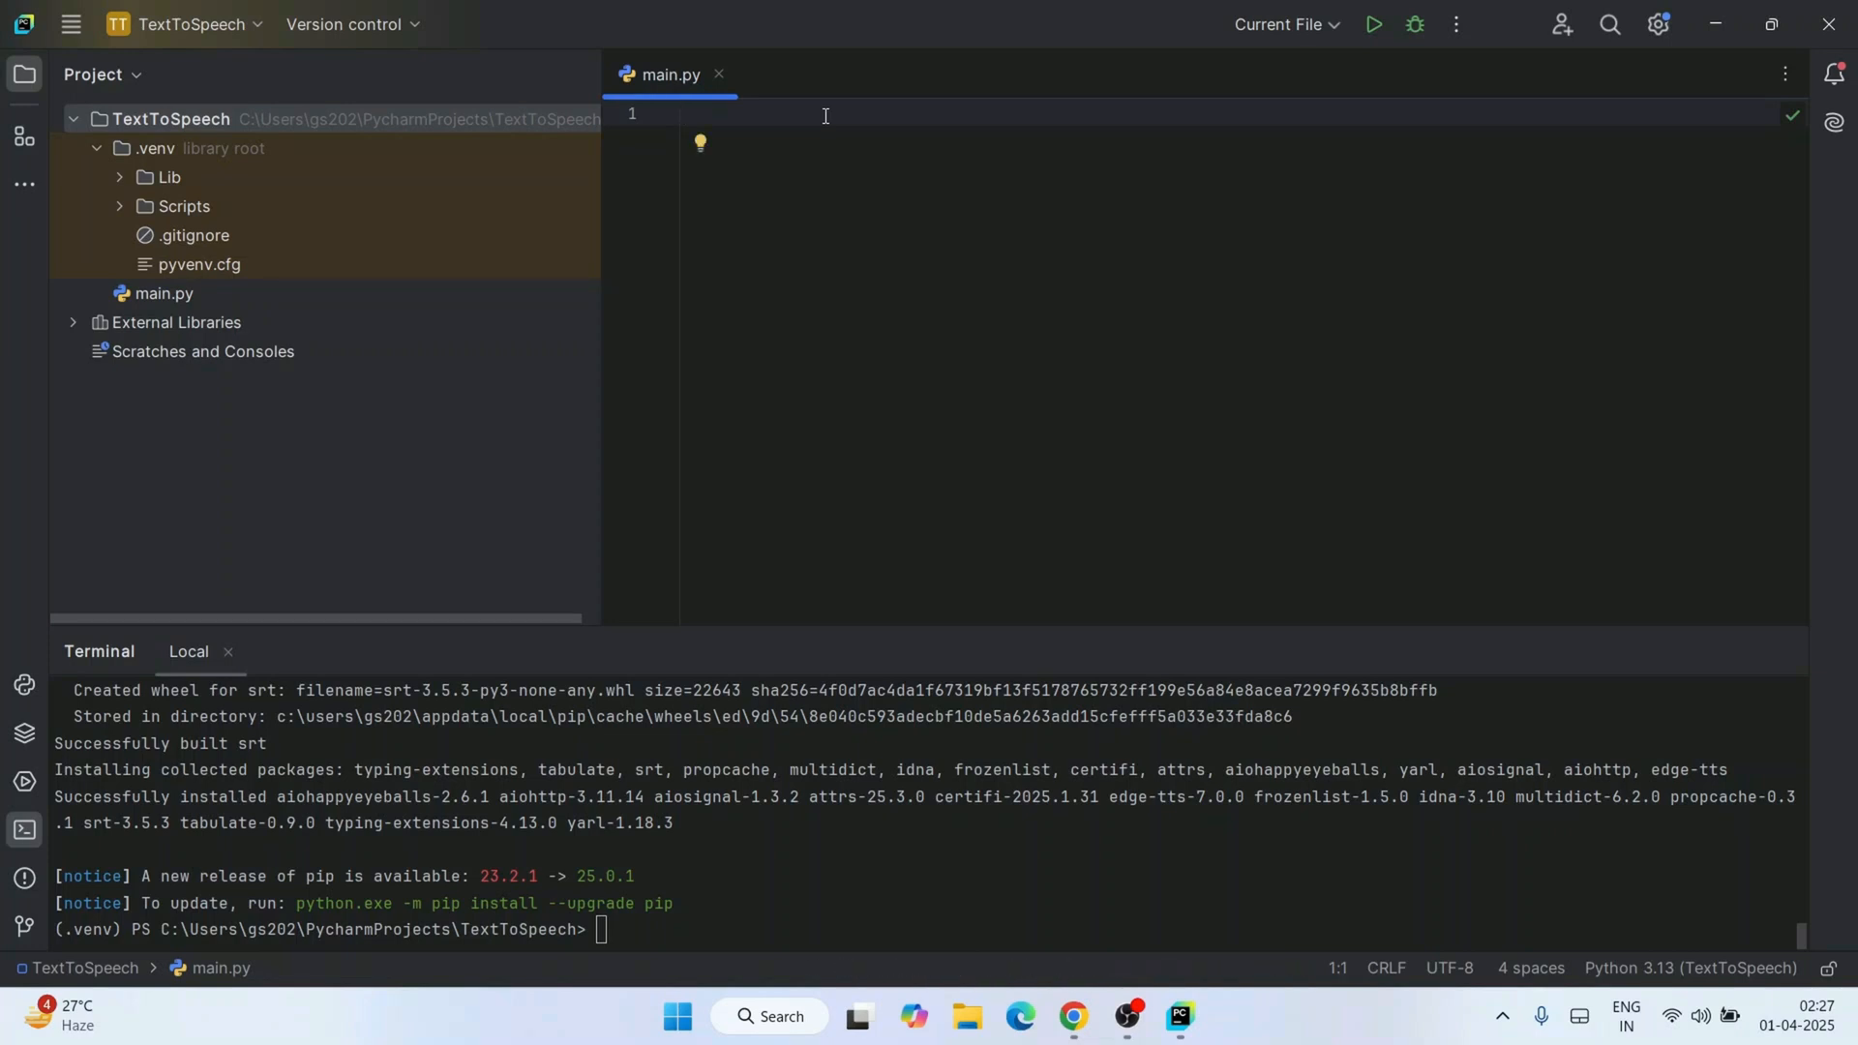
Import asyncio and edge_tts at the top of main.py.
text(import asyncio)
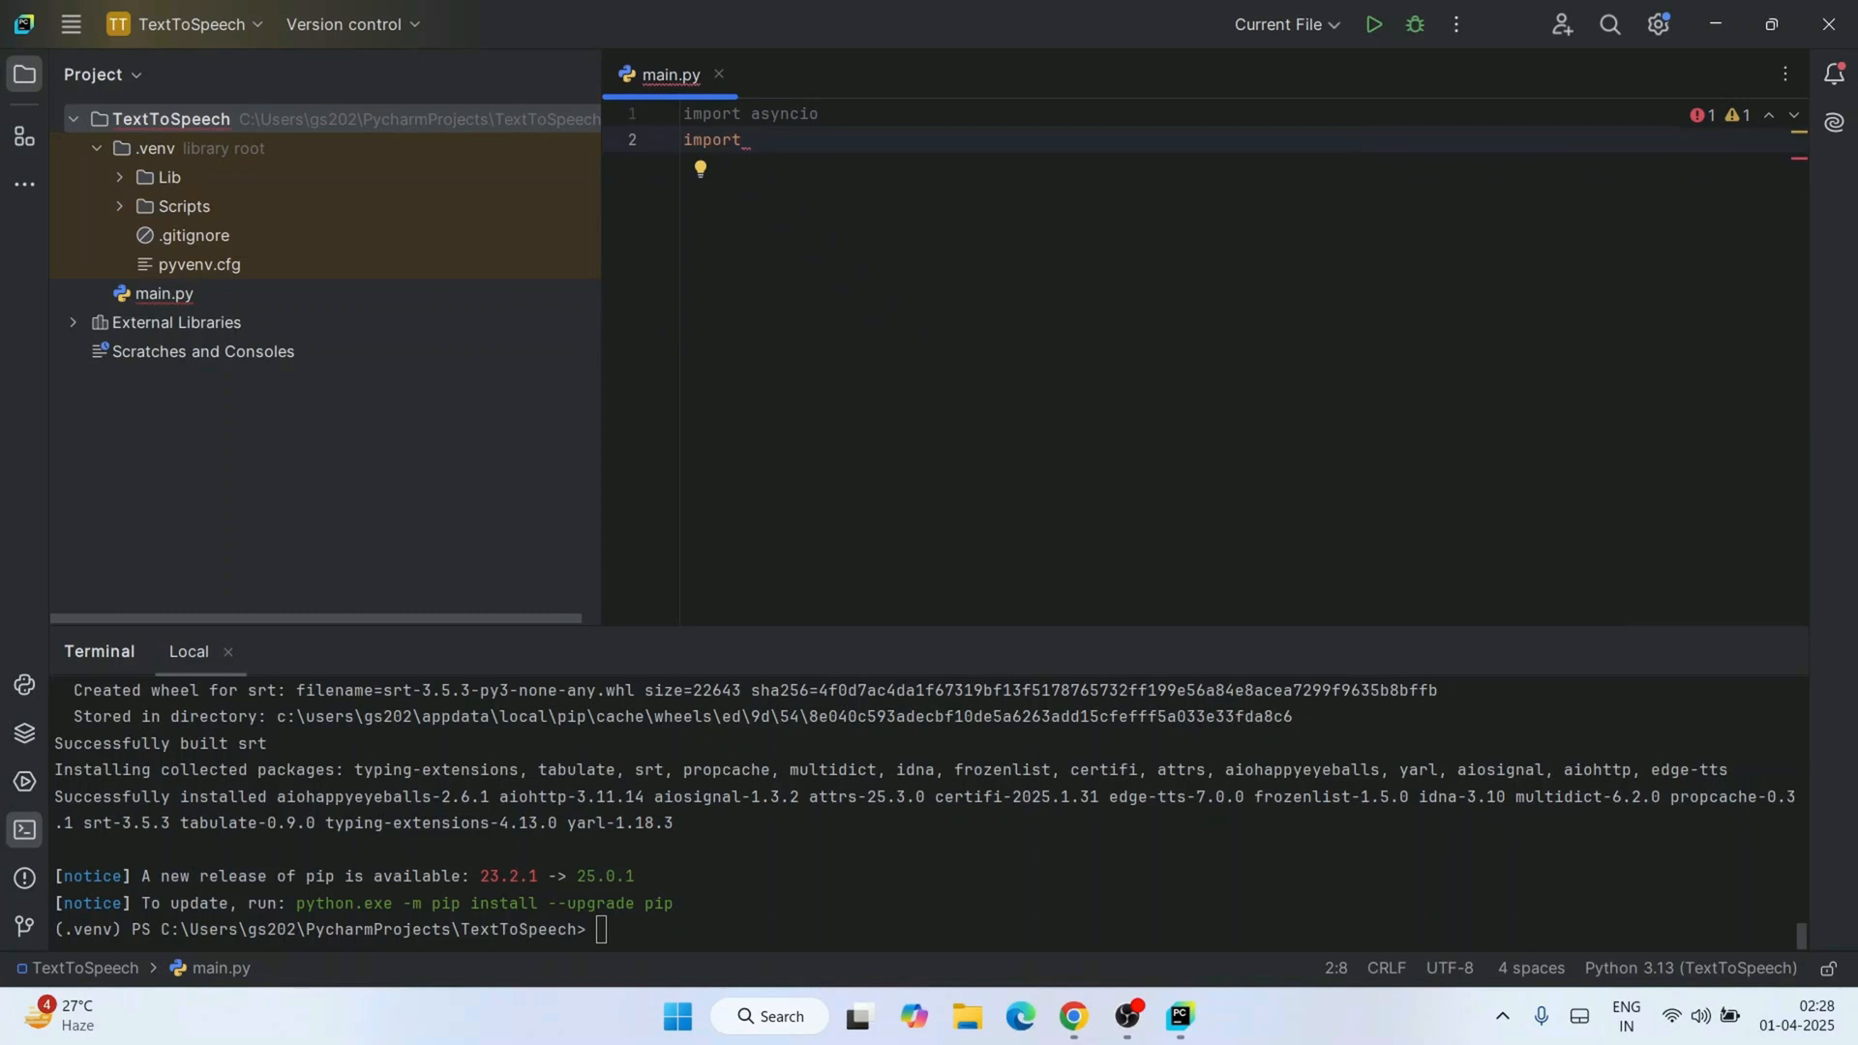
text(edge_)
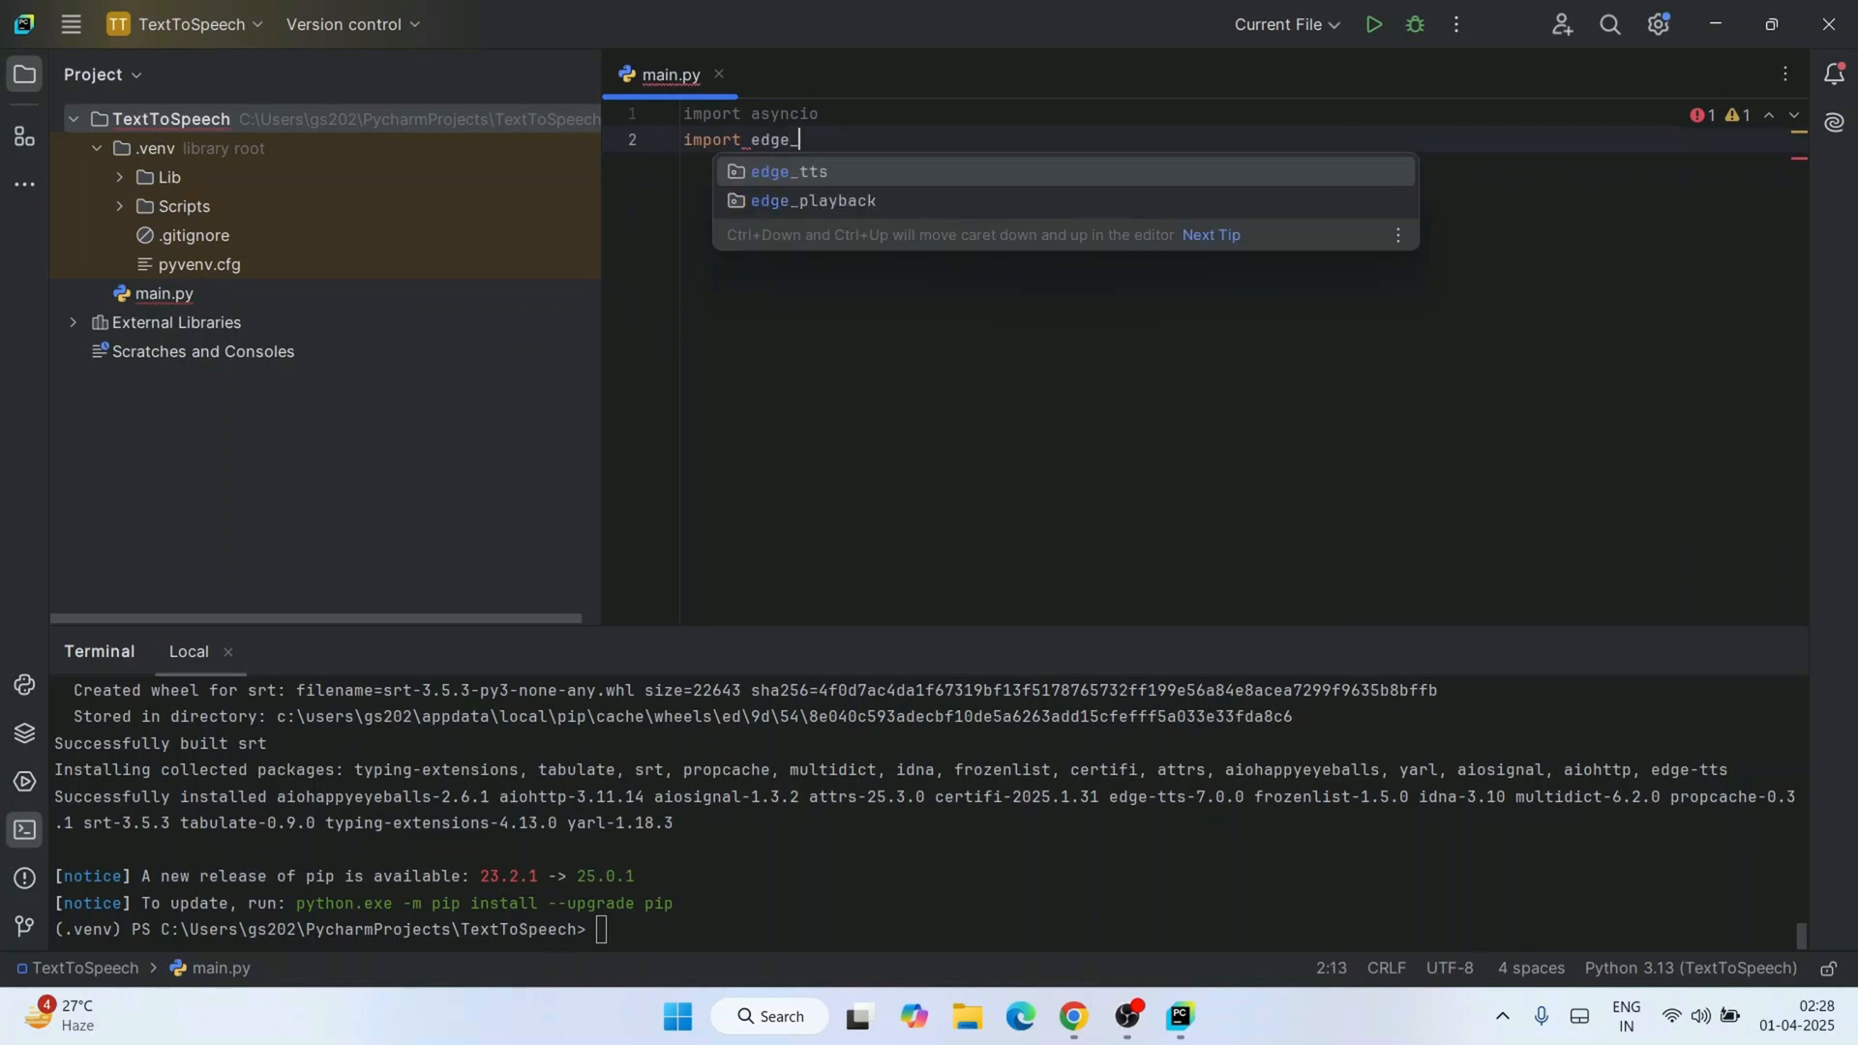
key(Enter)
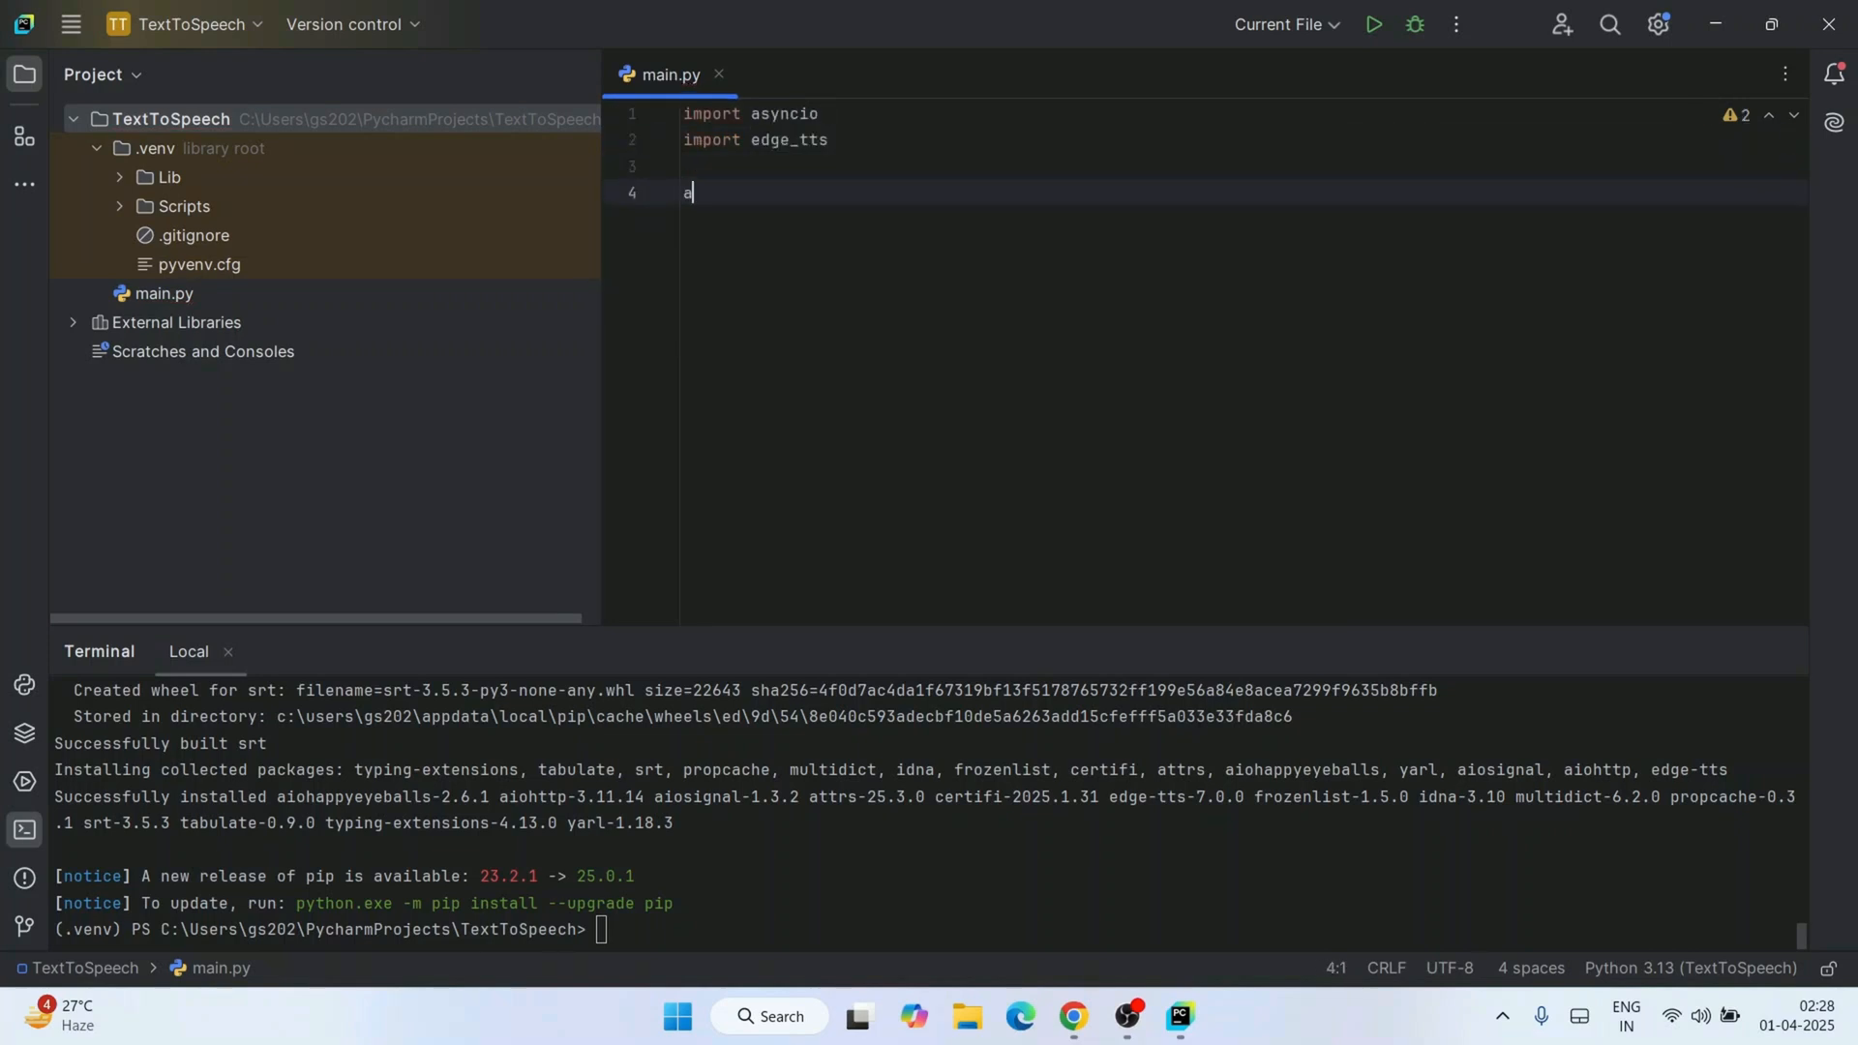
Define async main() with tts = edge_tts.Communicate("Sample Text", "en-IN-NeerjaNeural").
text(sync def main():)
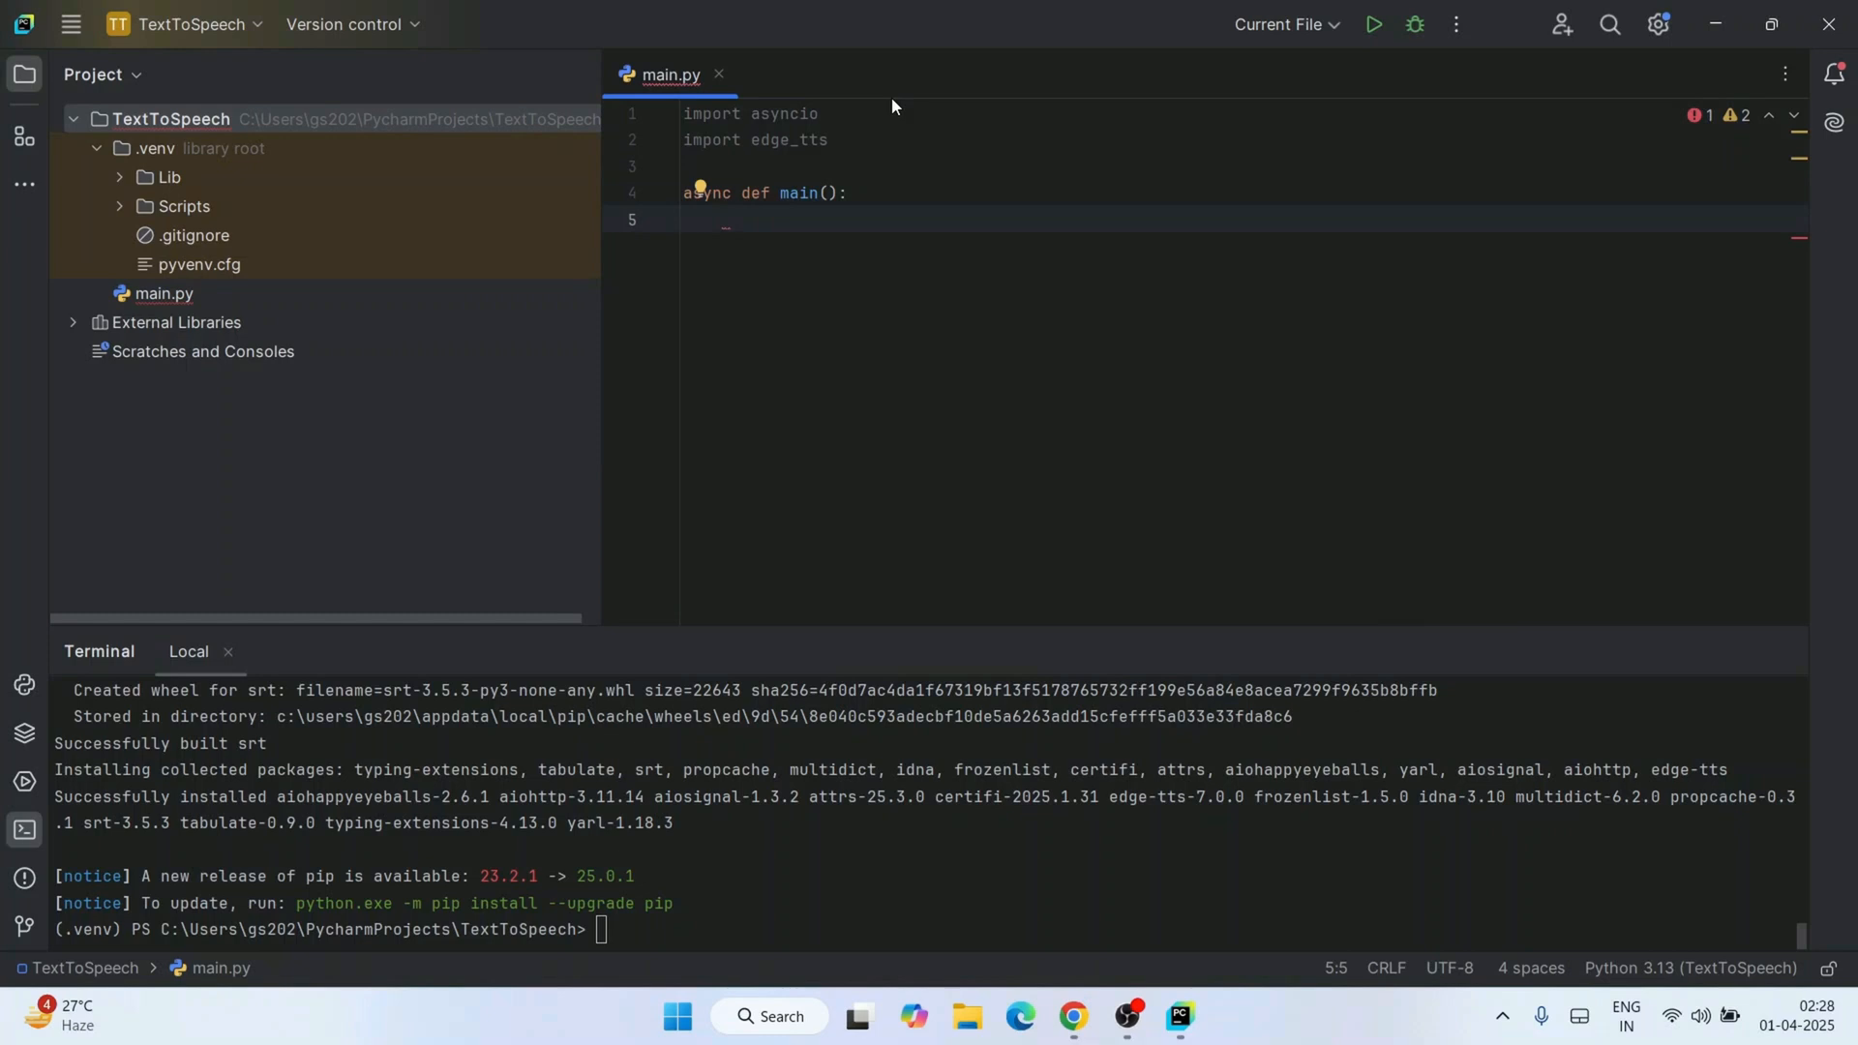
text(tts =)
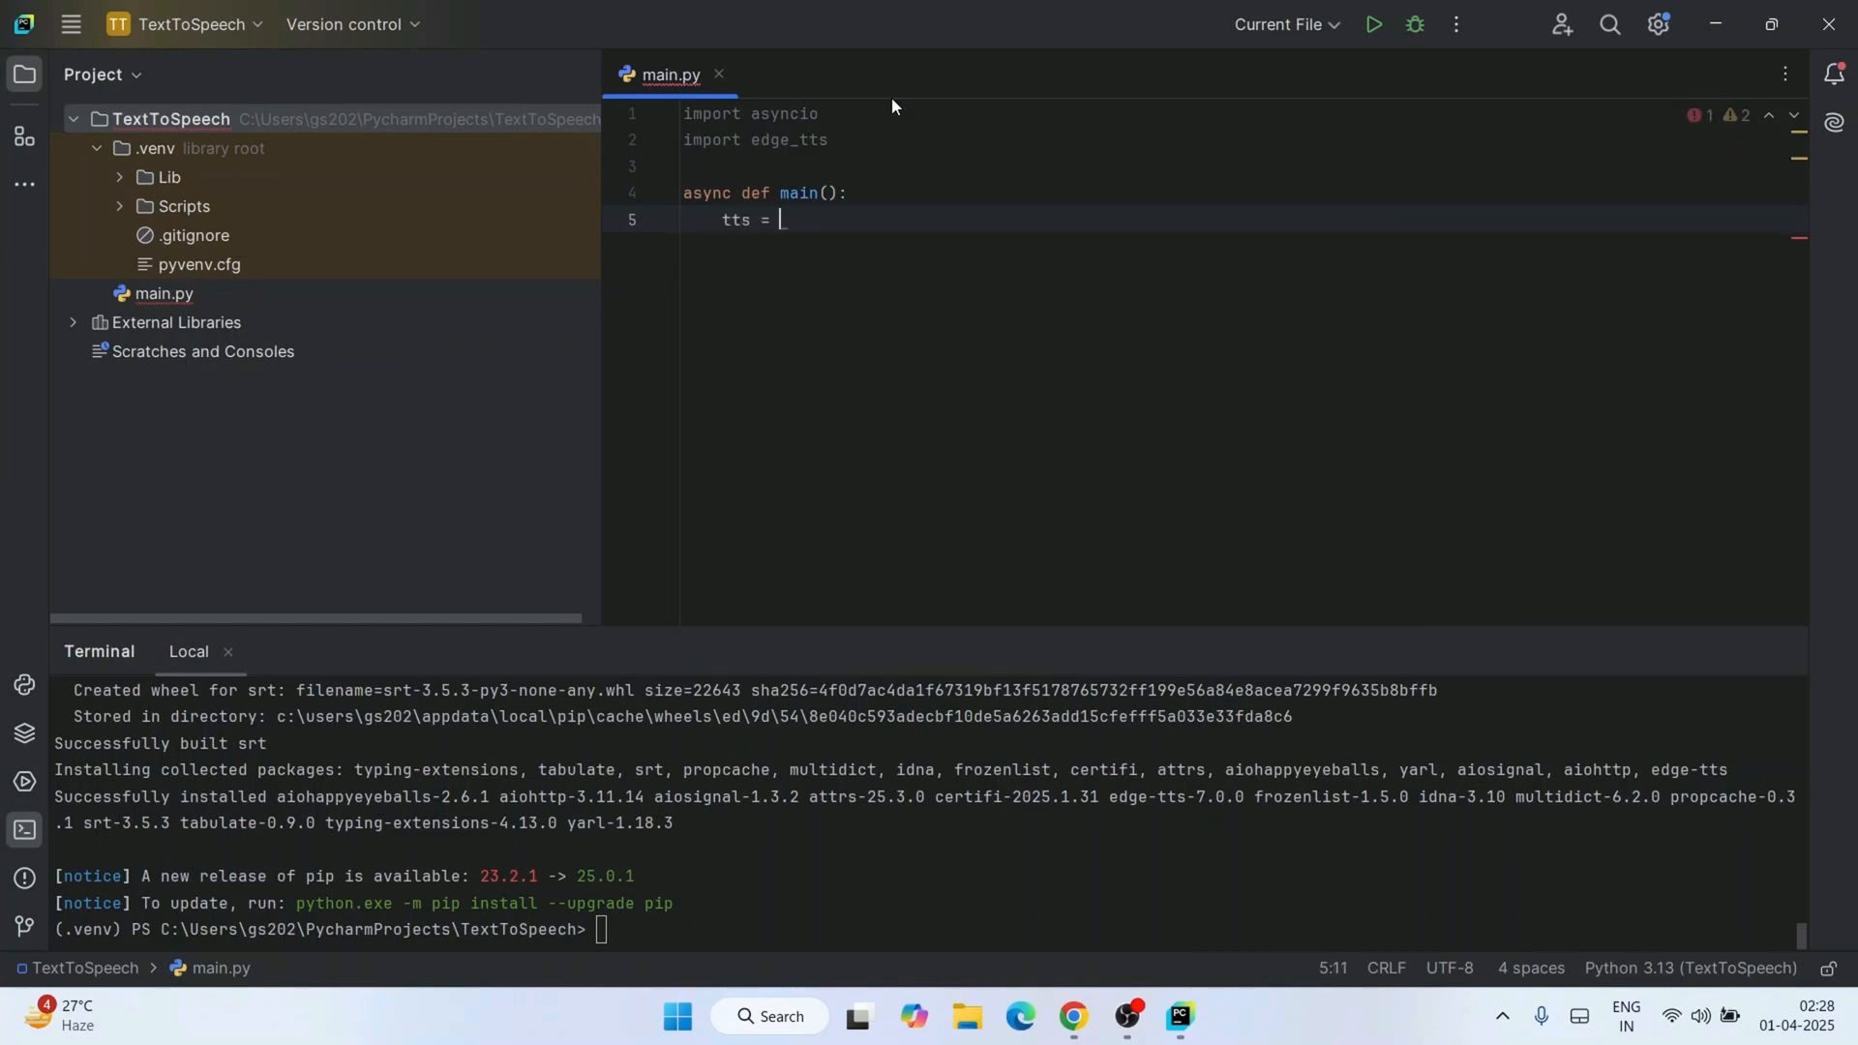
text(_edg)
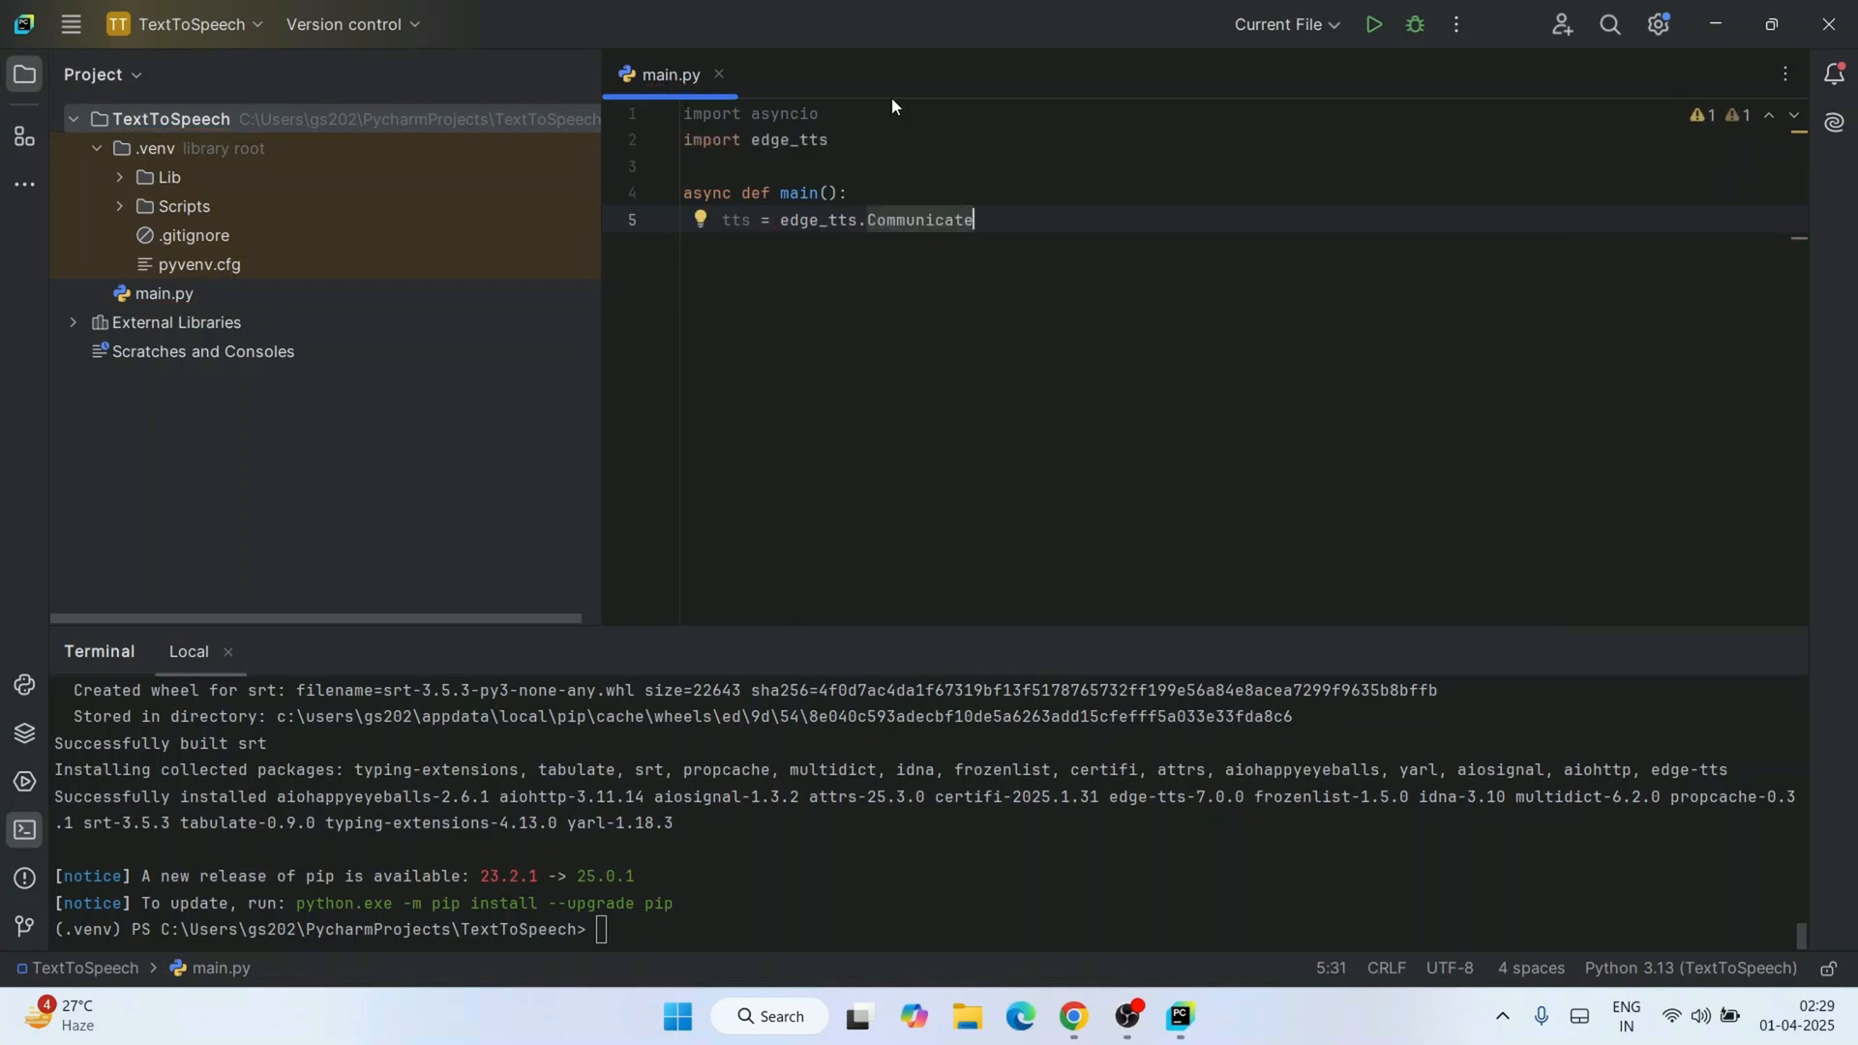
text(())
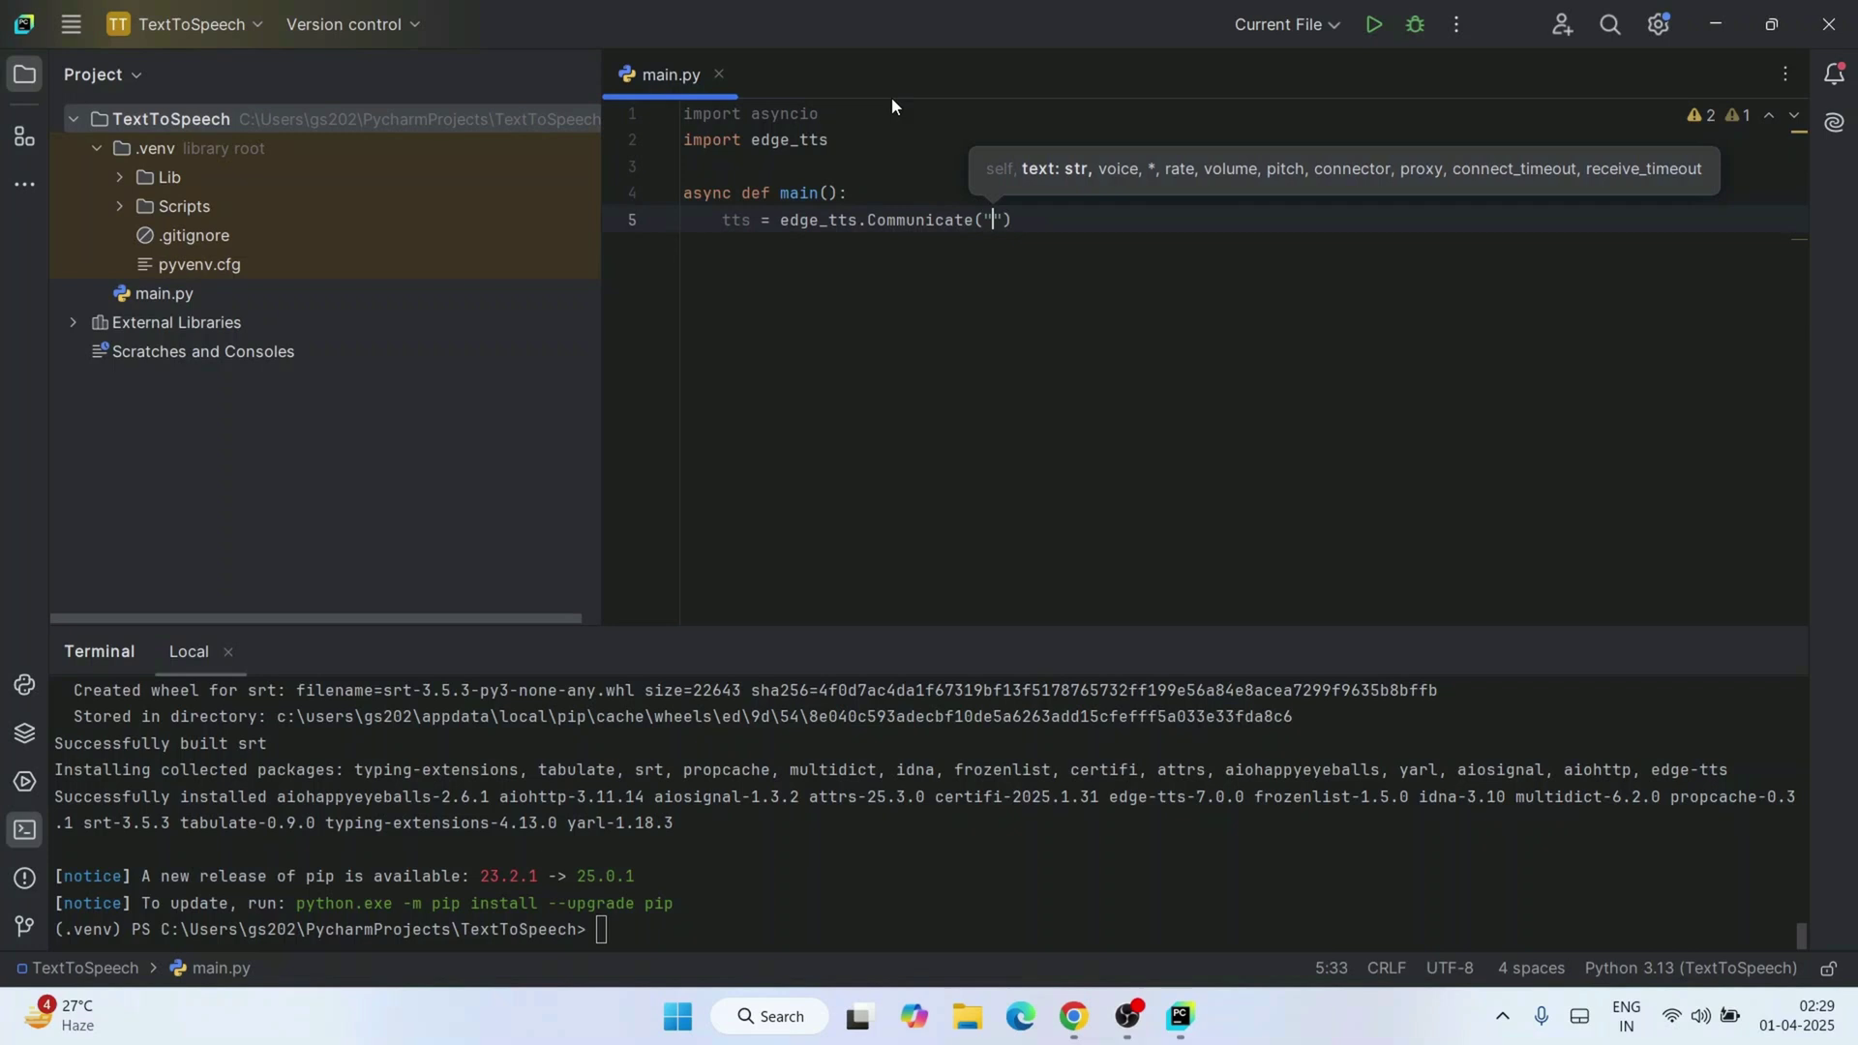
text(Text)
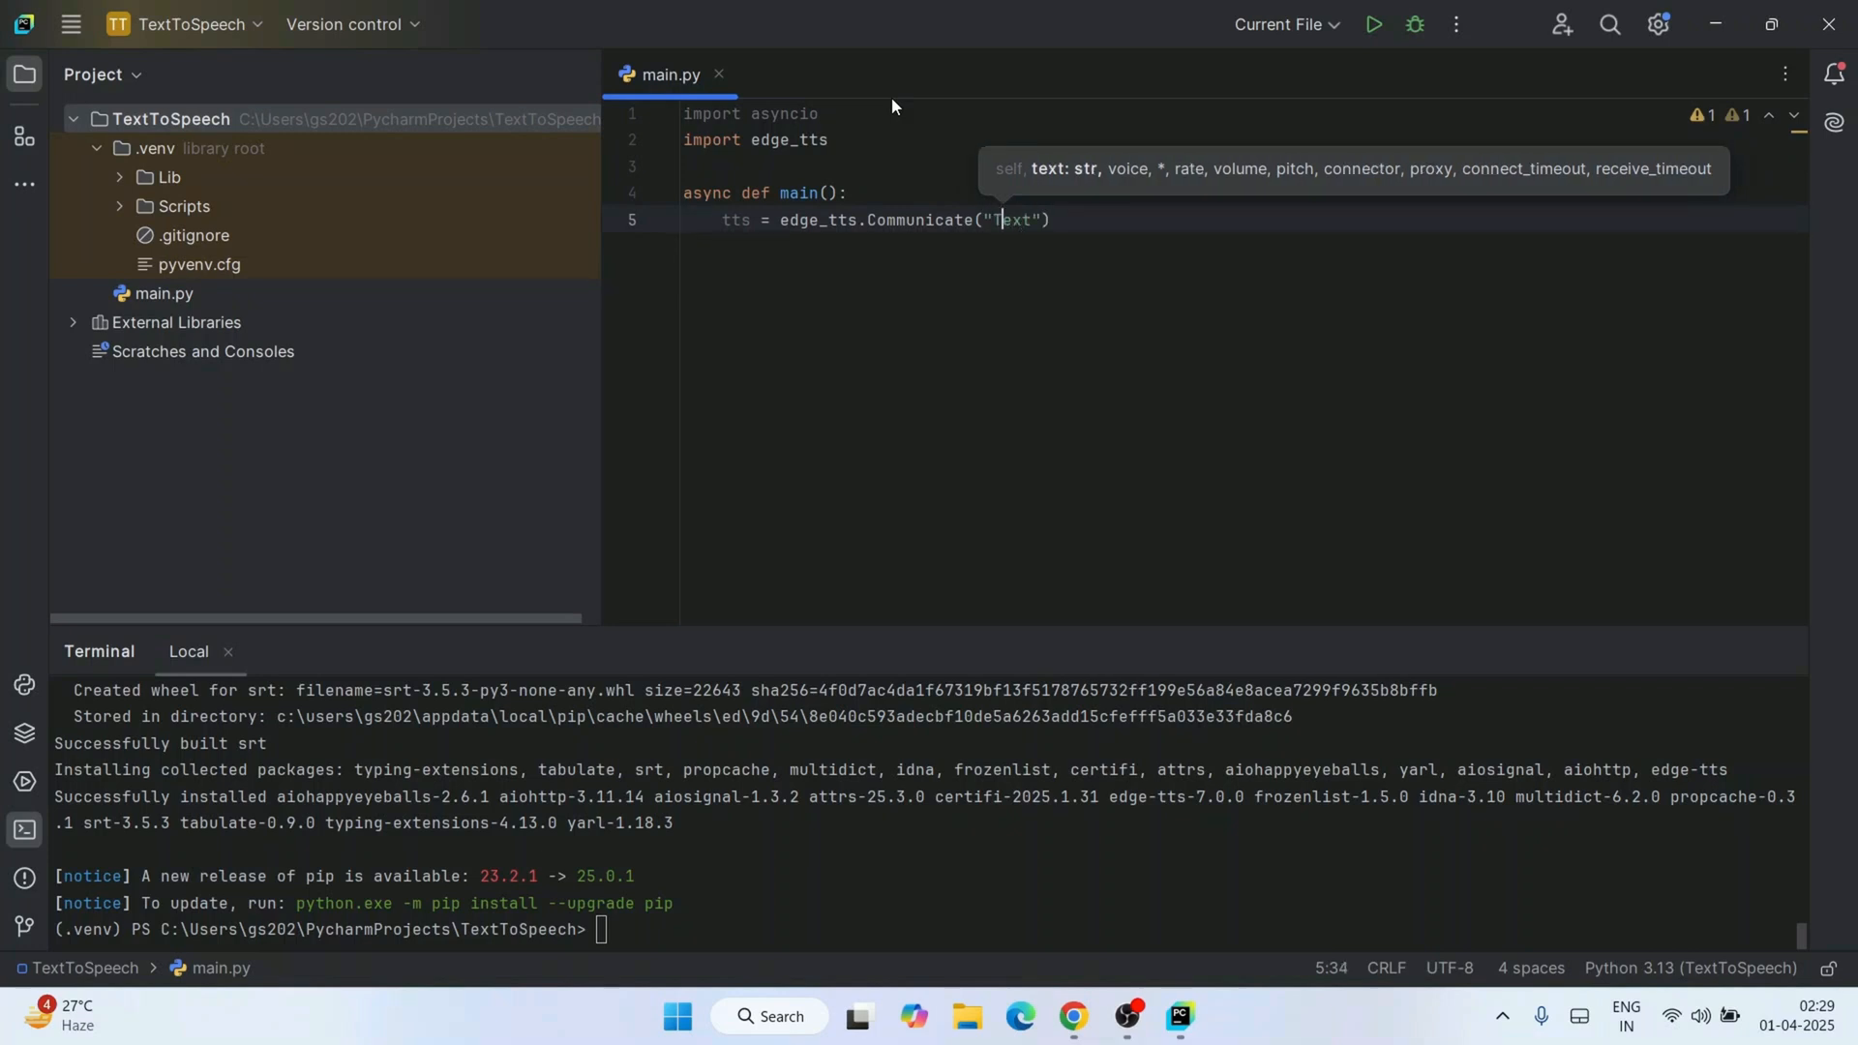
text(Sample Text)
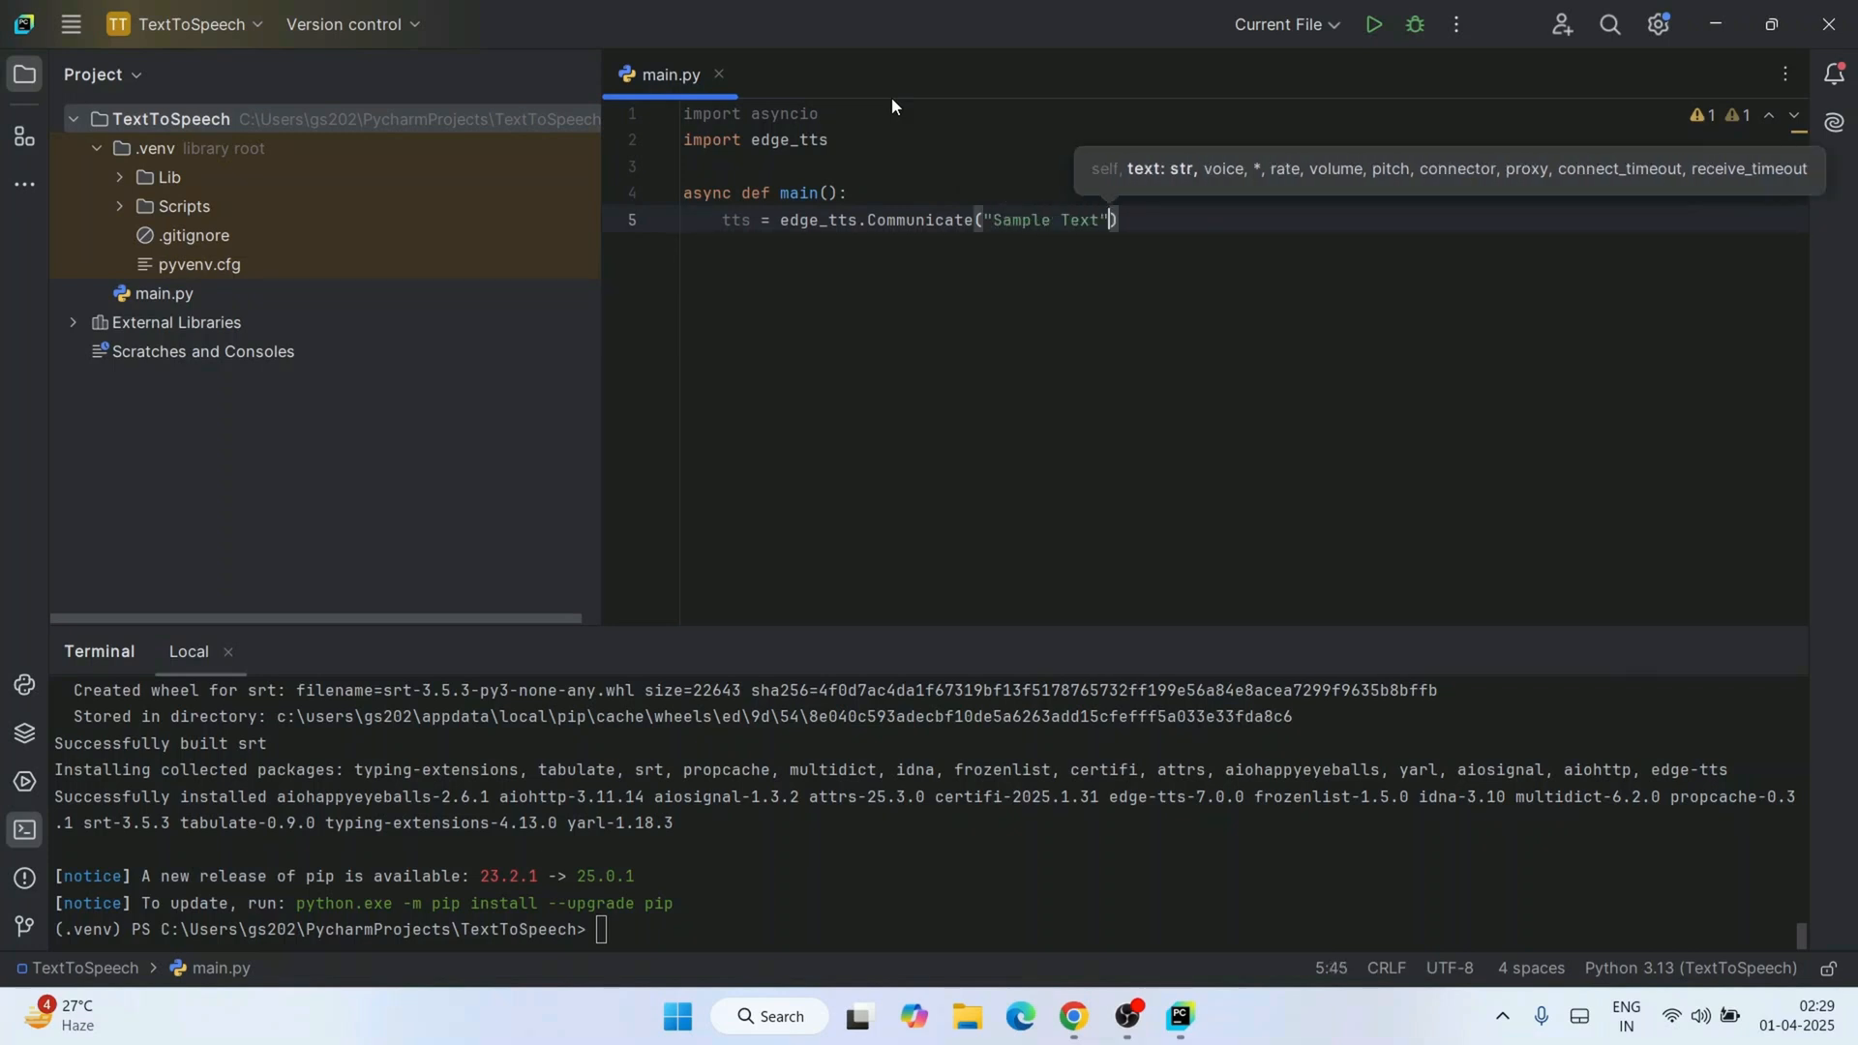
text(,")
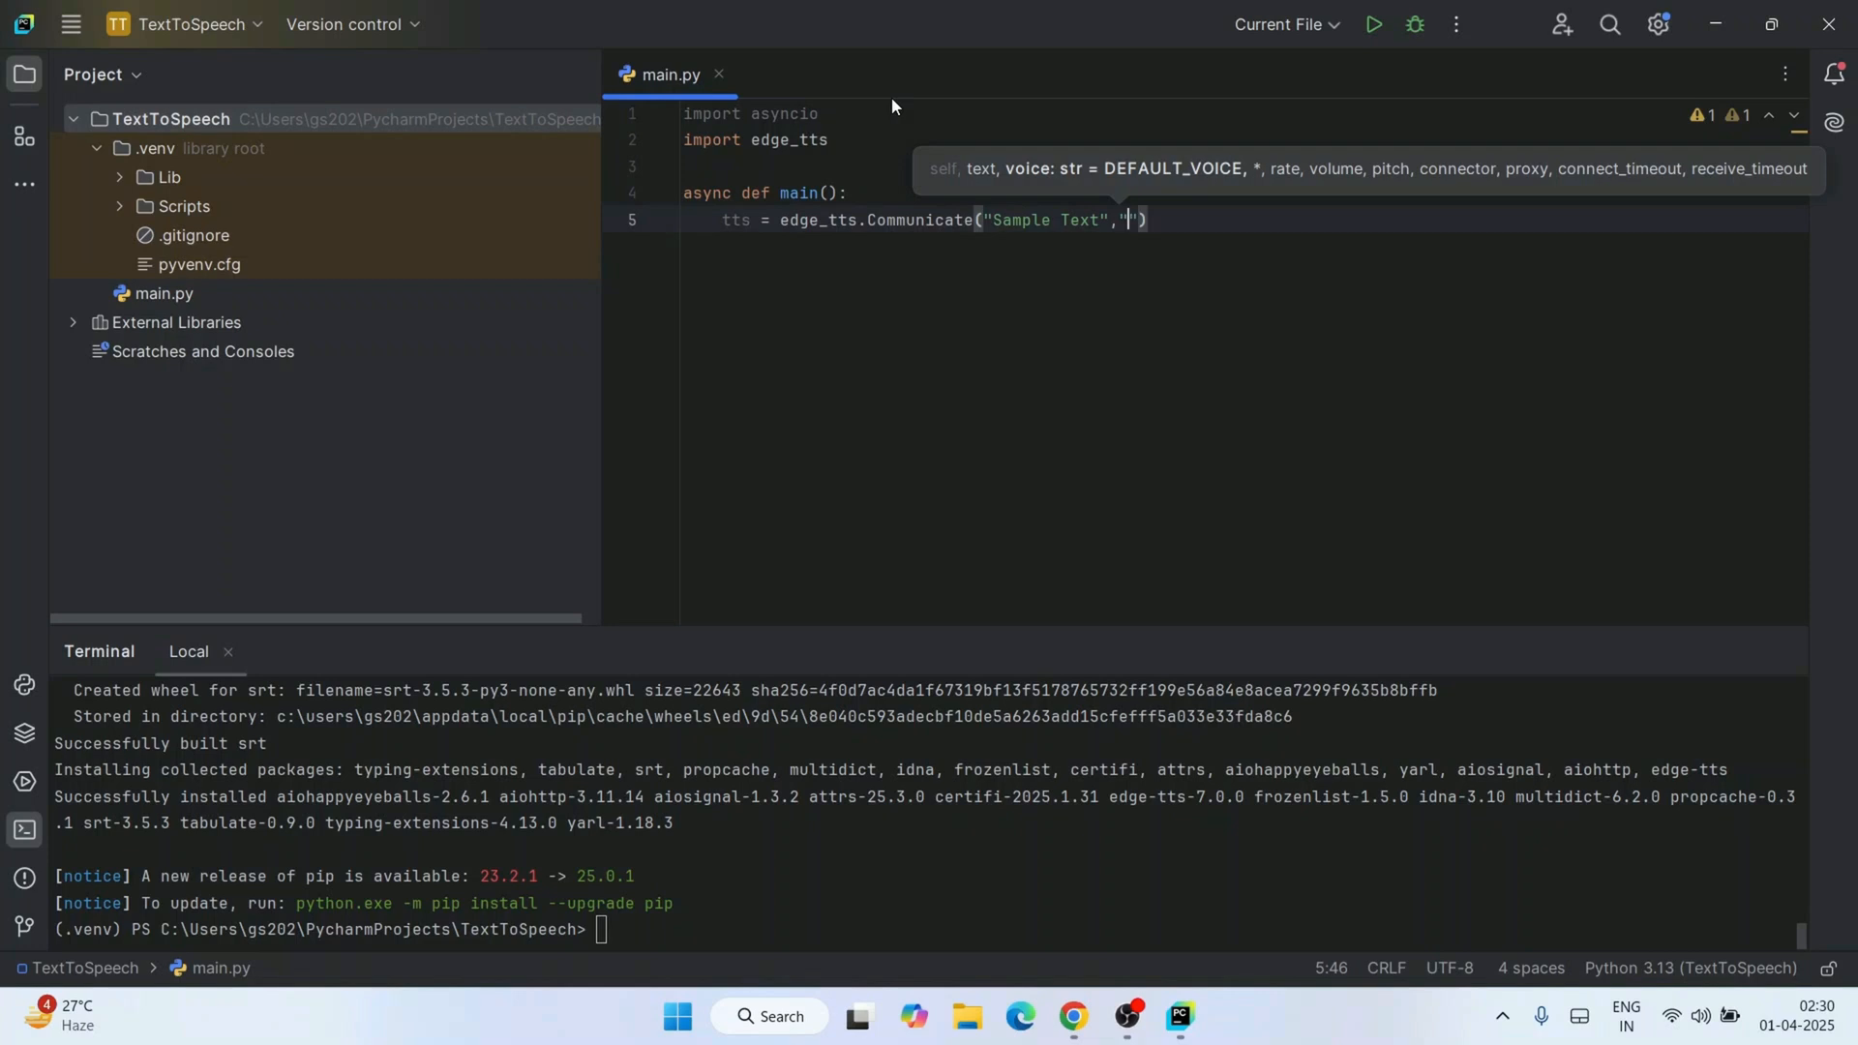
text(en)
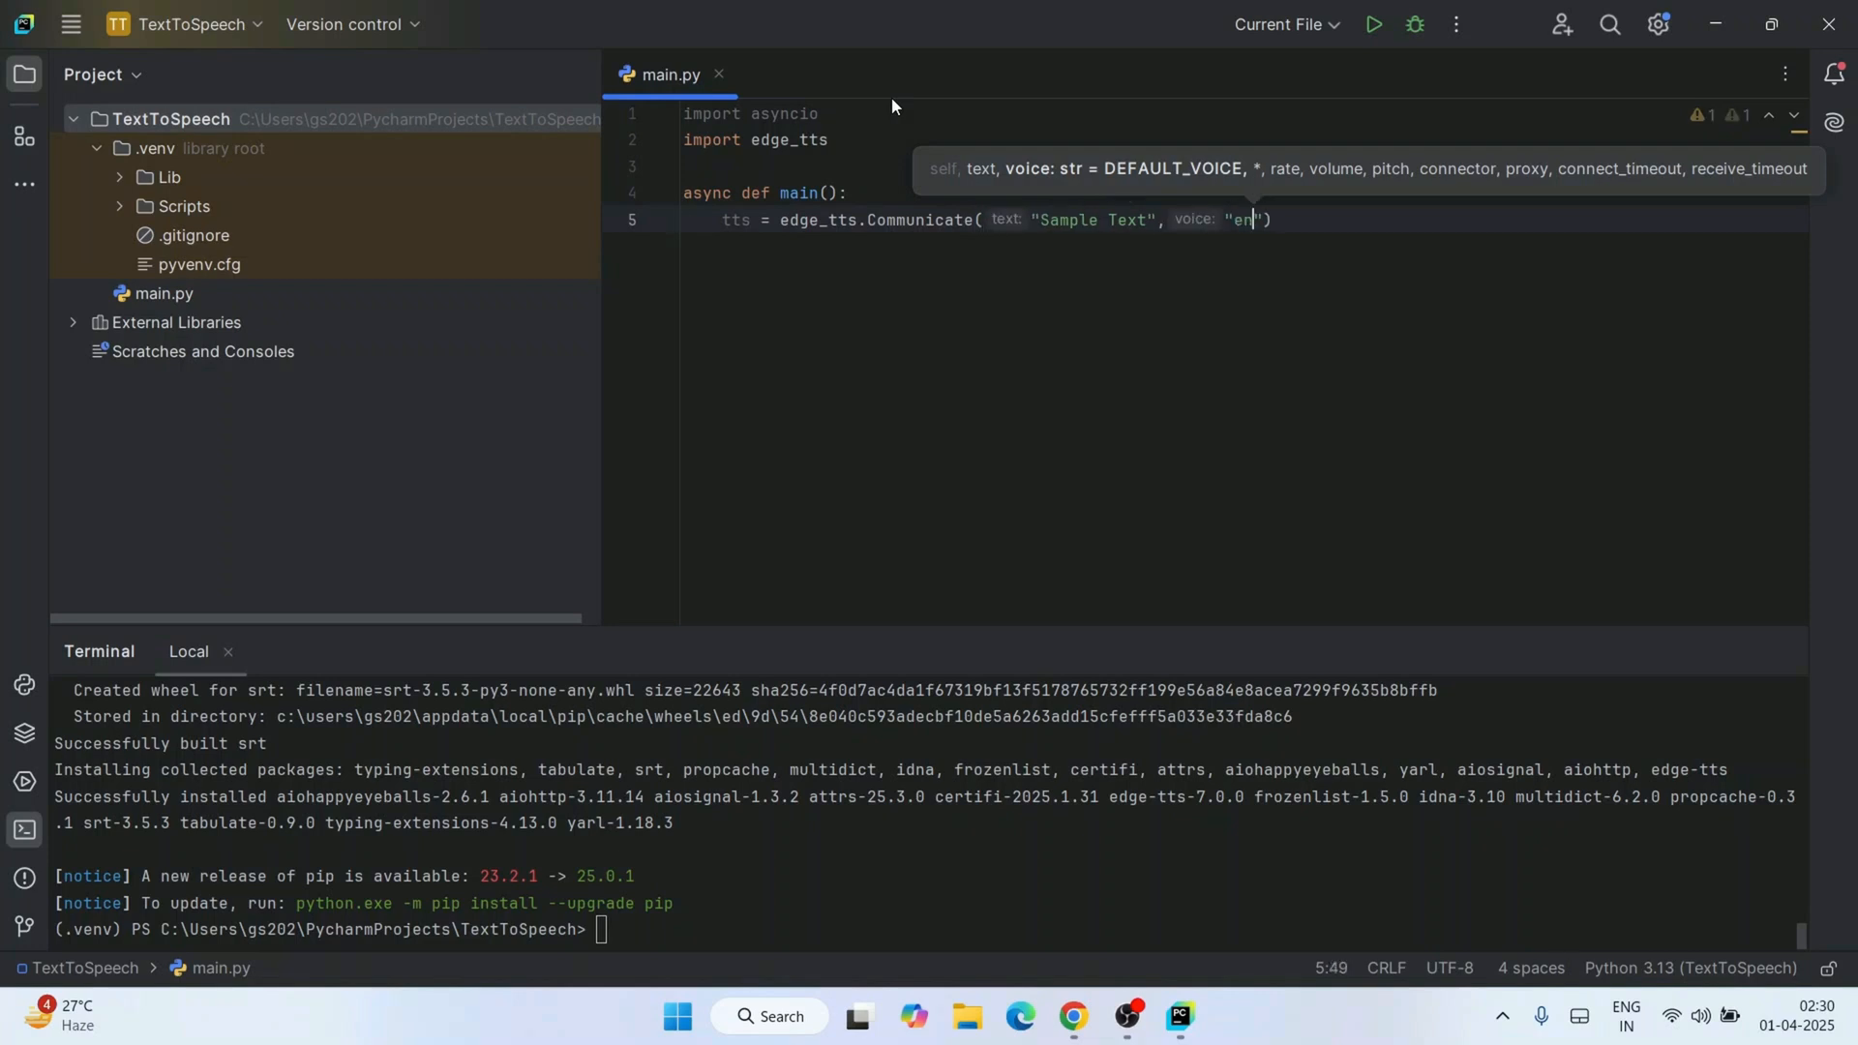
text(-IN)
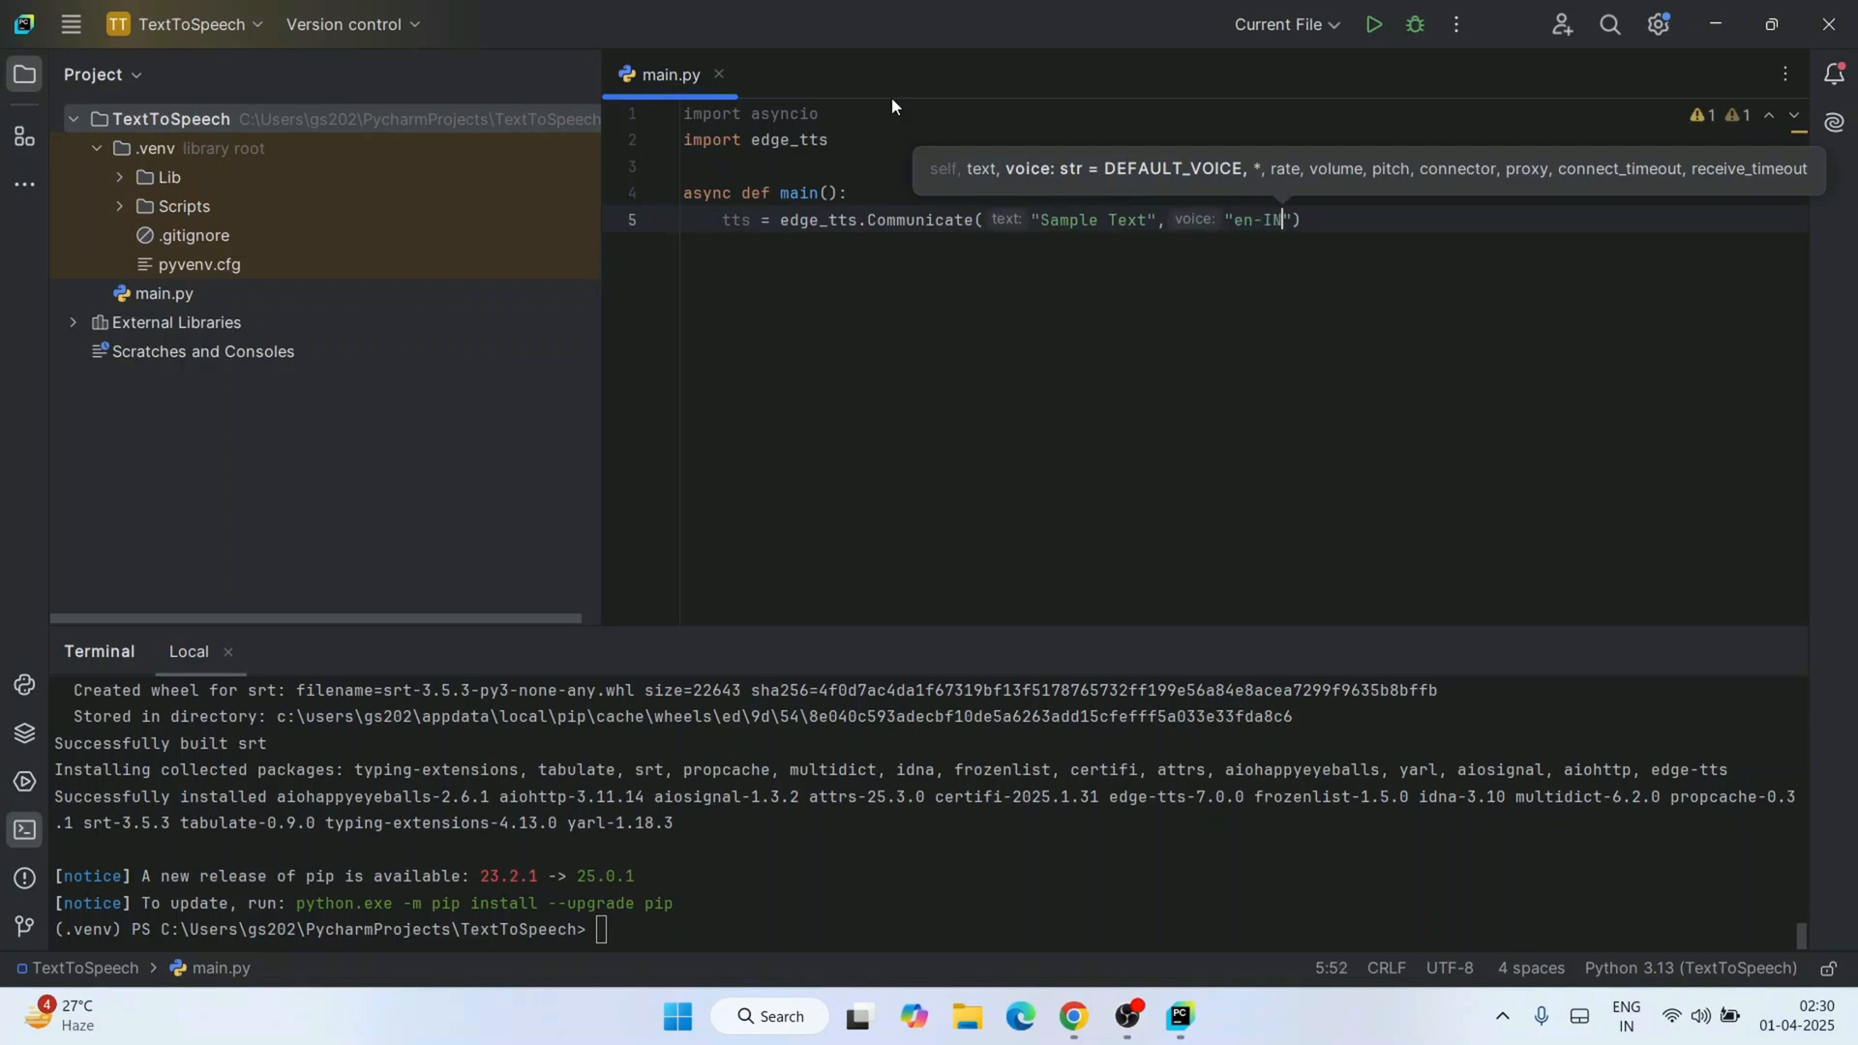
text(-N)
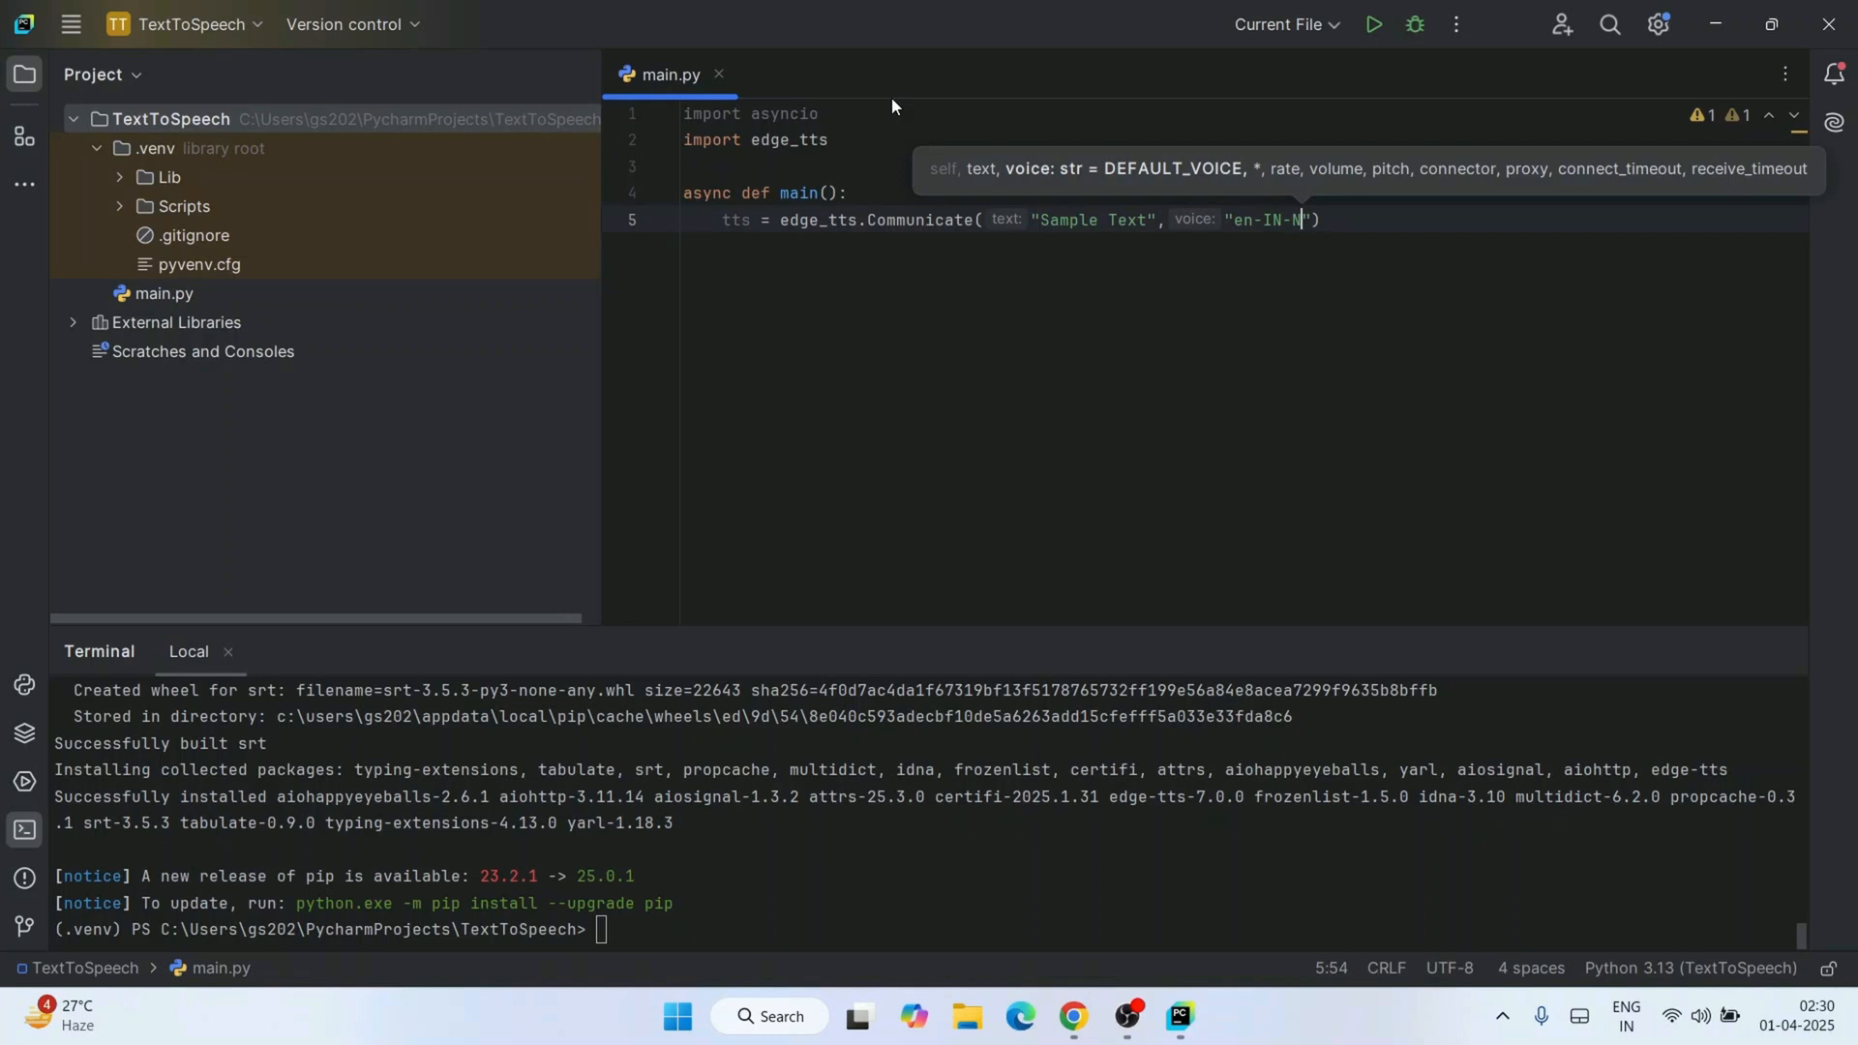
text(eerjaNeural)
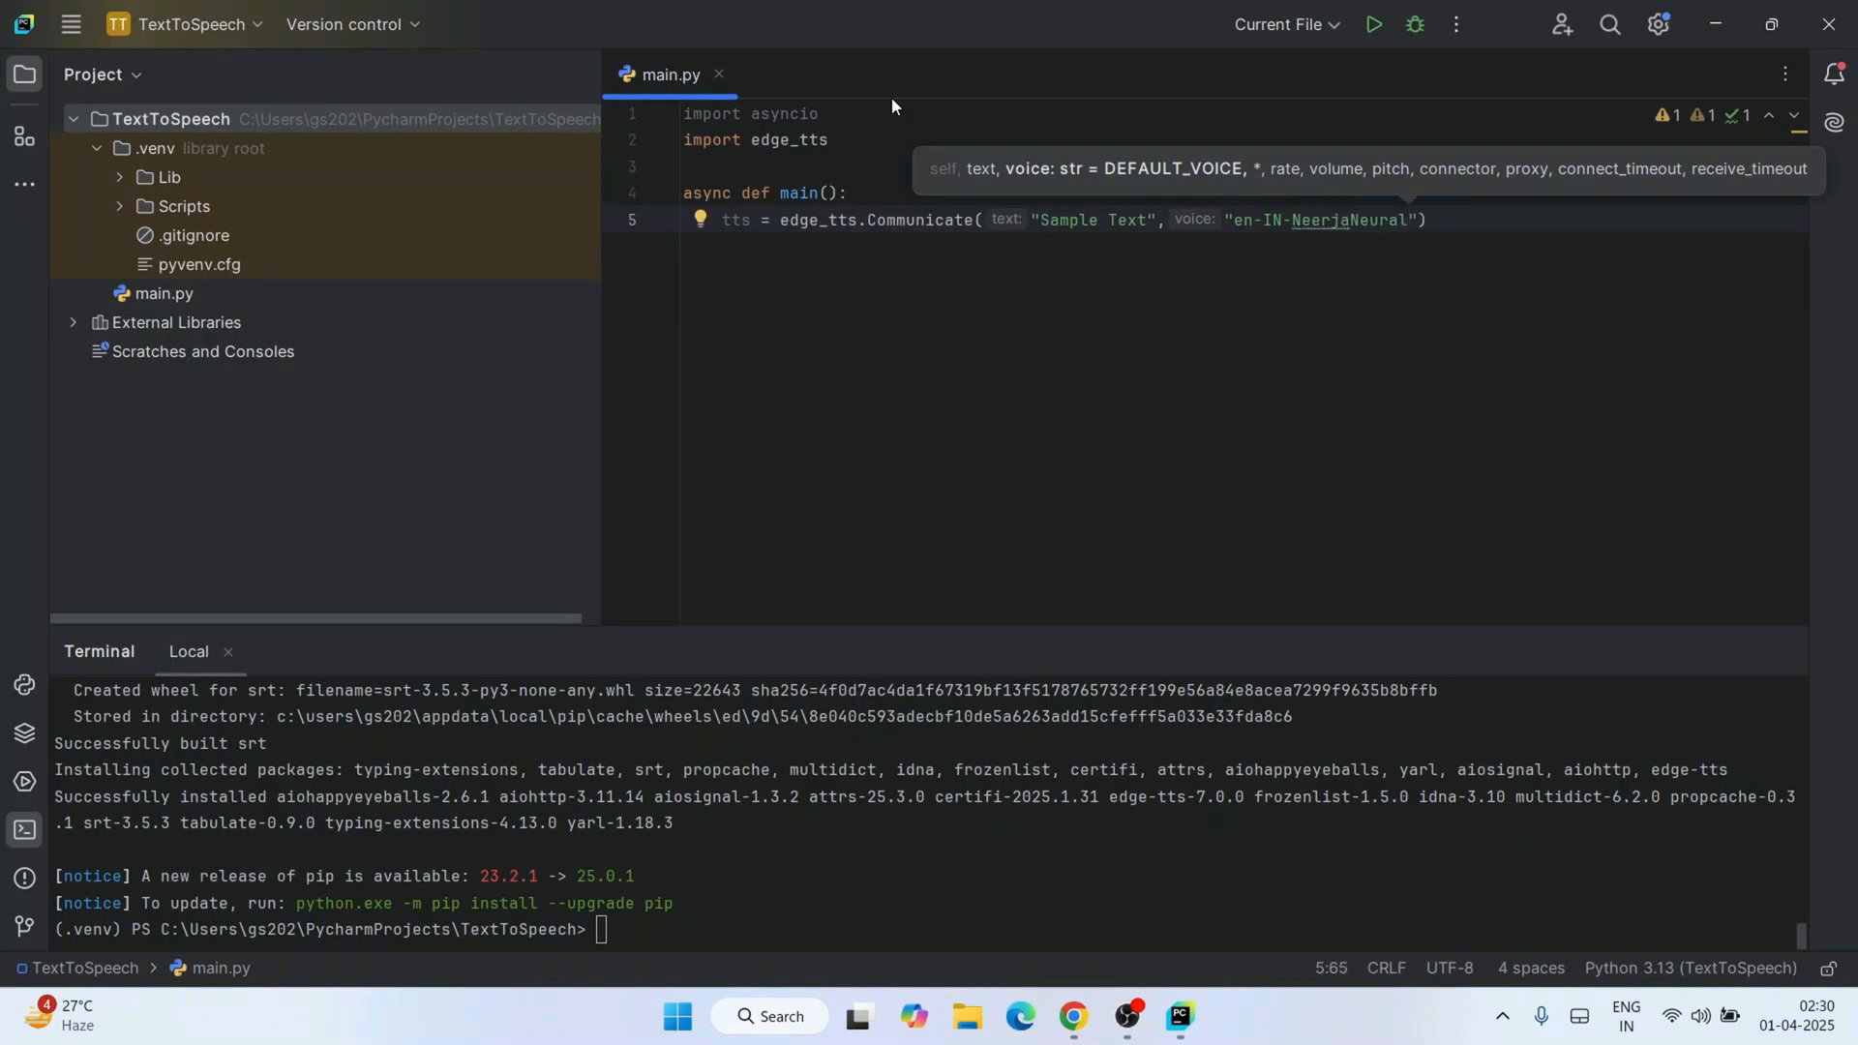
click(1377, 246)
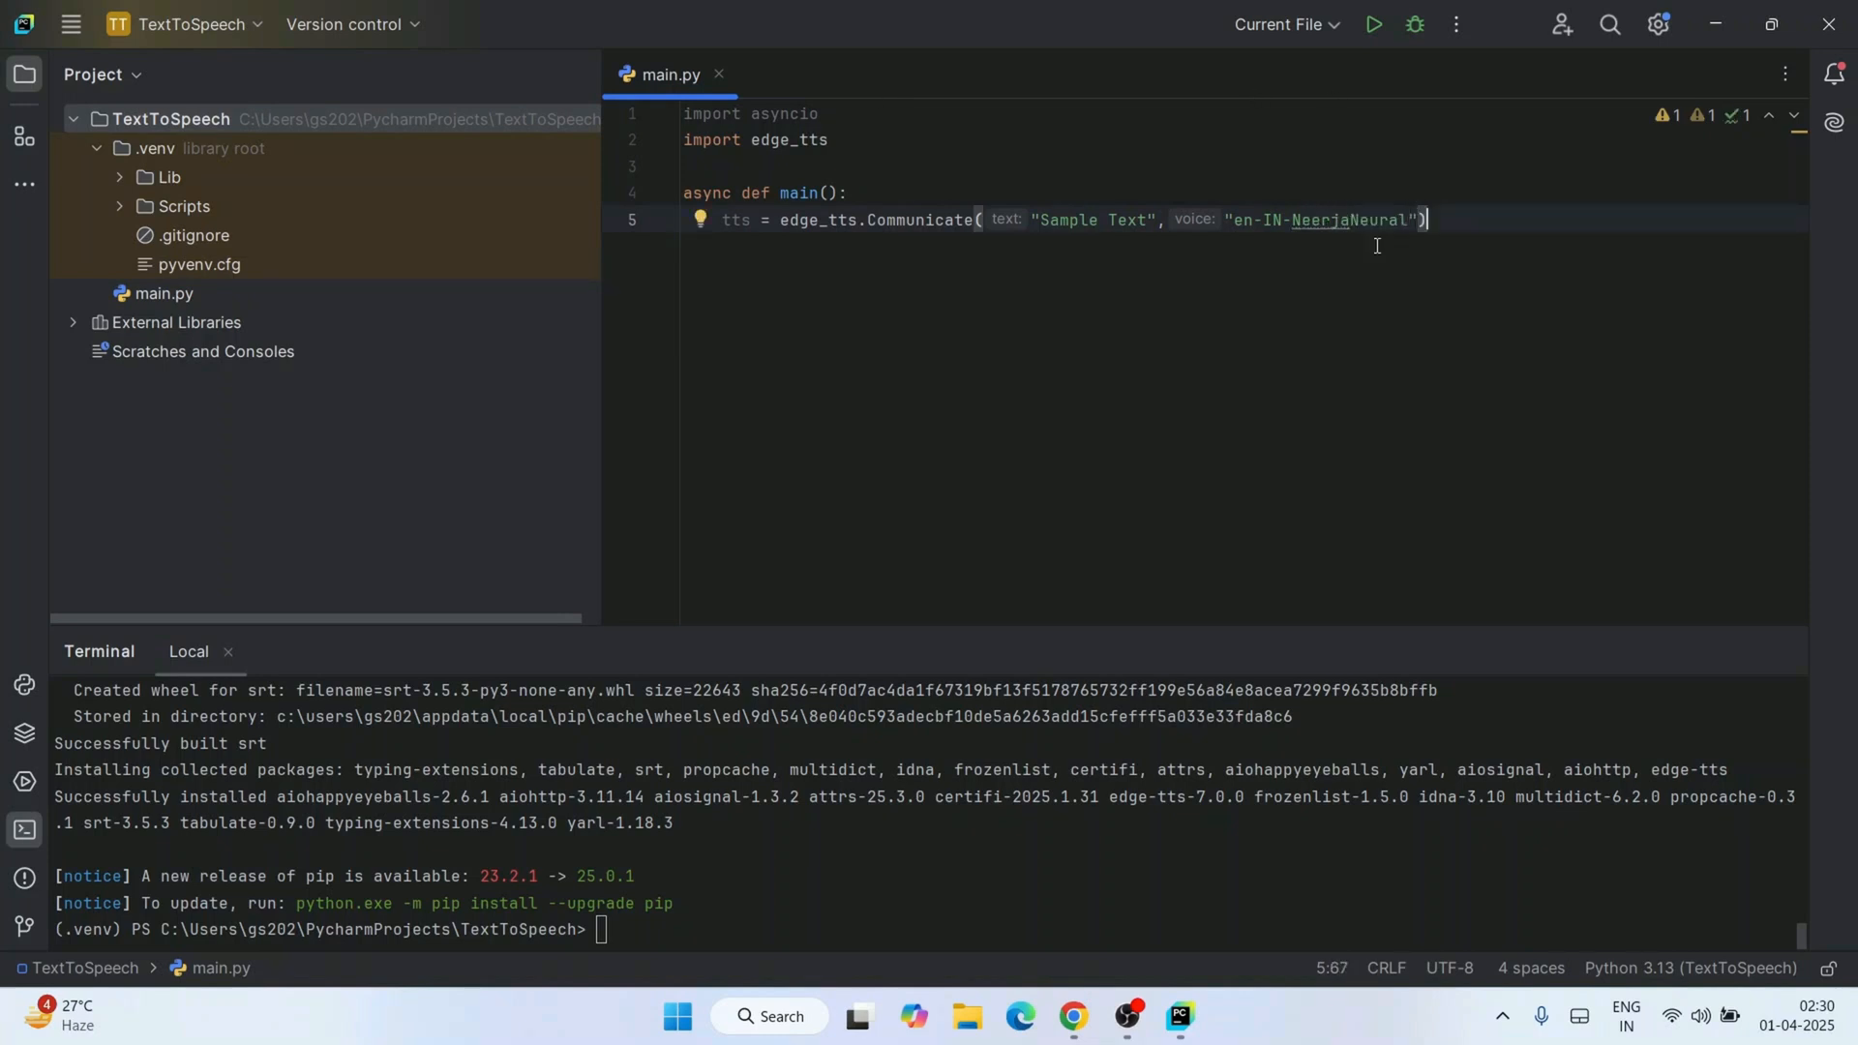
Add await tts.save("test.mp3") and asyncio.run(main()), then run the script.
text(await tts.save("test)
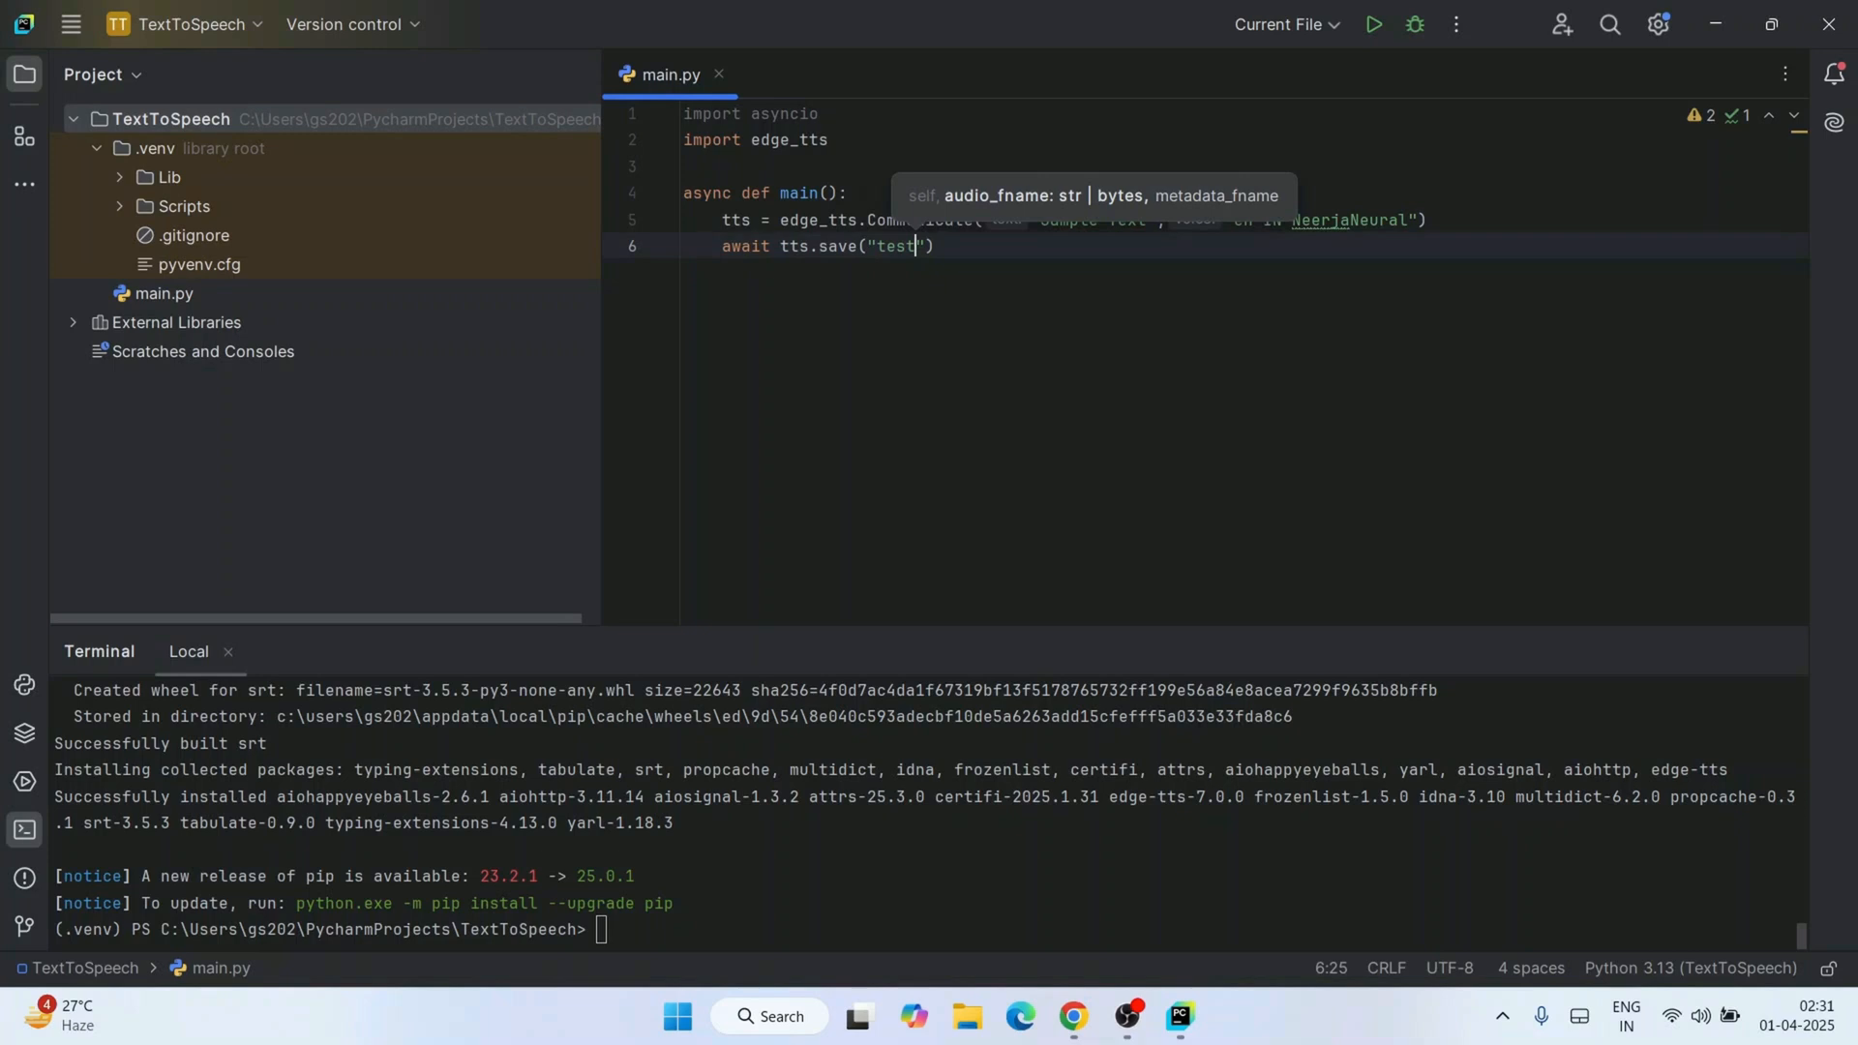
text(.mp3)
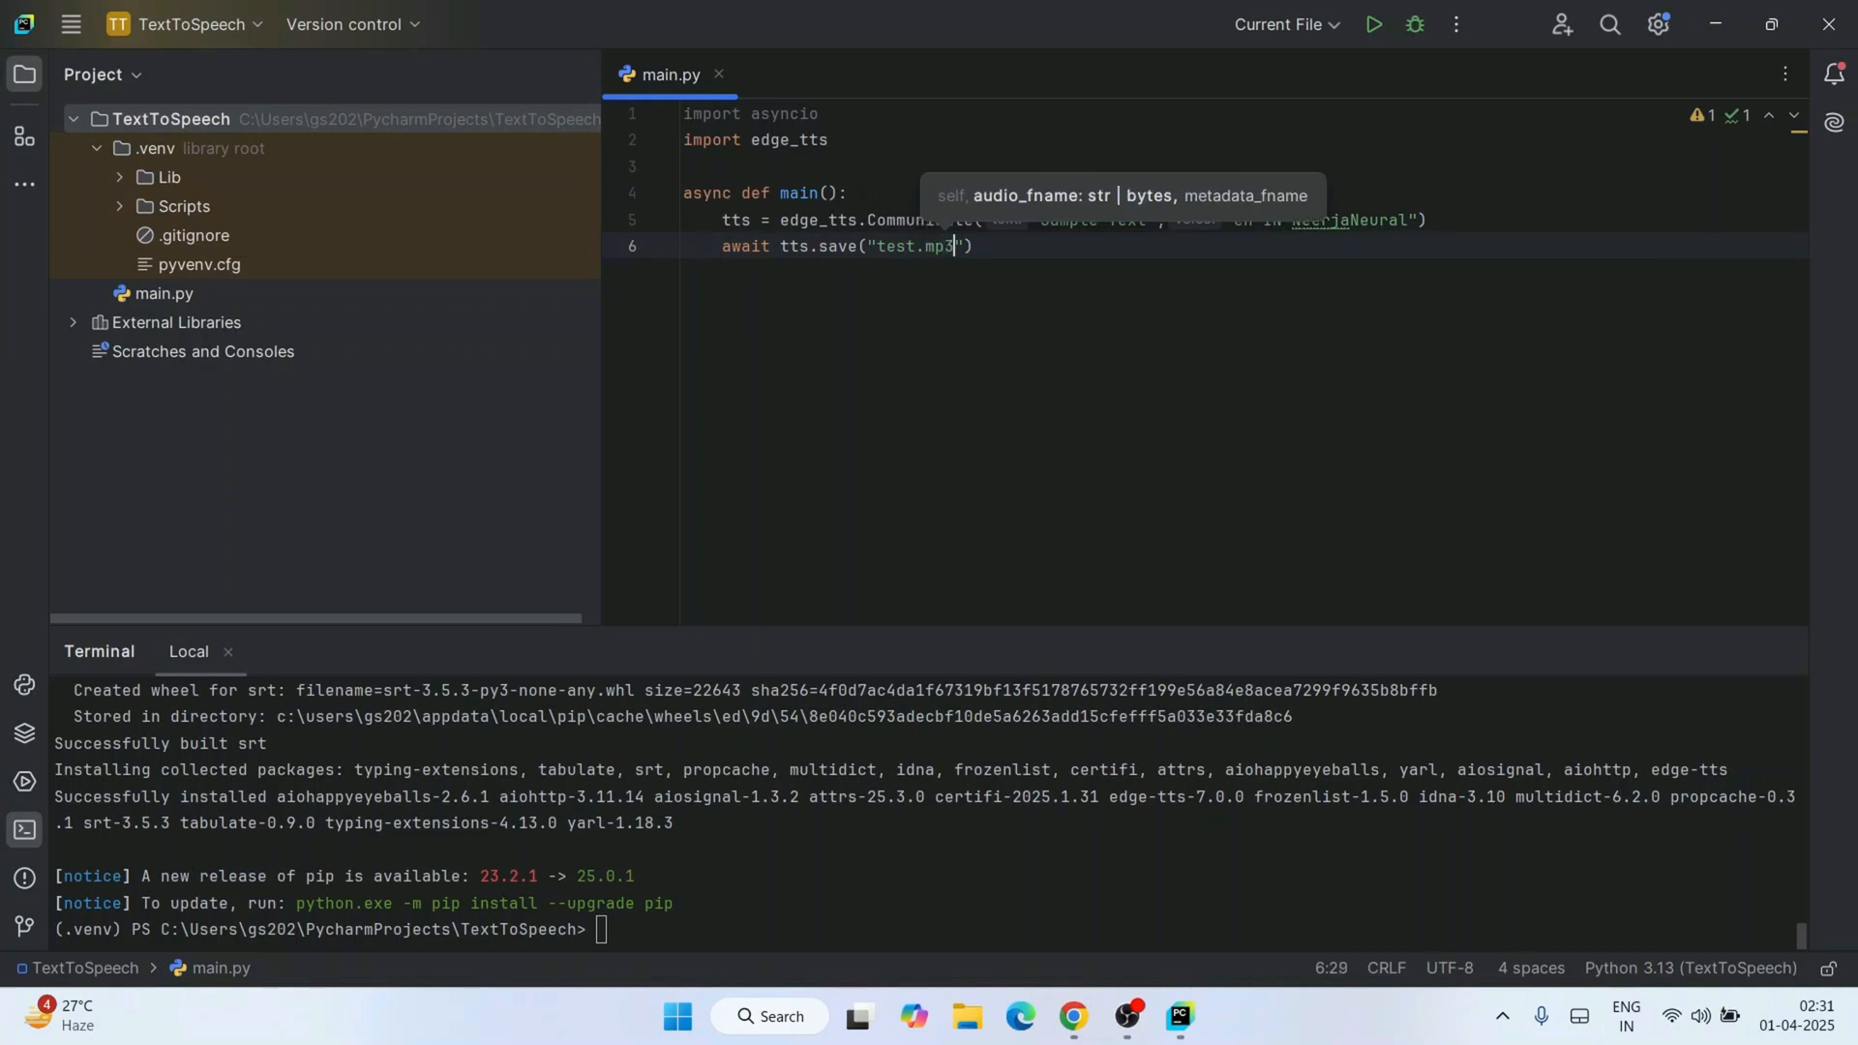
text(asyncio.run(main()
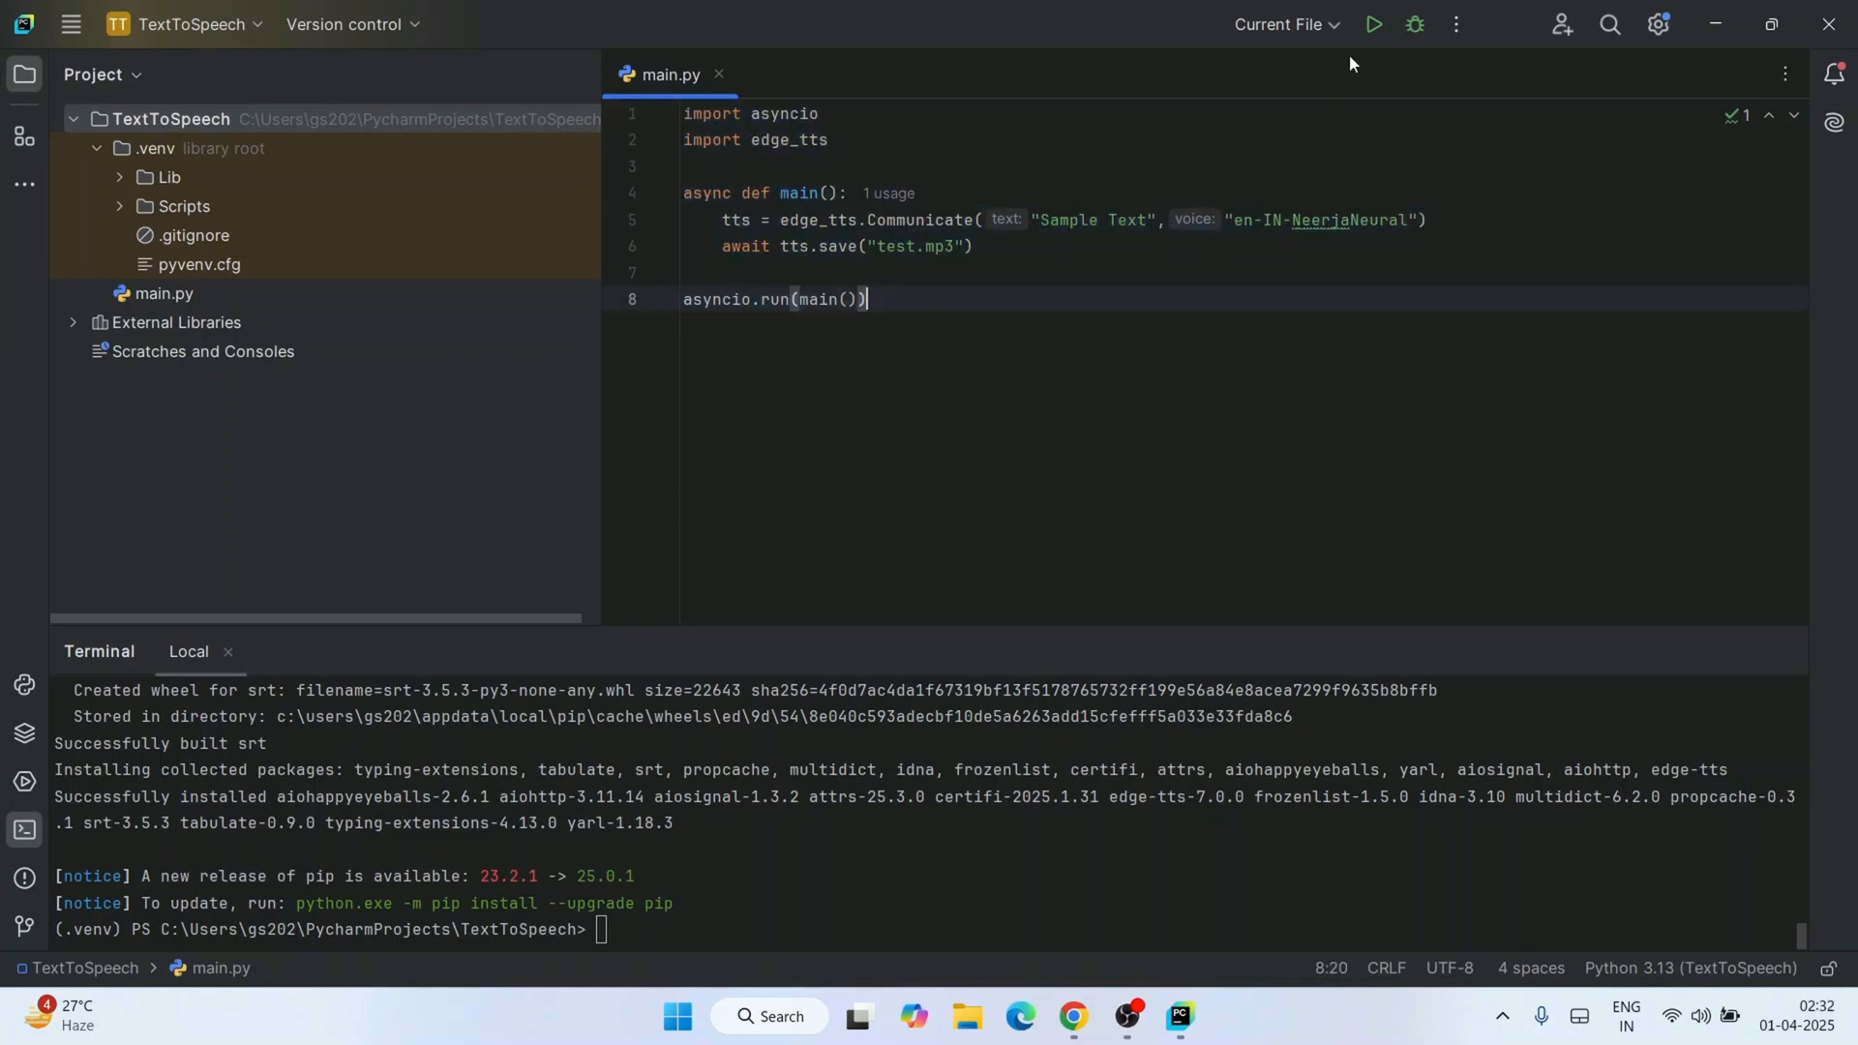
click(1376, 24)
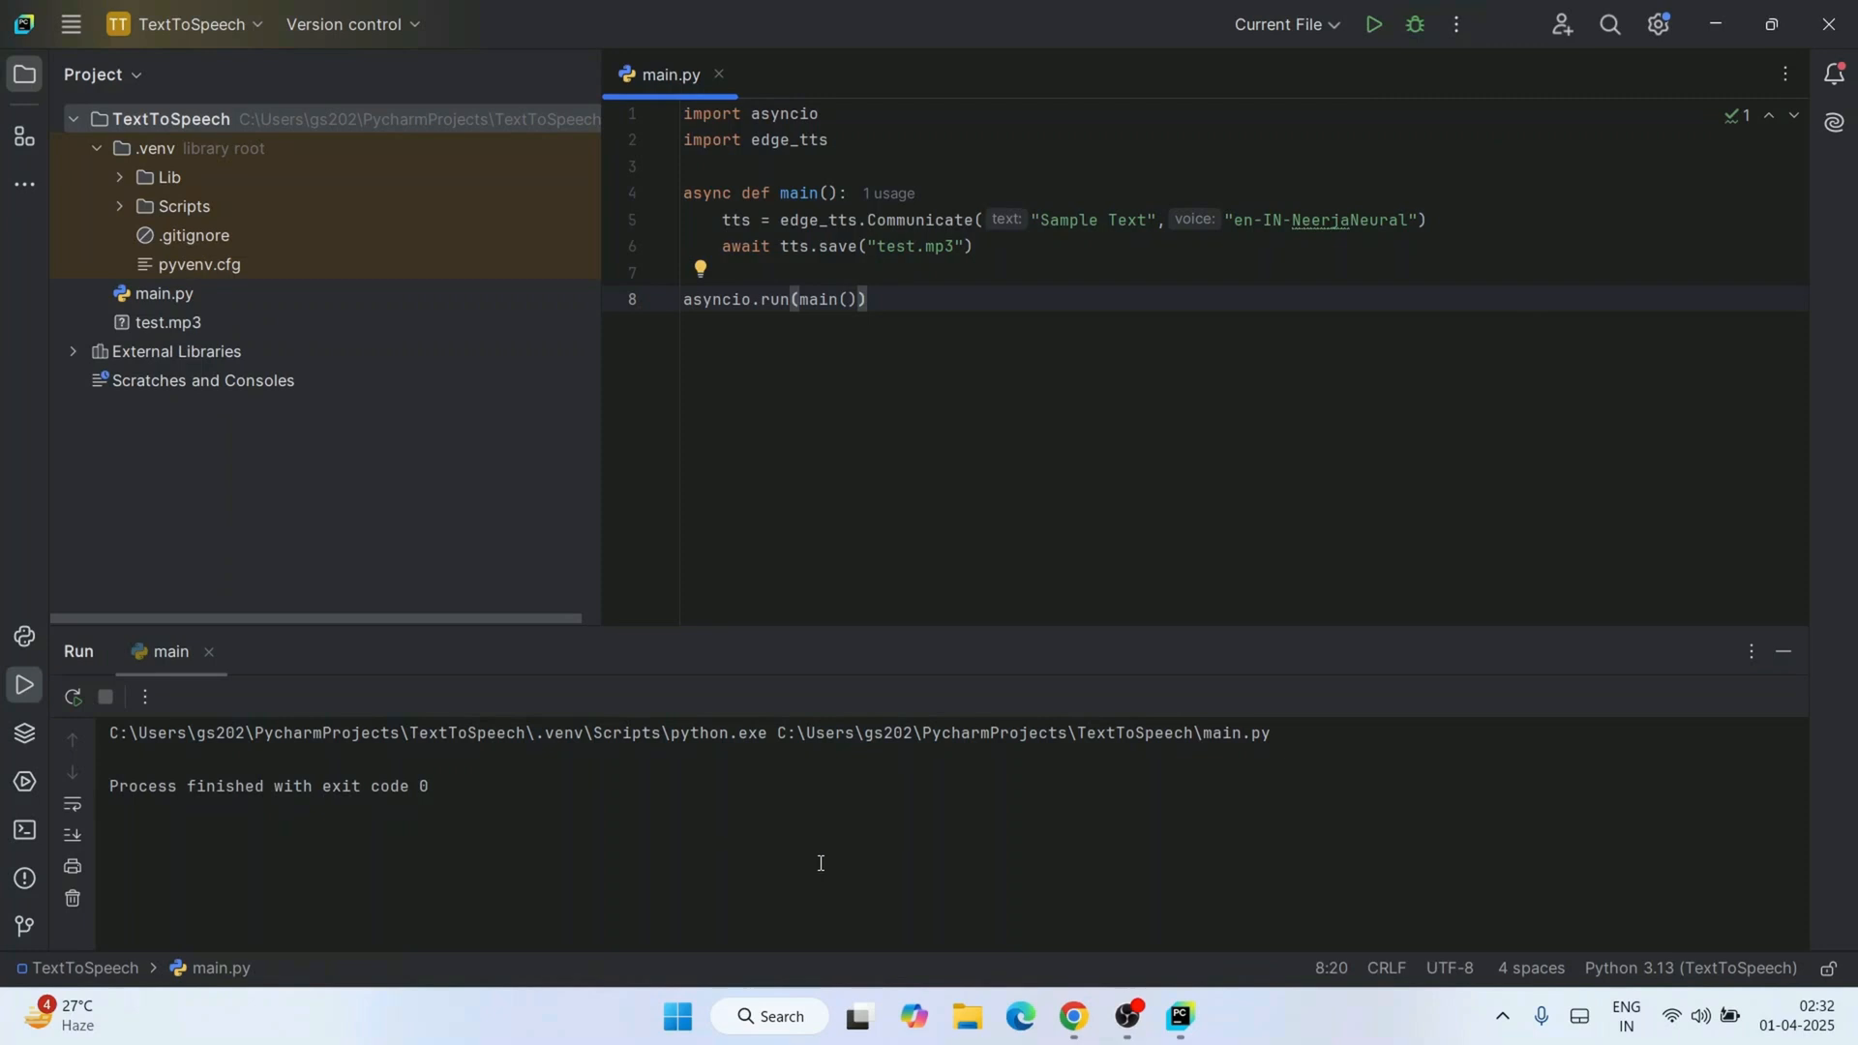
Select the generated test.mp3 and play it in Windows Media Player.
click(168, 322)
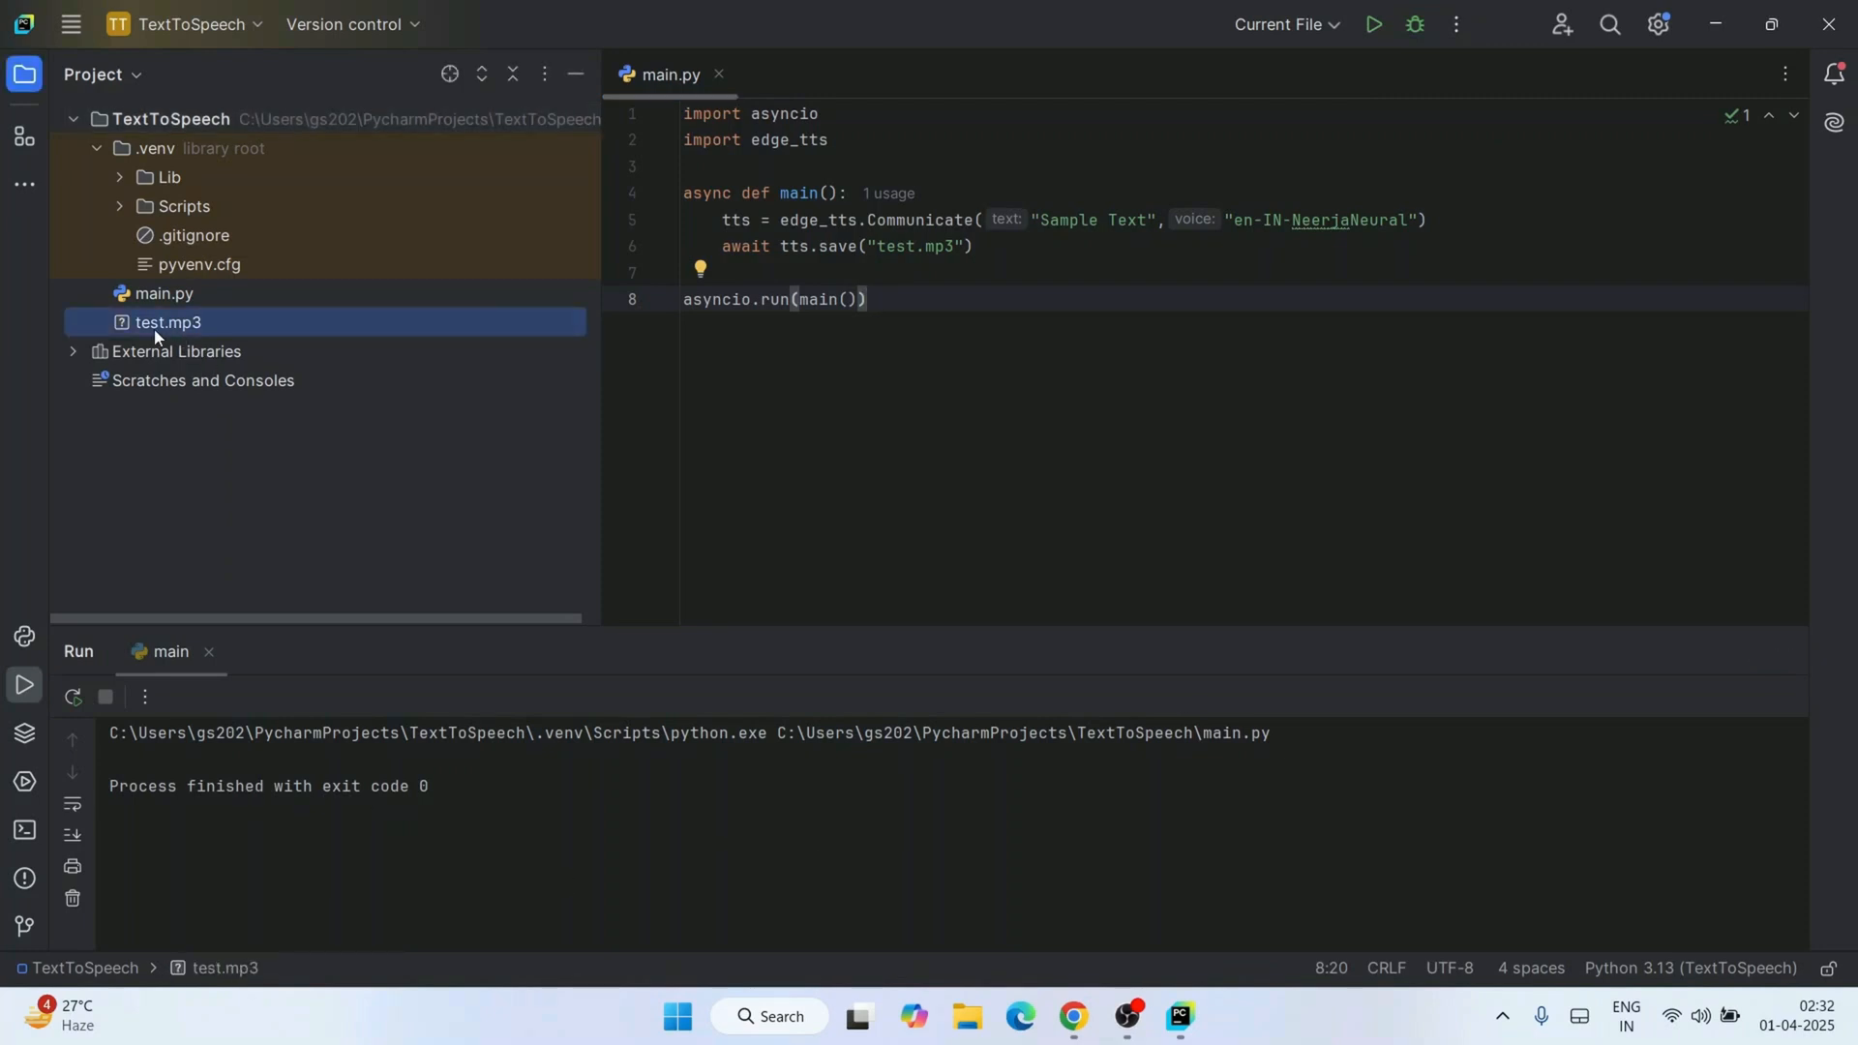
mouse_move(295, 327)
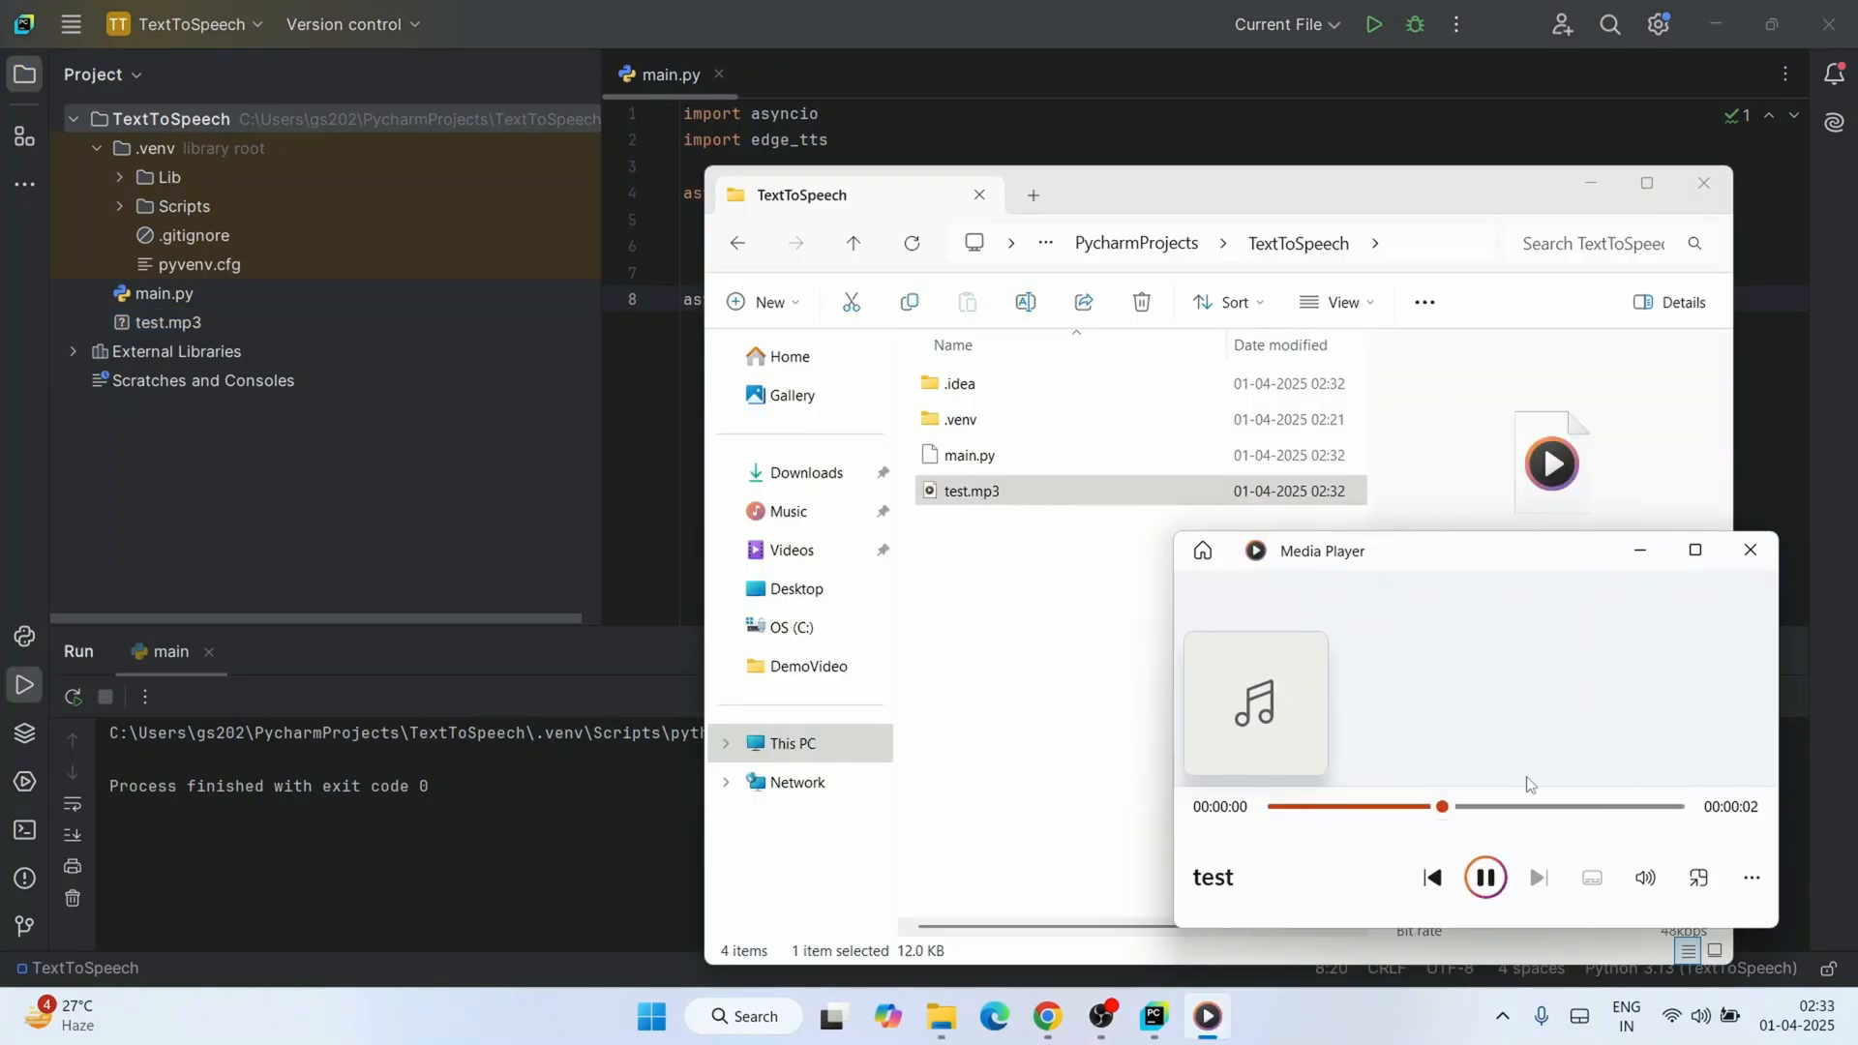
click(1485, 877)
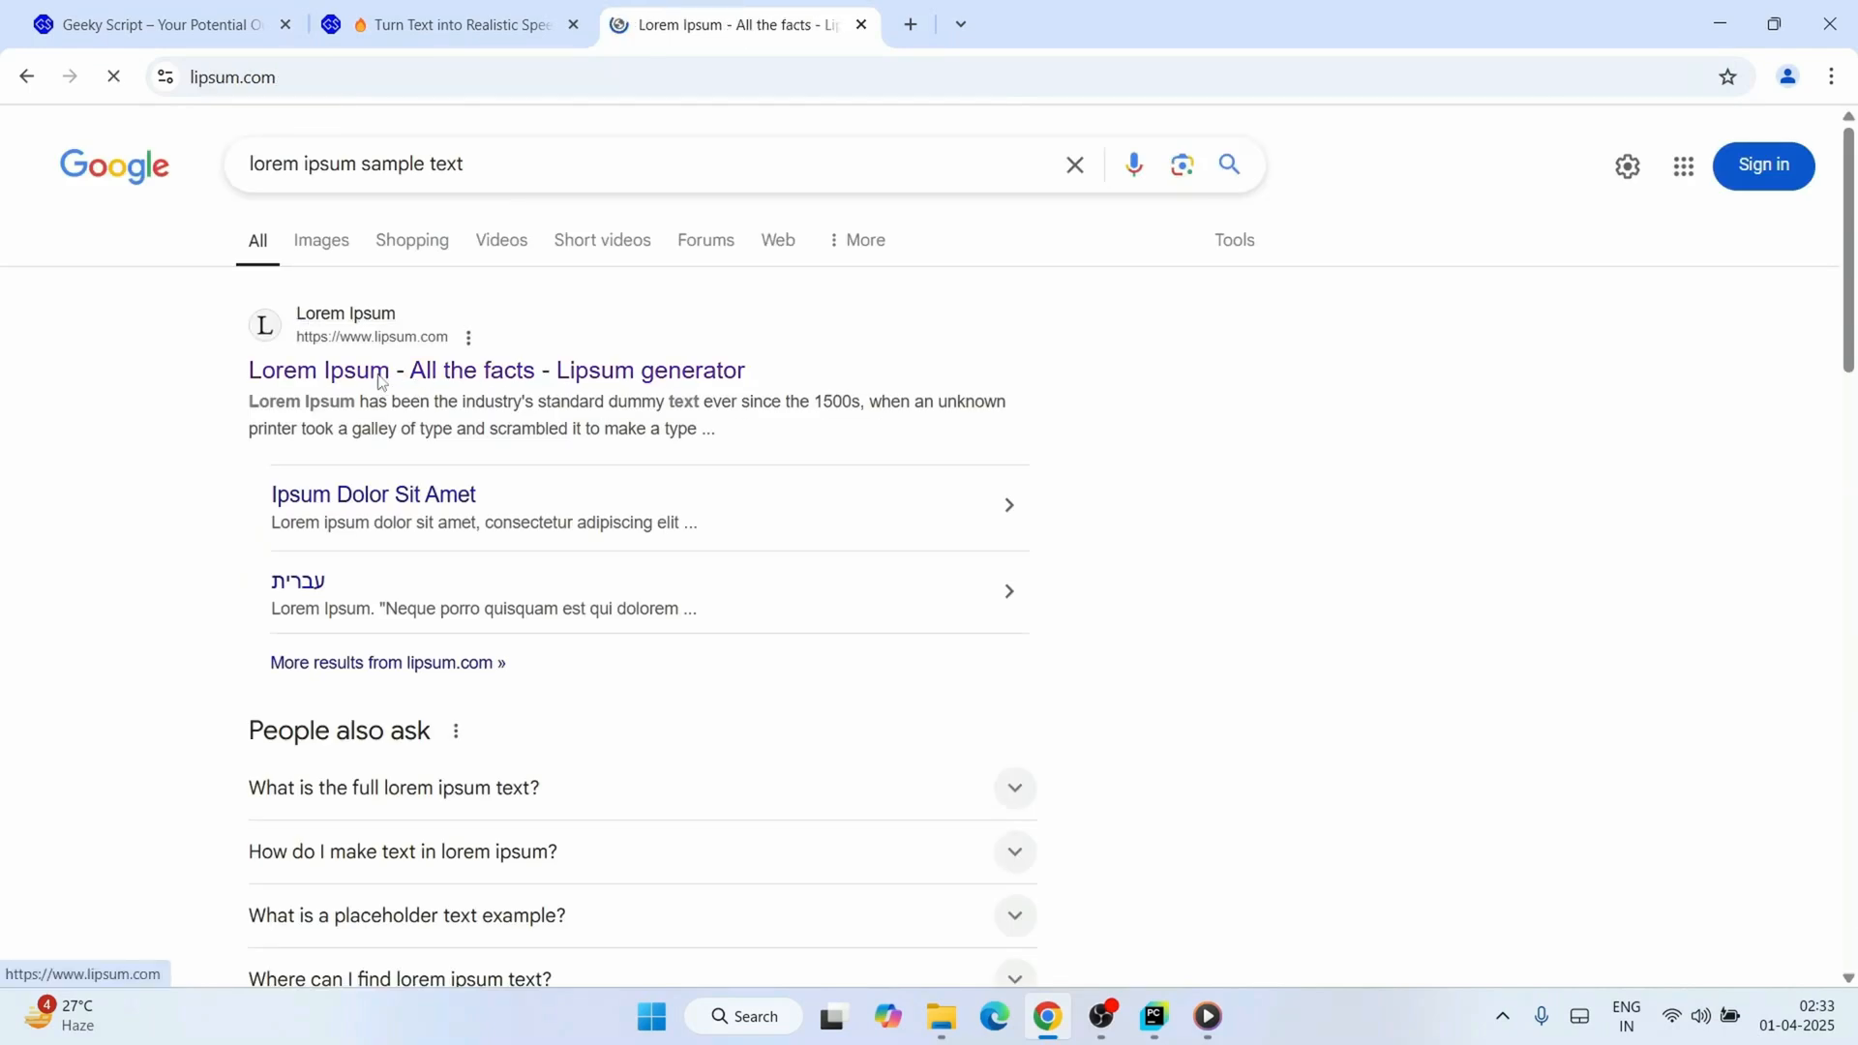
Open lipsum.com, select the 'What is Lorem Ipsum?' paragraph, and return to PyCharm.
click(381, 371)
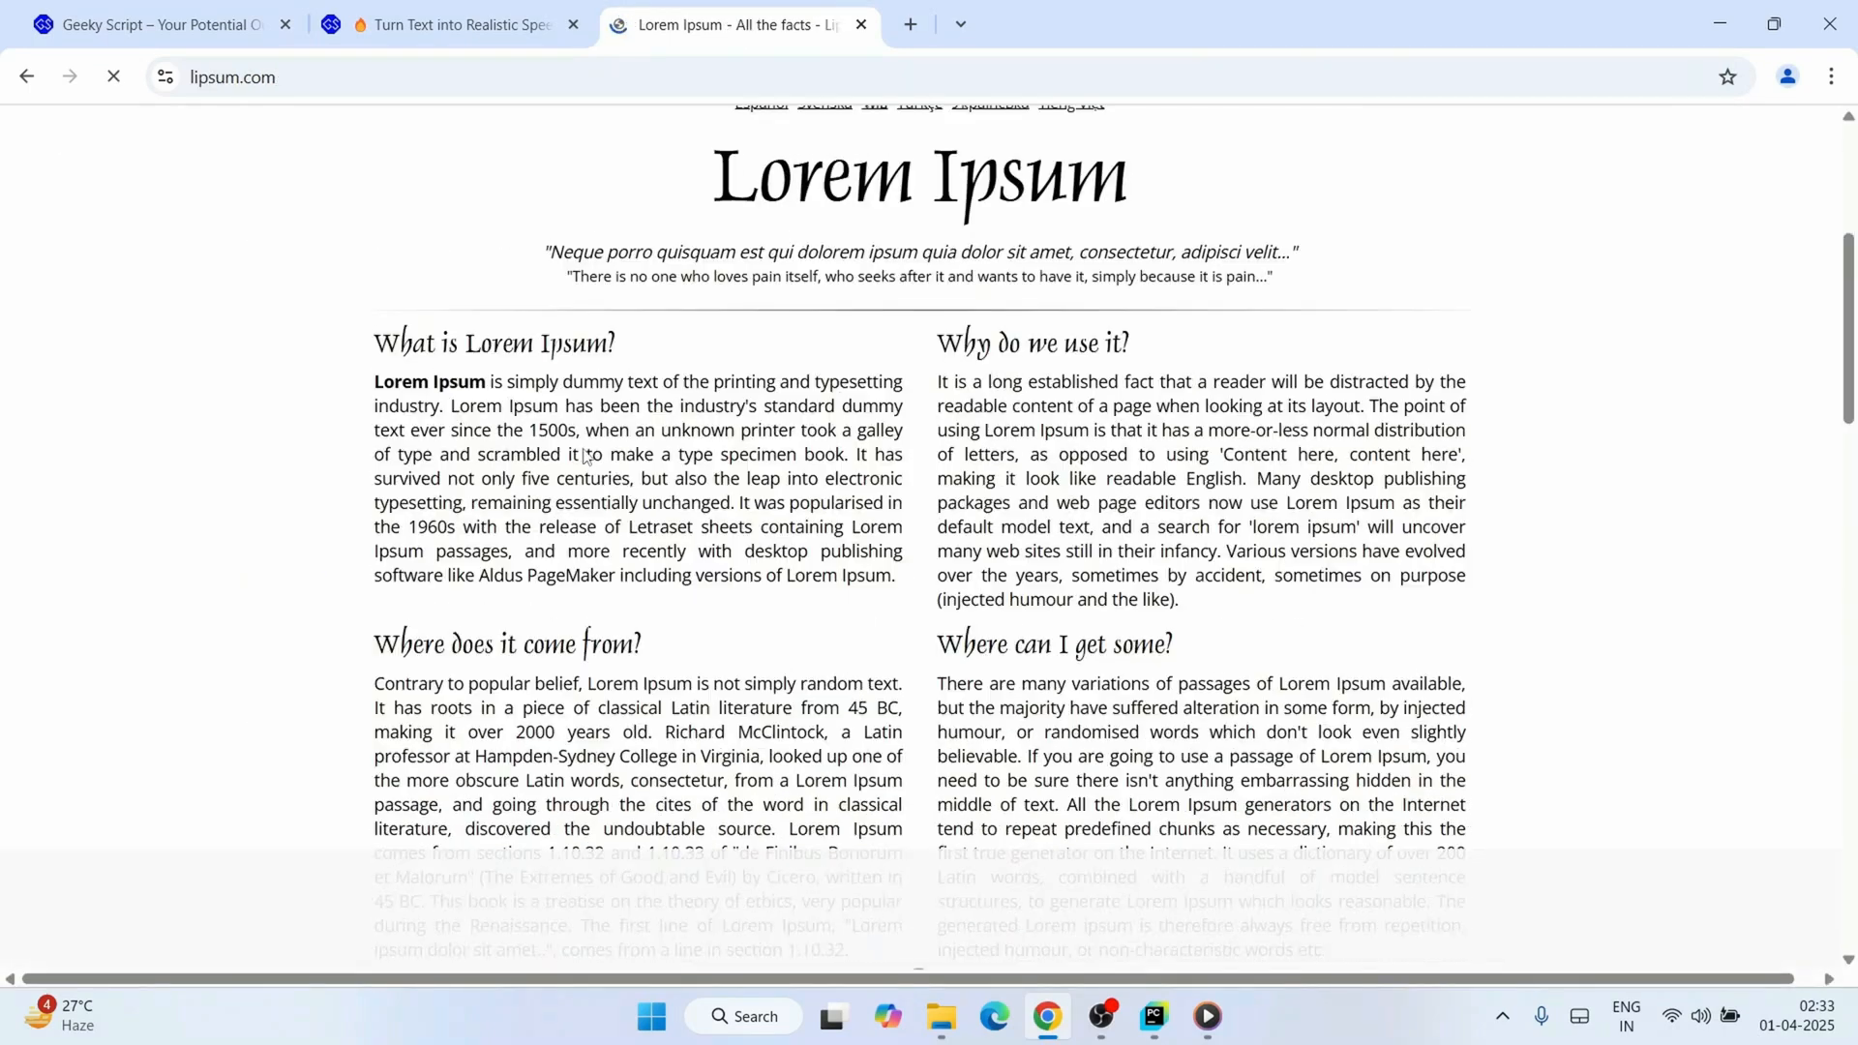
drag(374, 382, 897, 580)
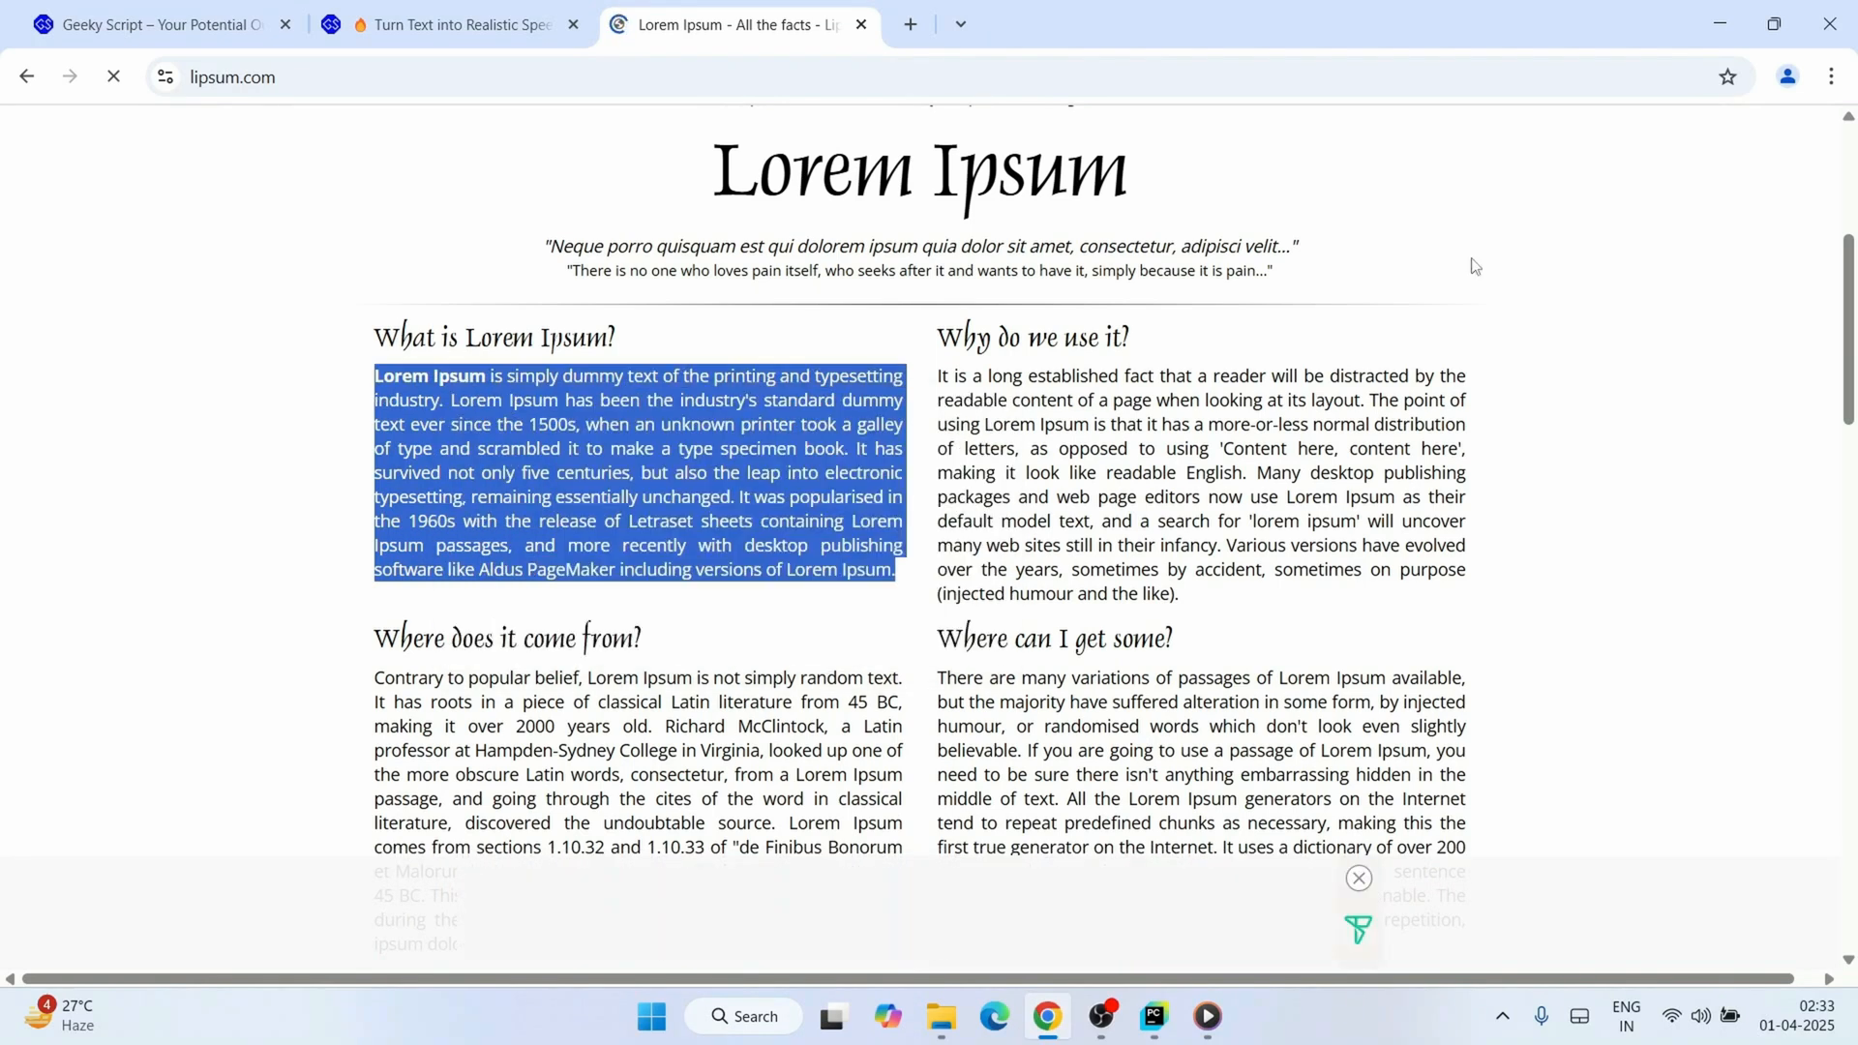
click(1151, 1015)
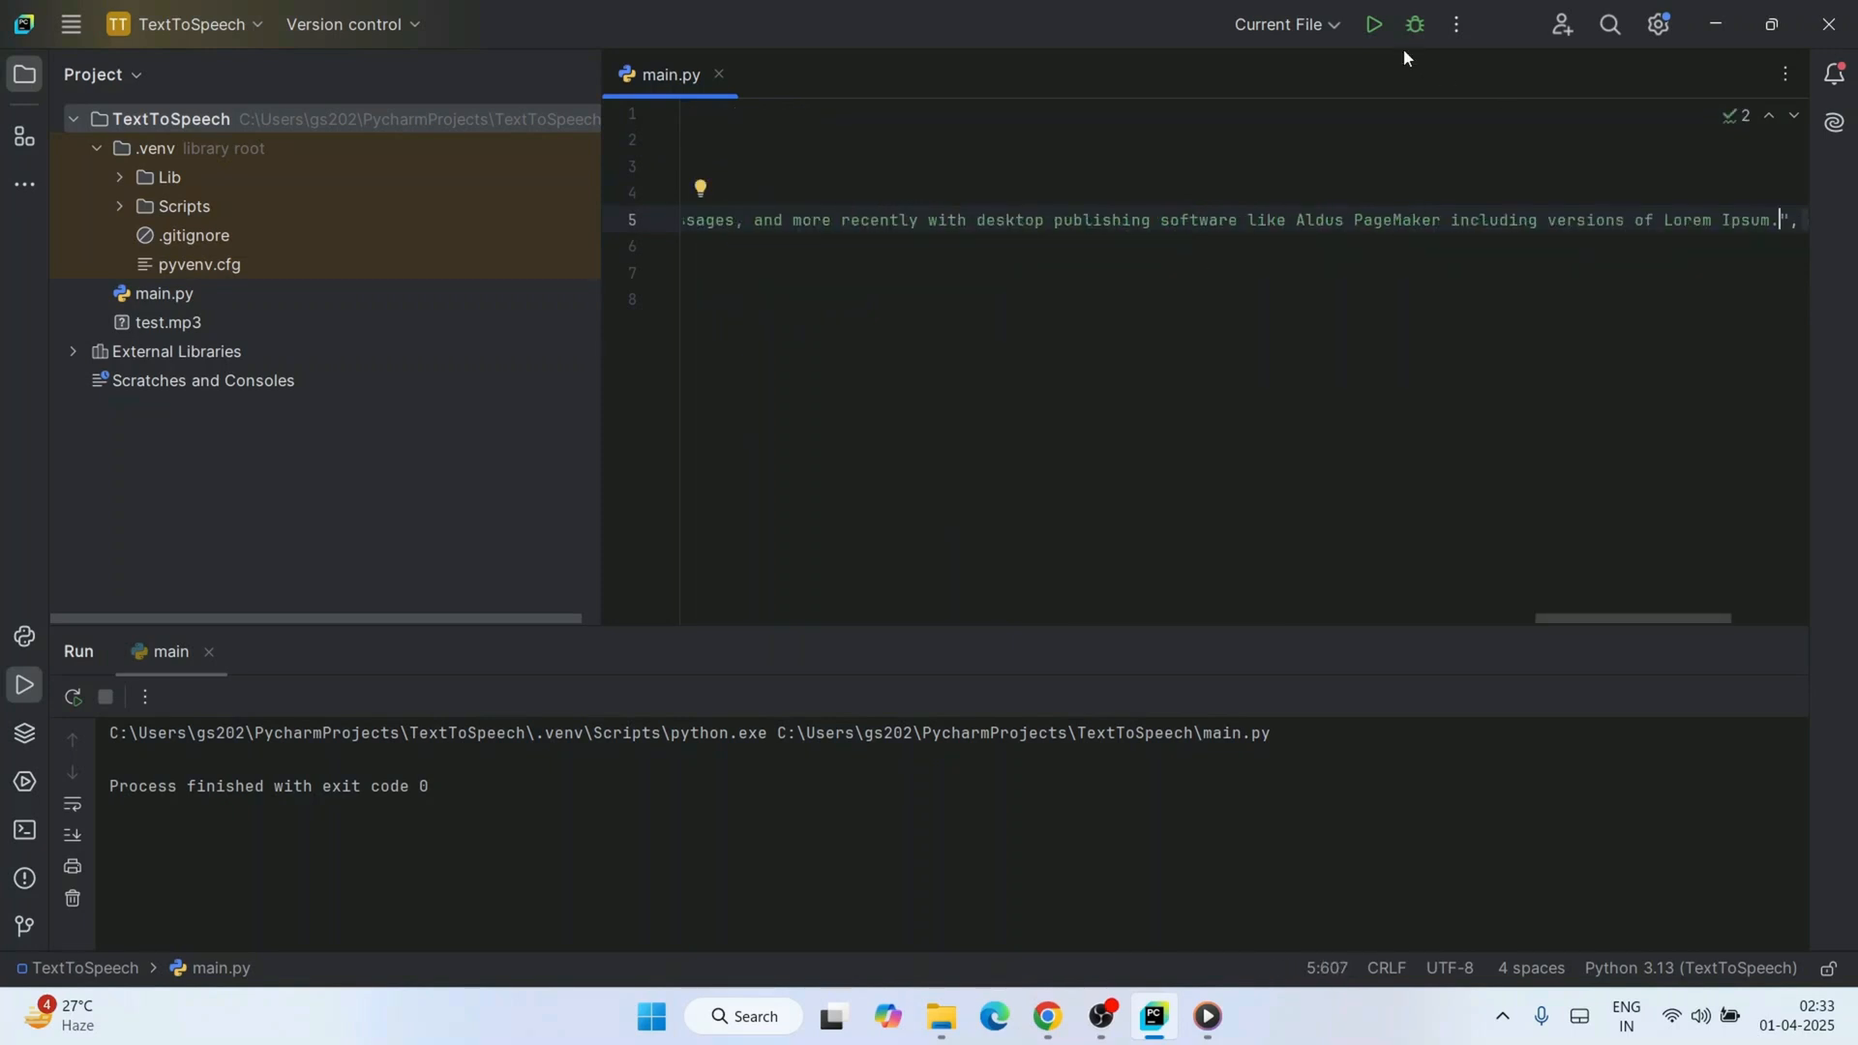
Re-run main.py with the pasted Lorem Ipsum paragraph as the speech text.
click(1379, 25)
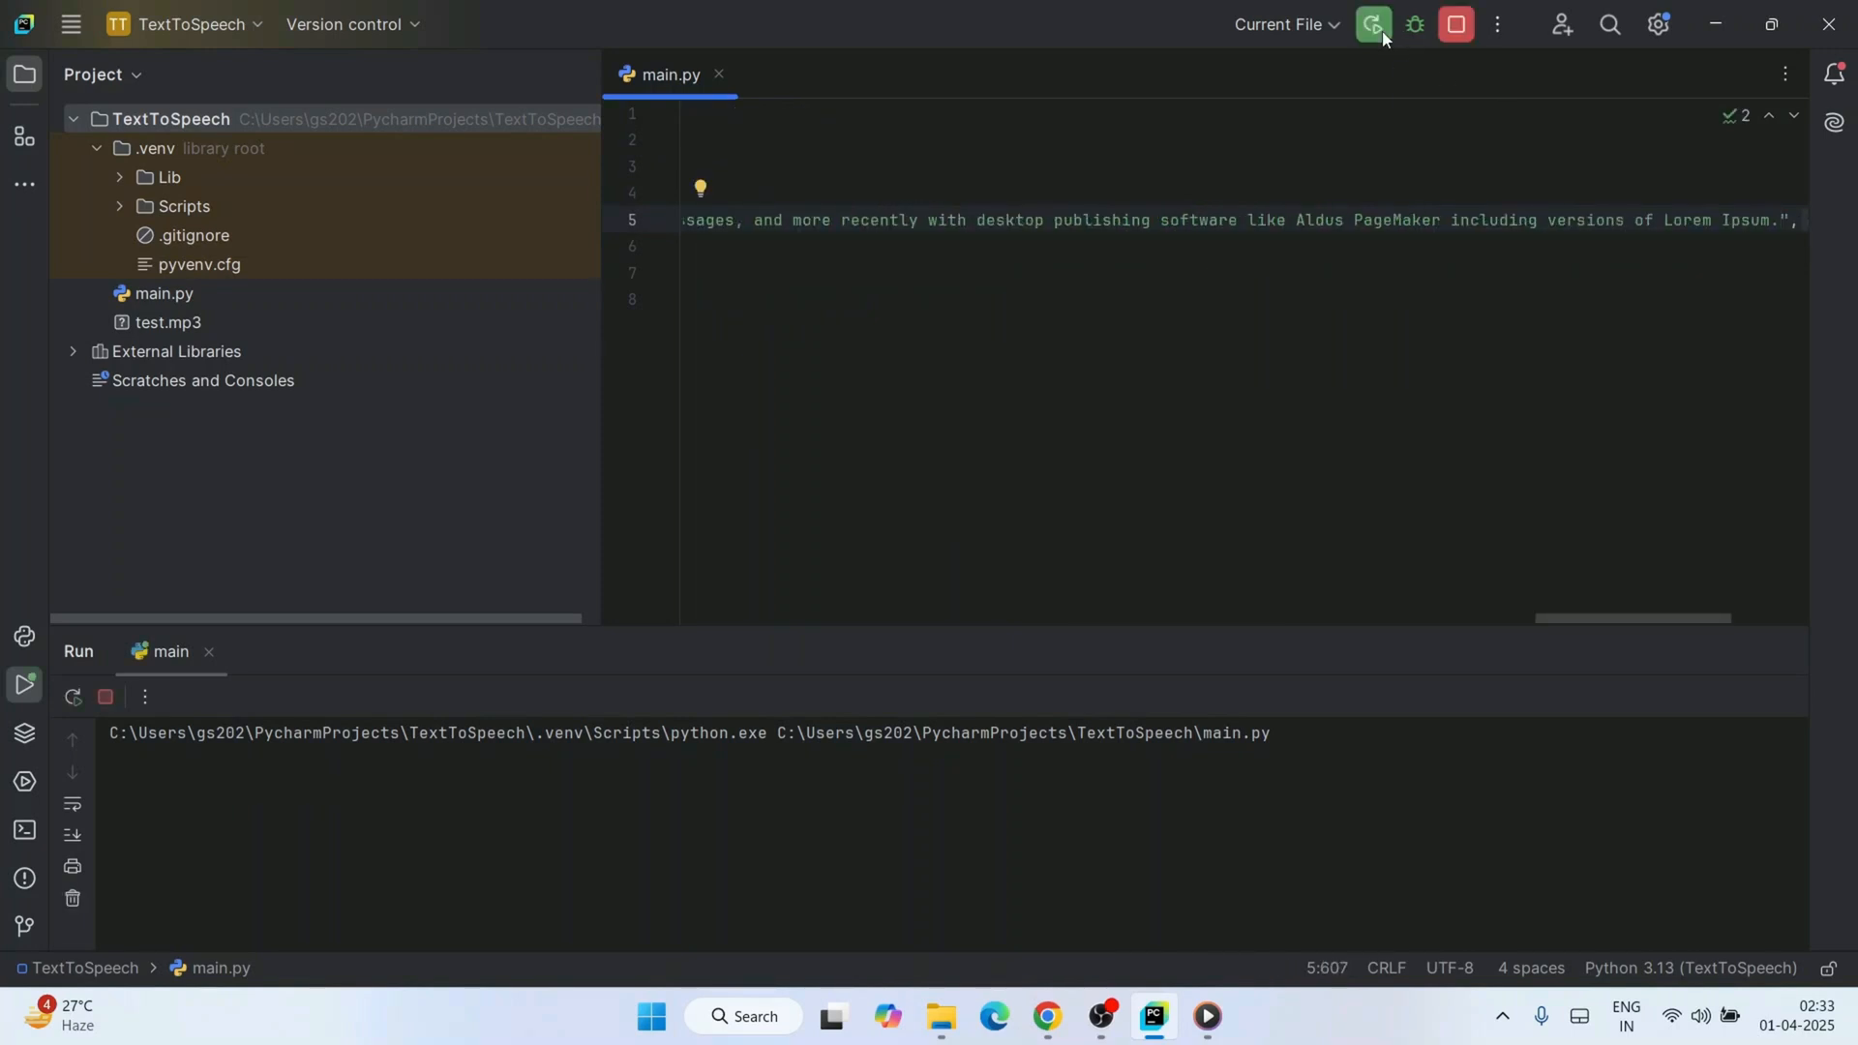
click(1371, 24)
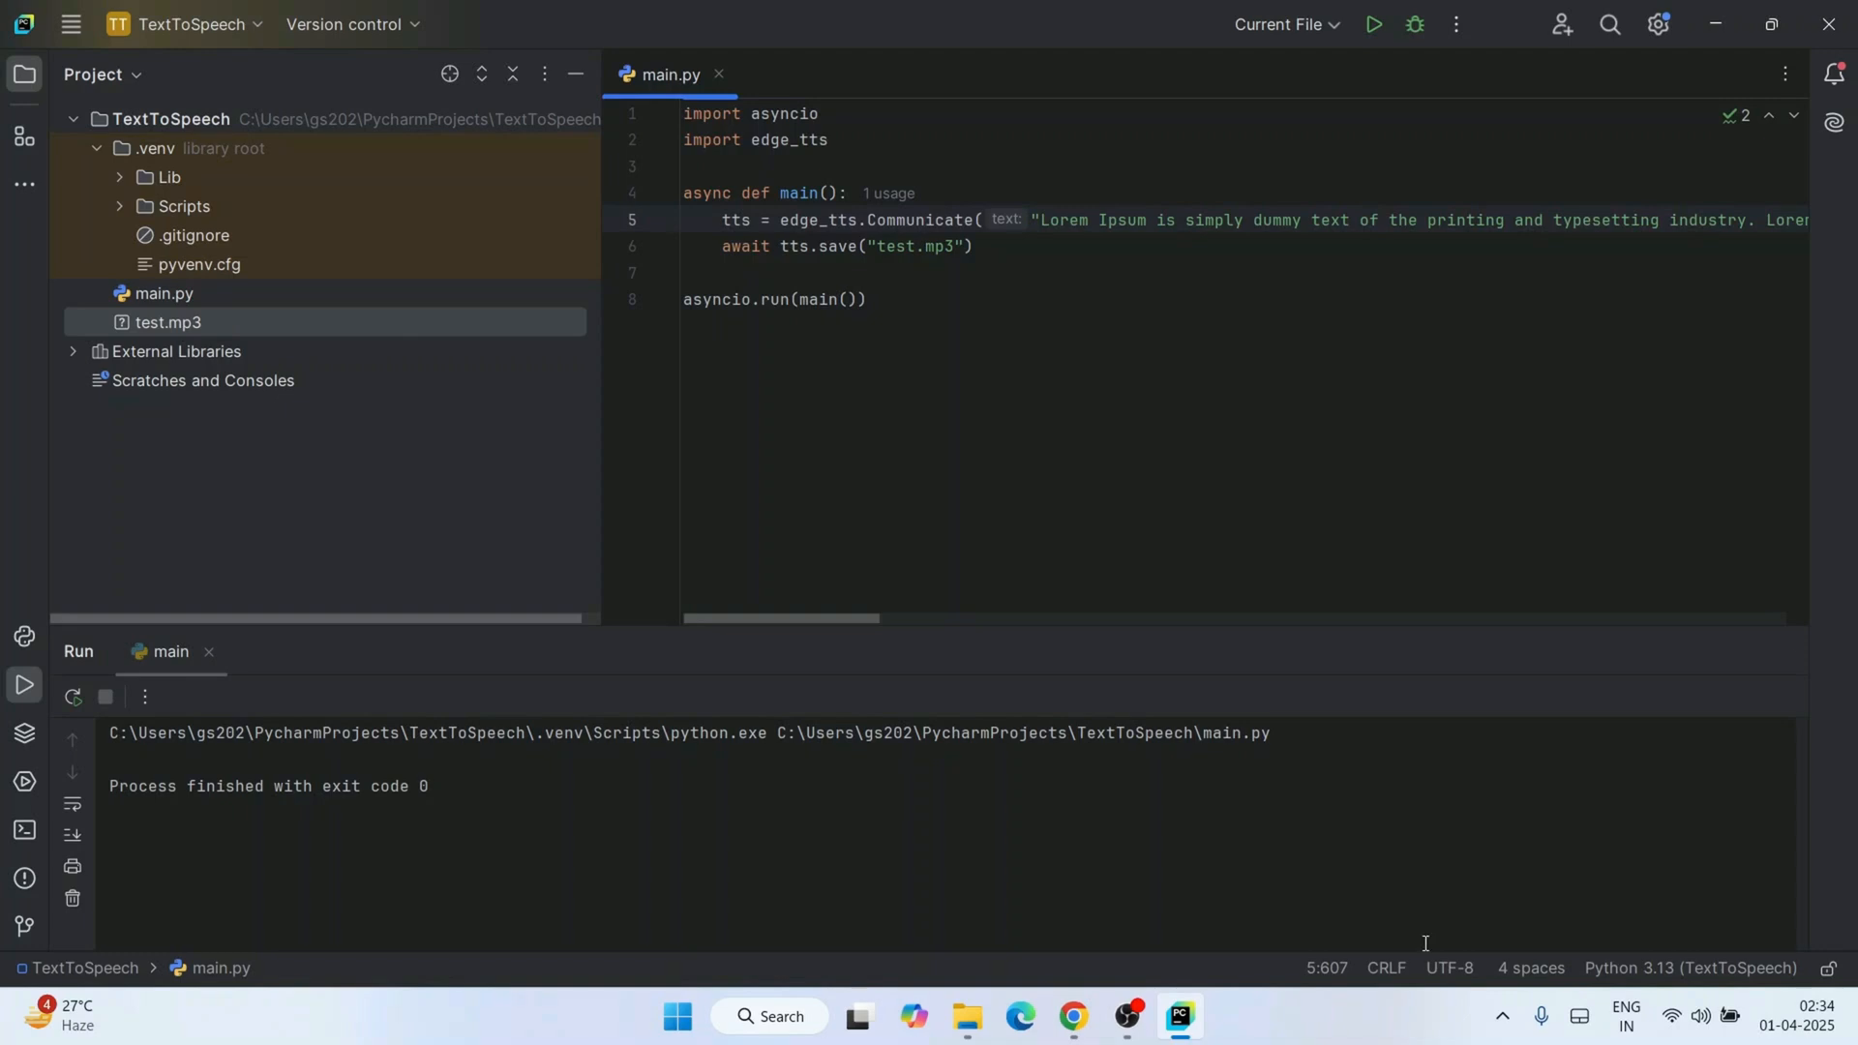
Play the regenerated test.mp3 from File Explorer, skip toward the end, and close the player.
click(966, 1016)
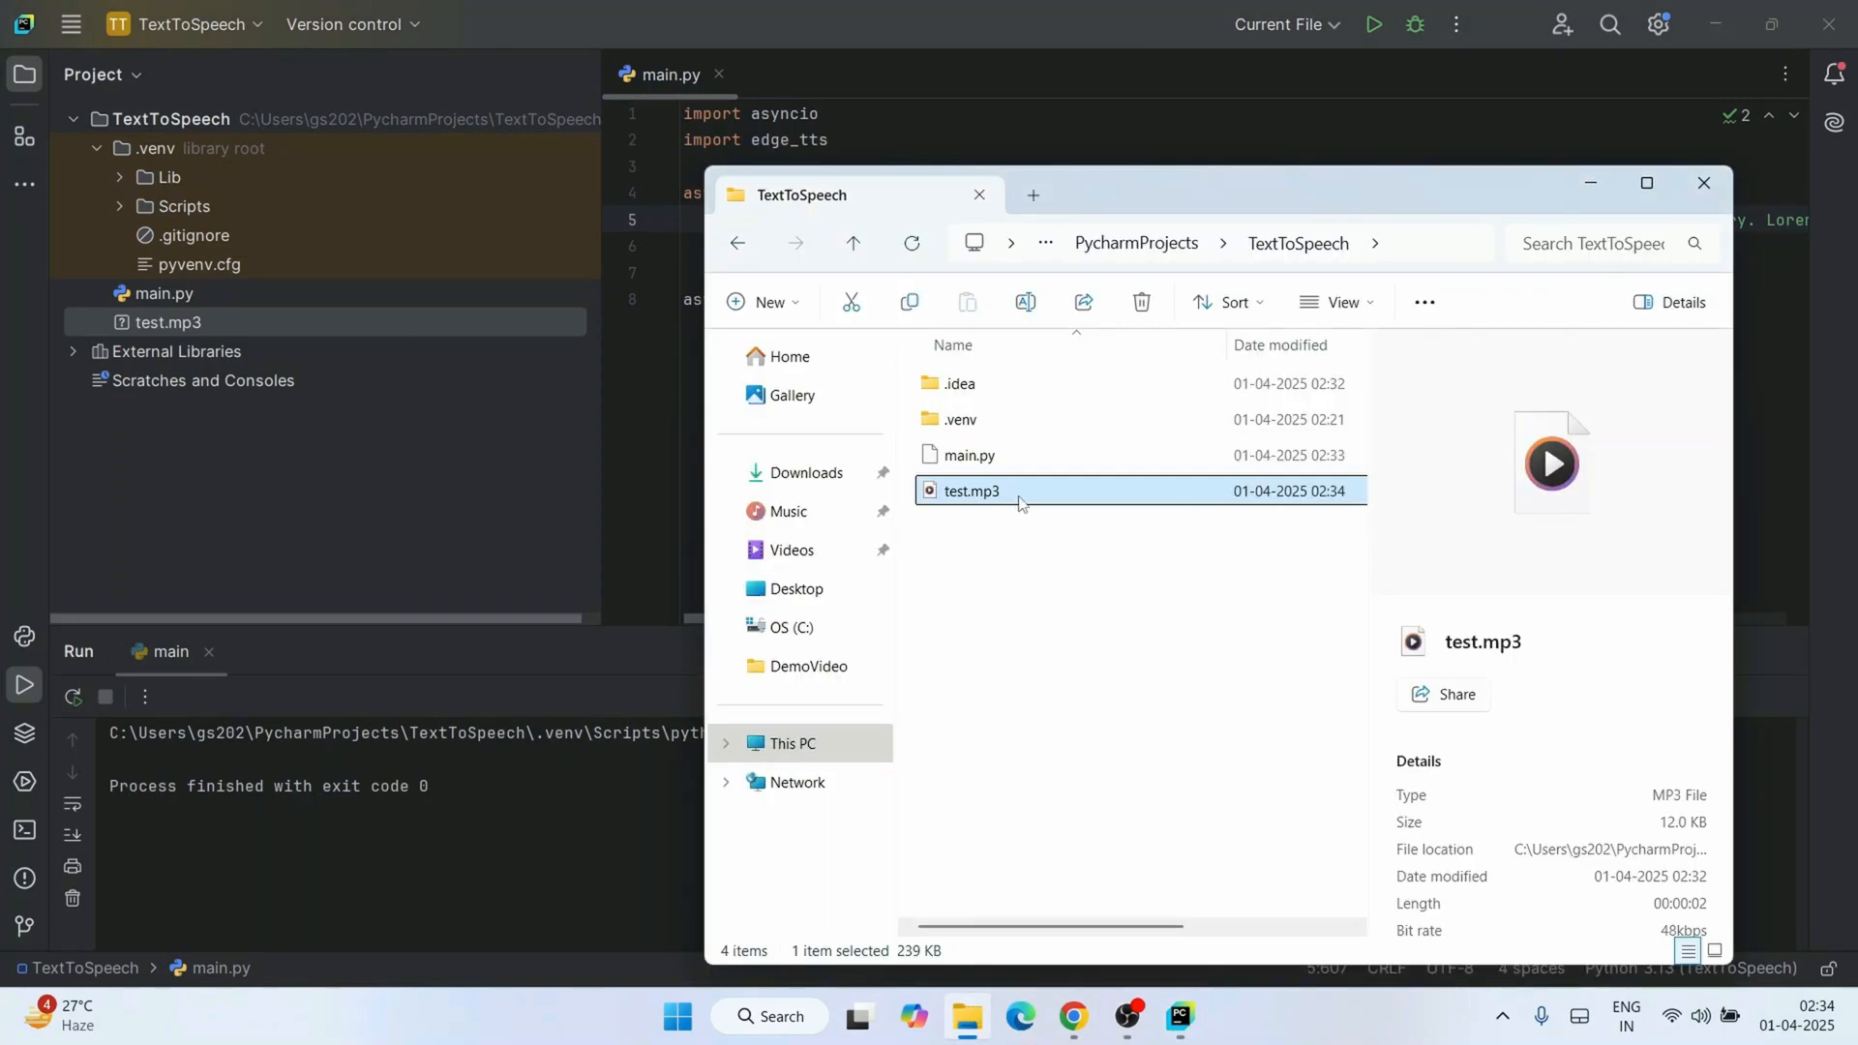
double_click(971, 491)
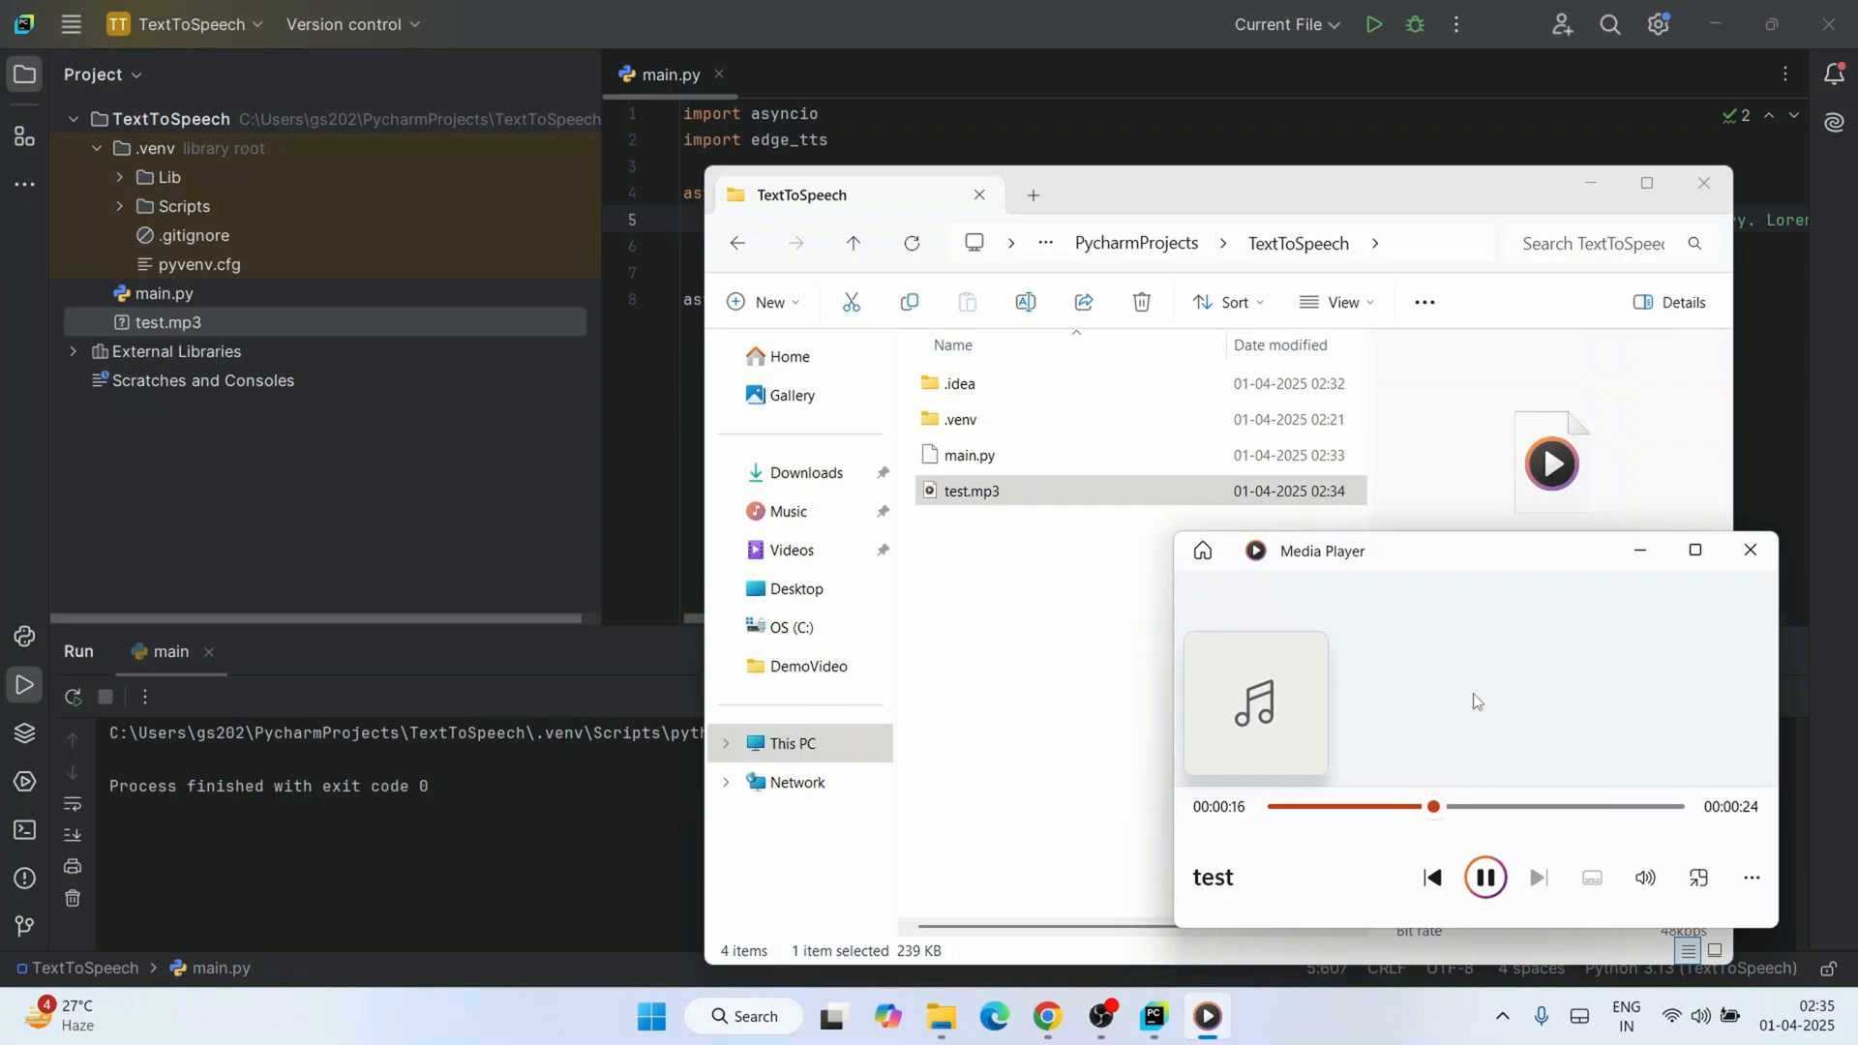
drag(1432, 807, 1573, 807)
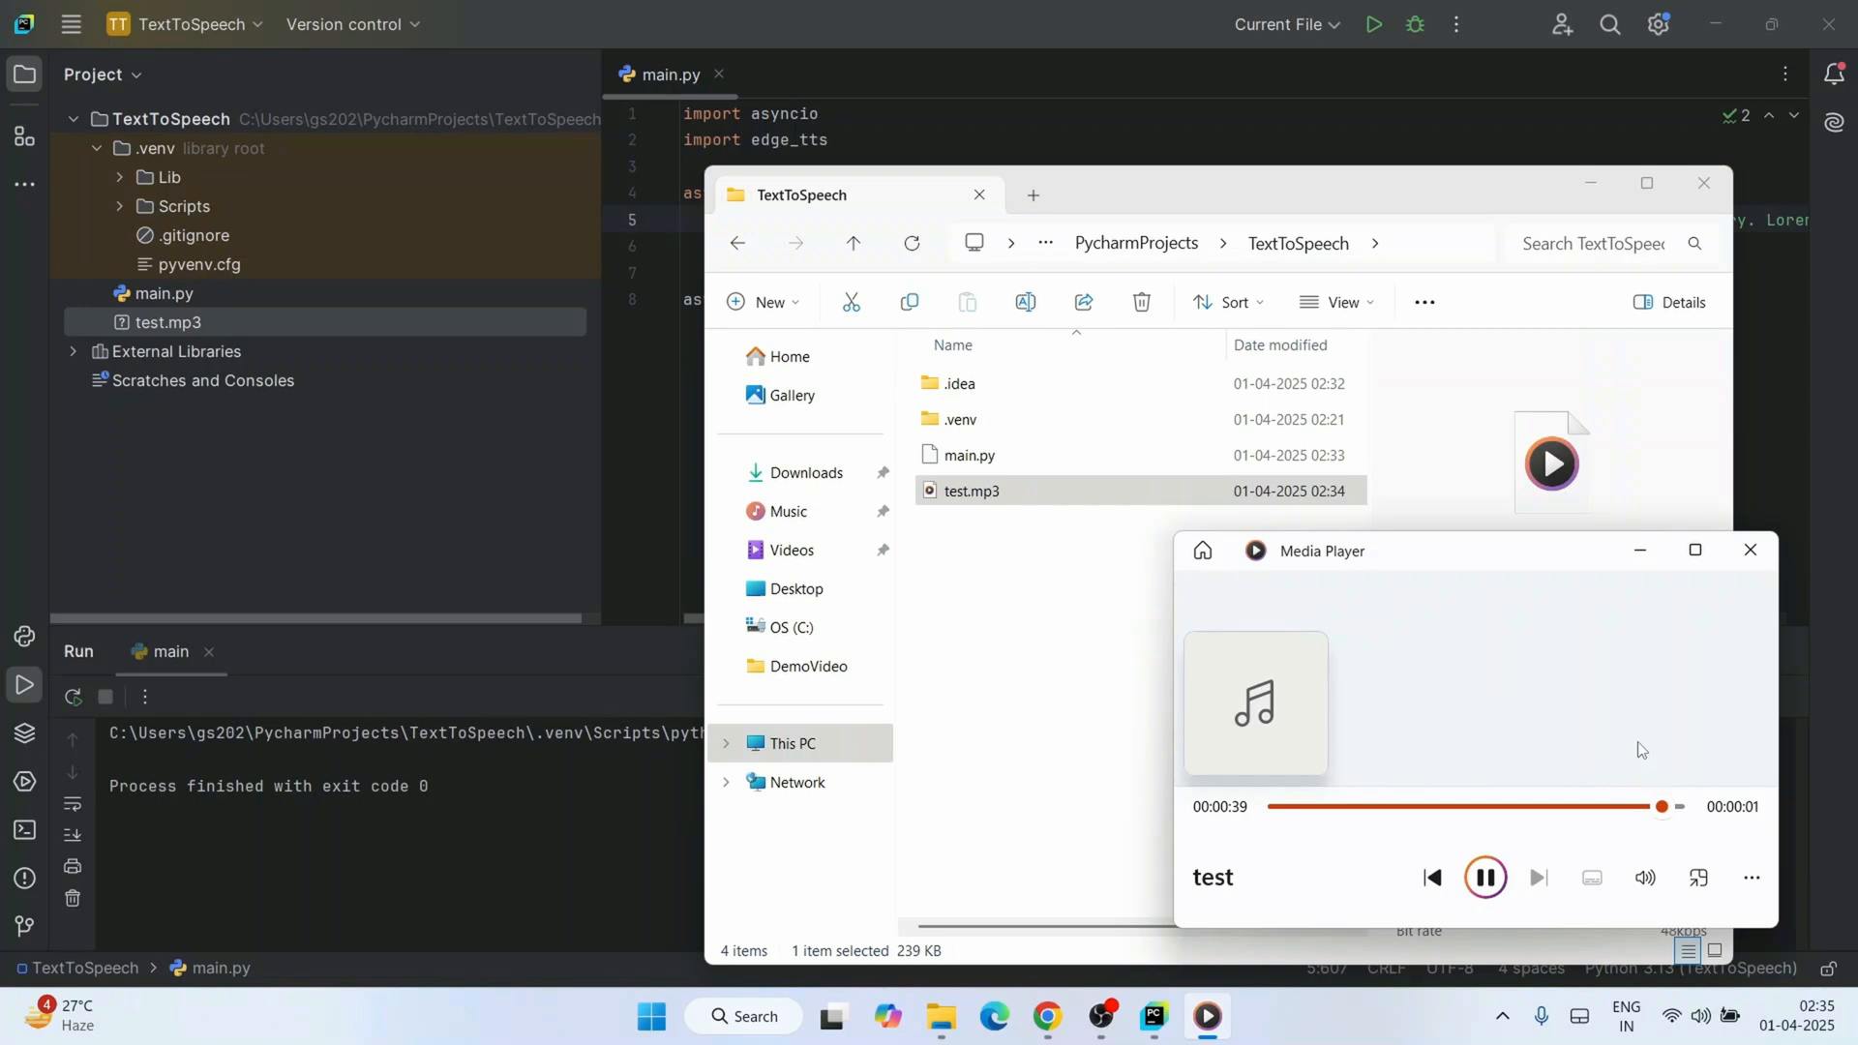
click(1485, 878)
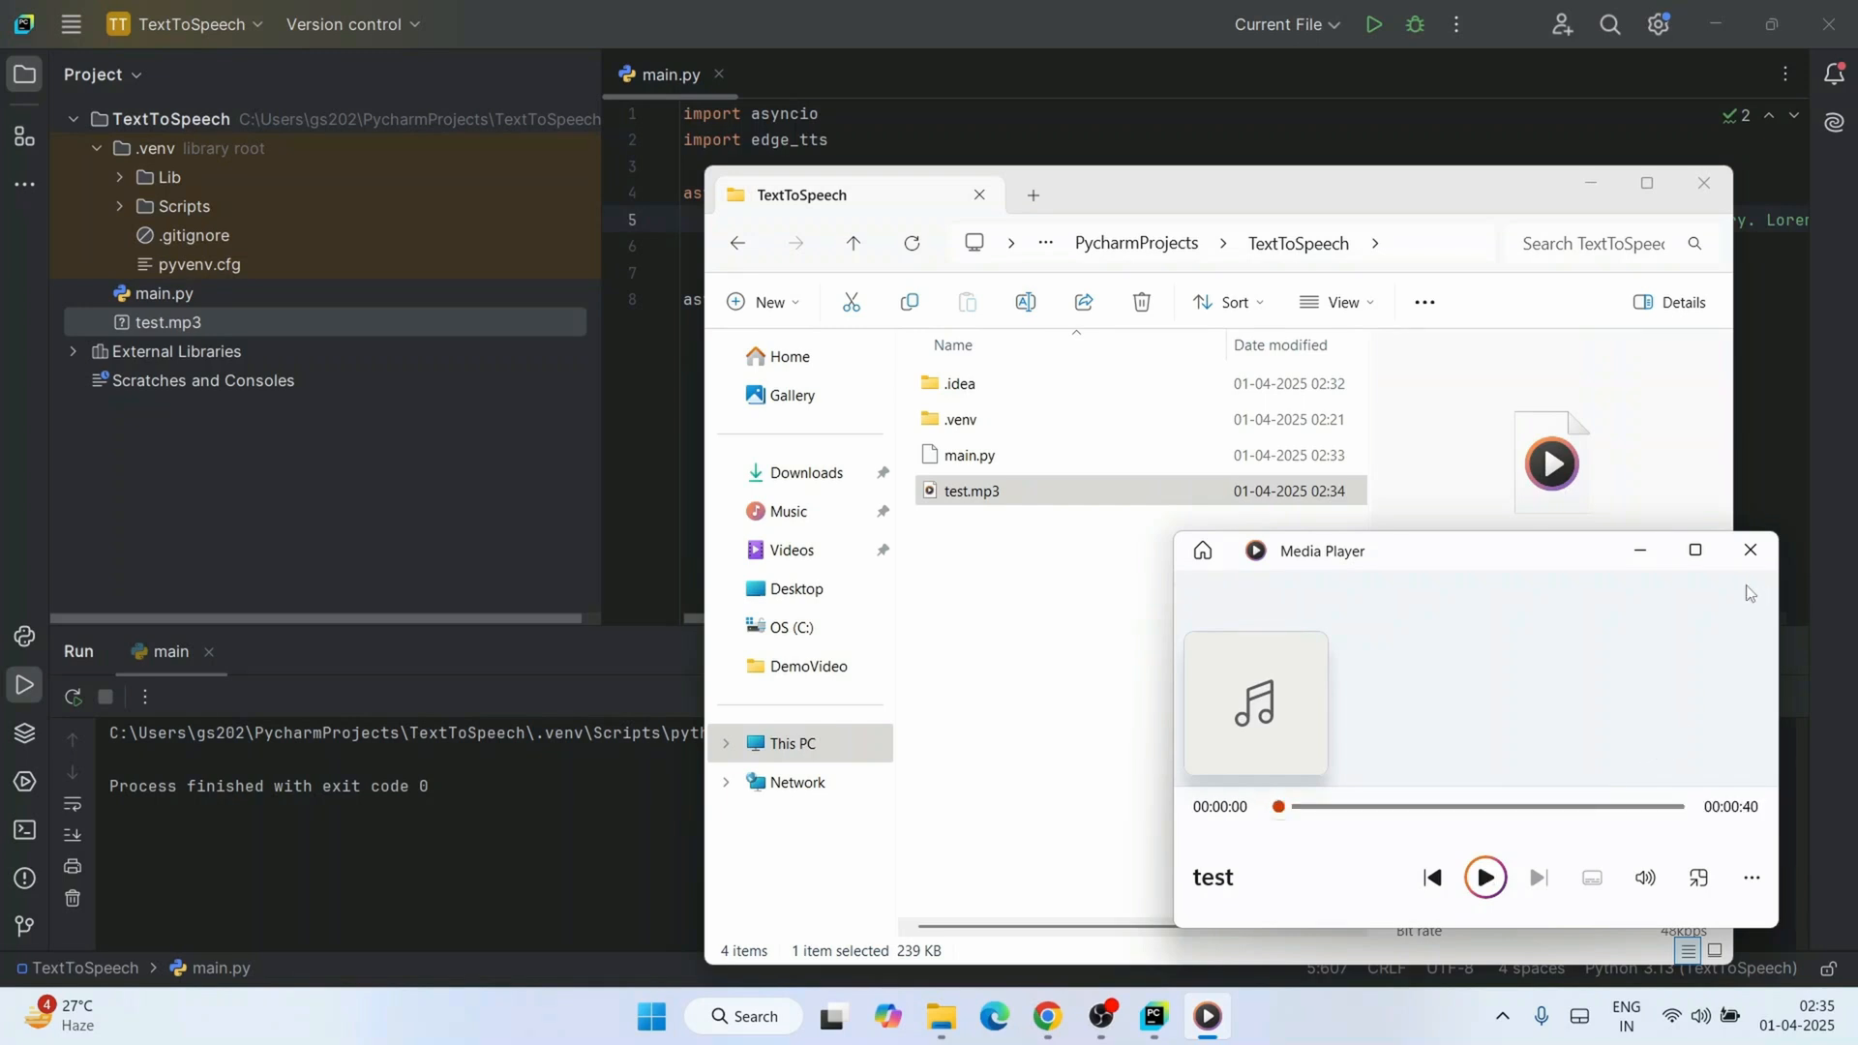
click(1750, 549)
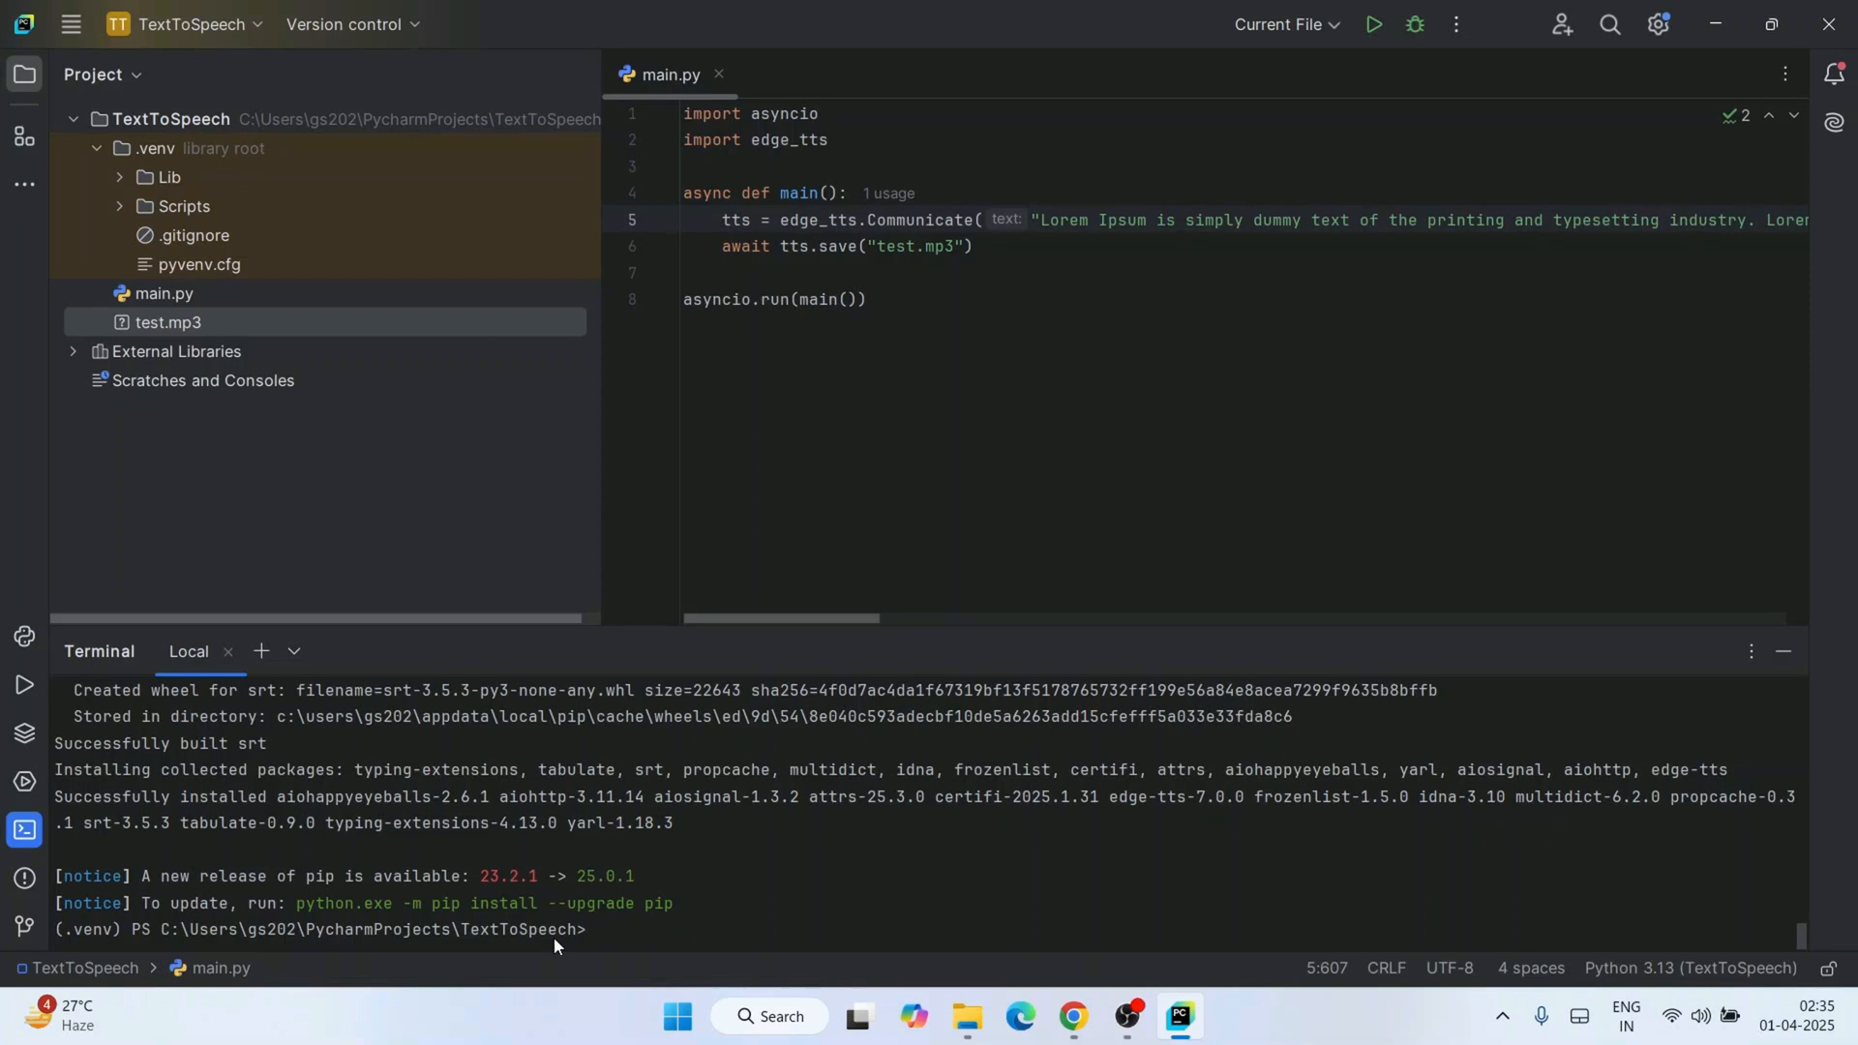
Run python -m edge_tts --list-voices in the PyCharm terminal.
text(python)
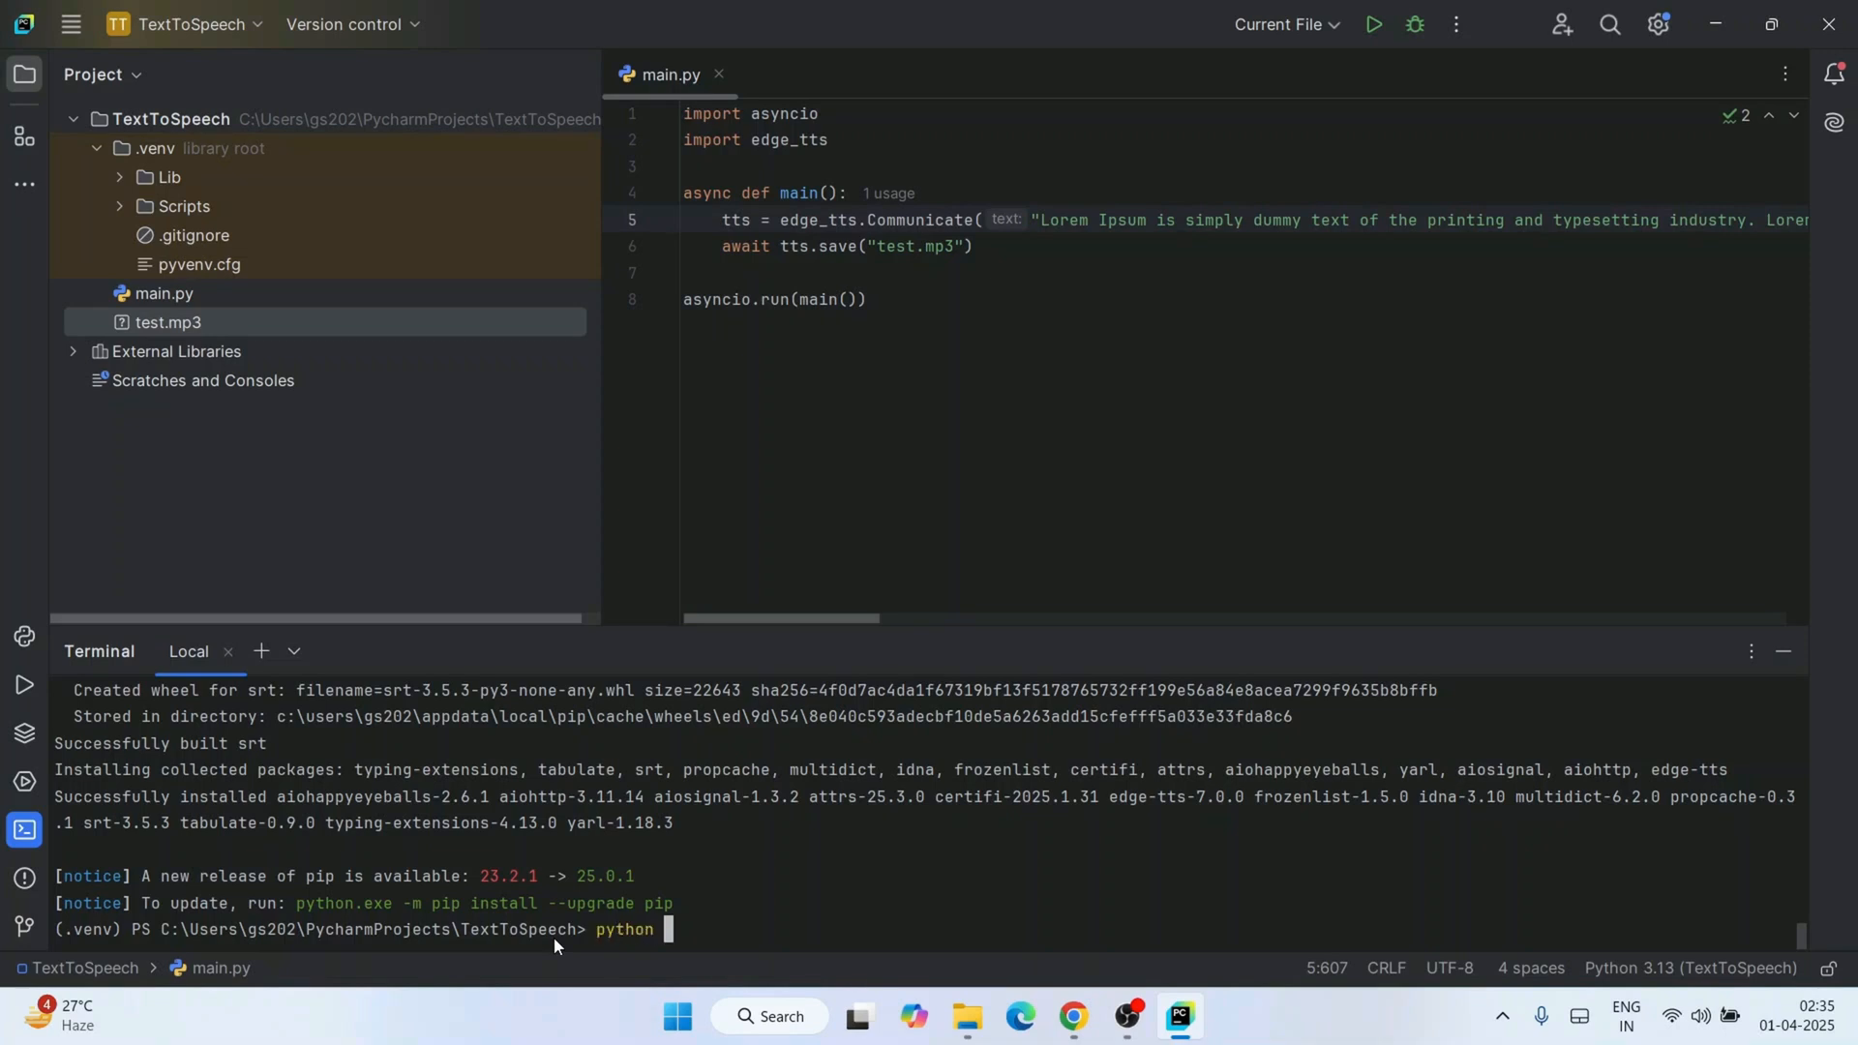
text(-)
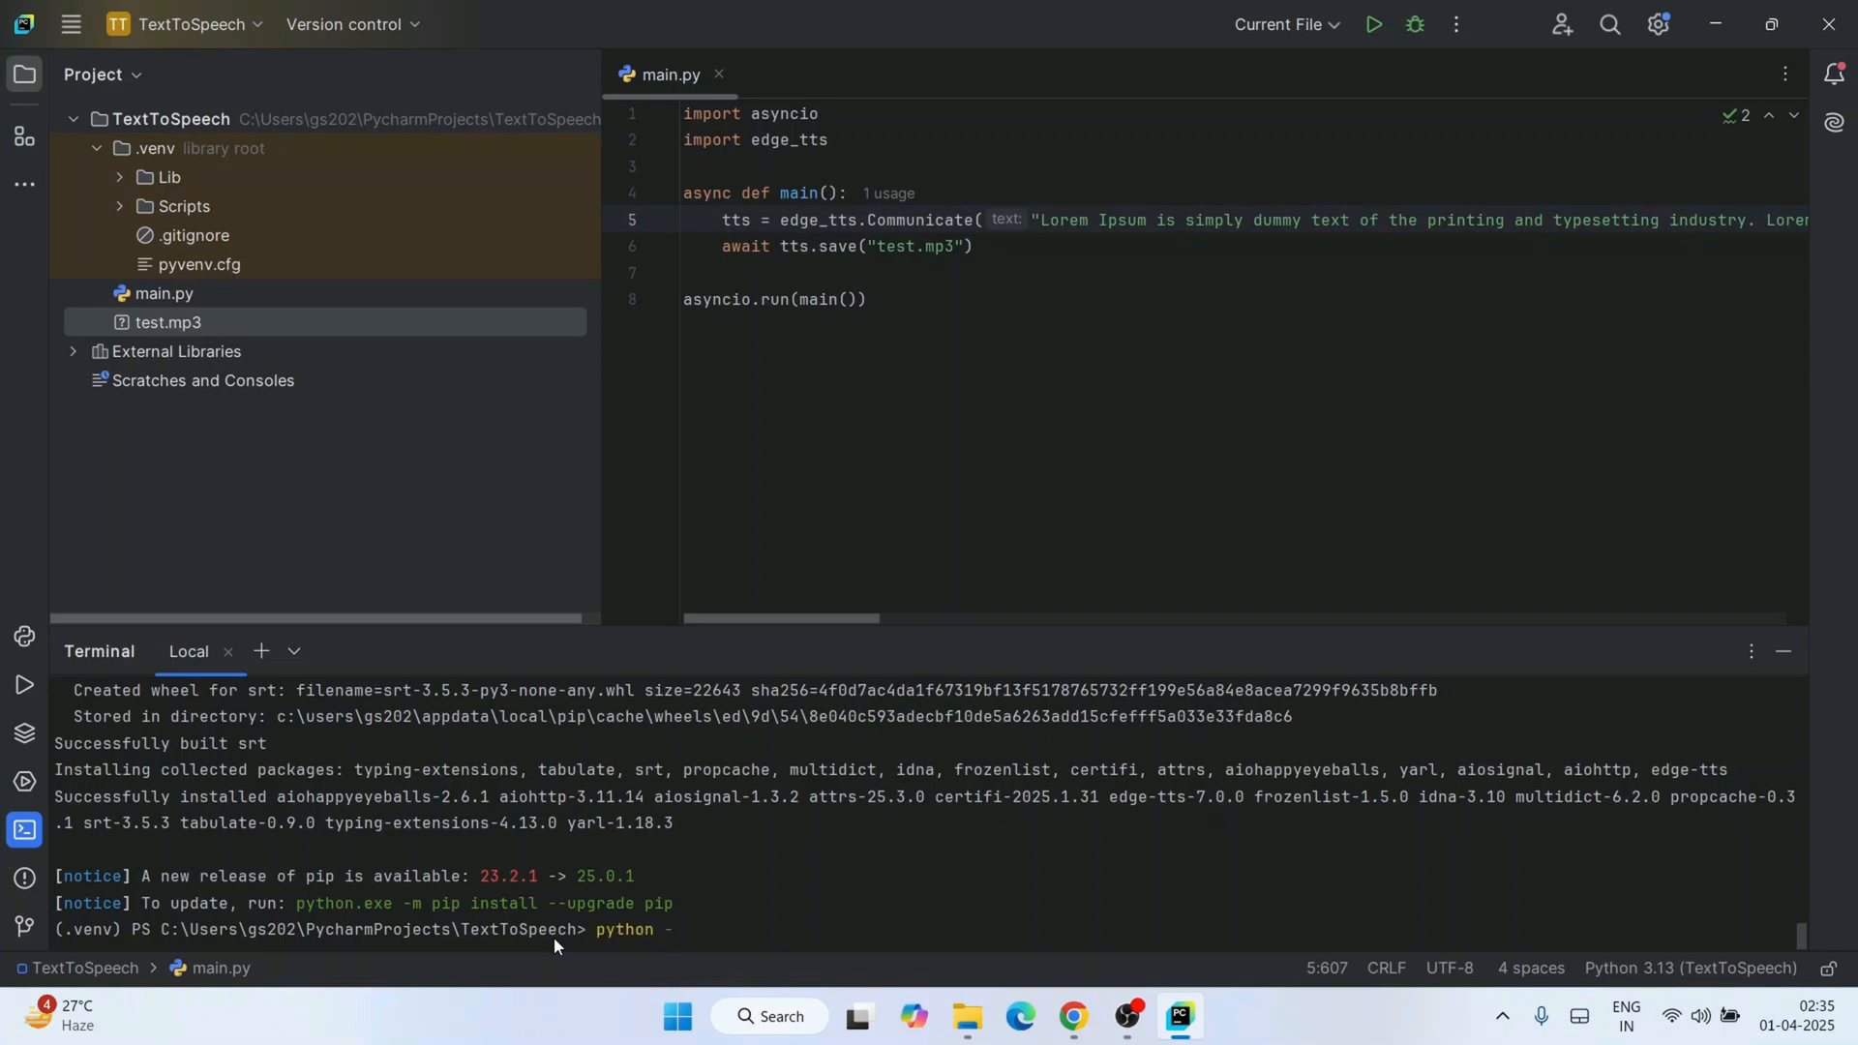
text(m ed)
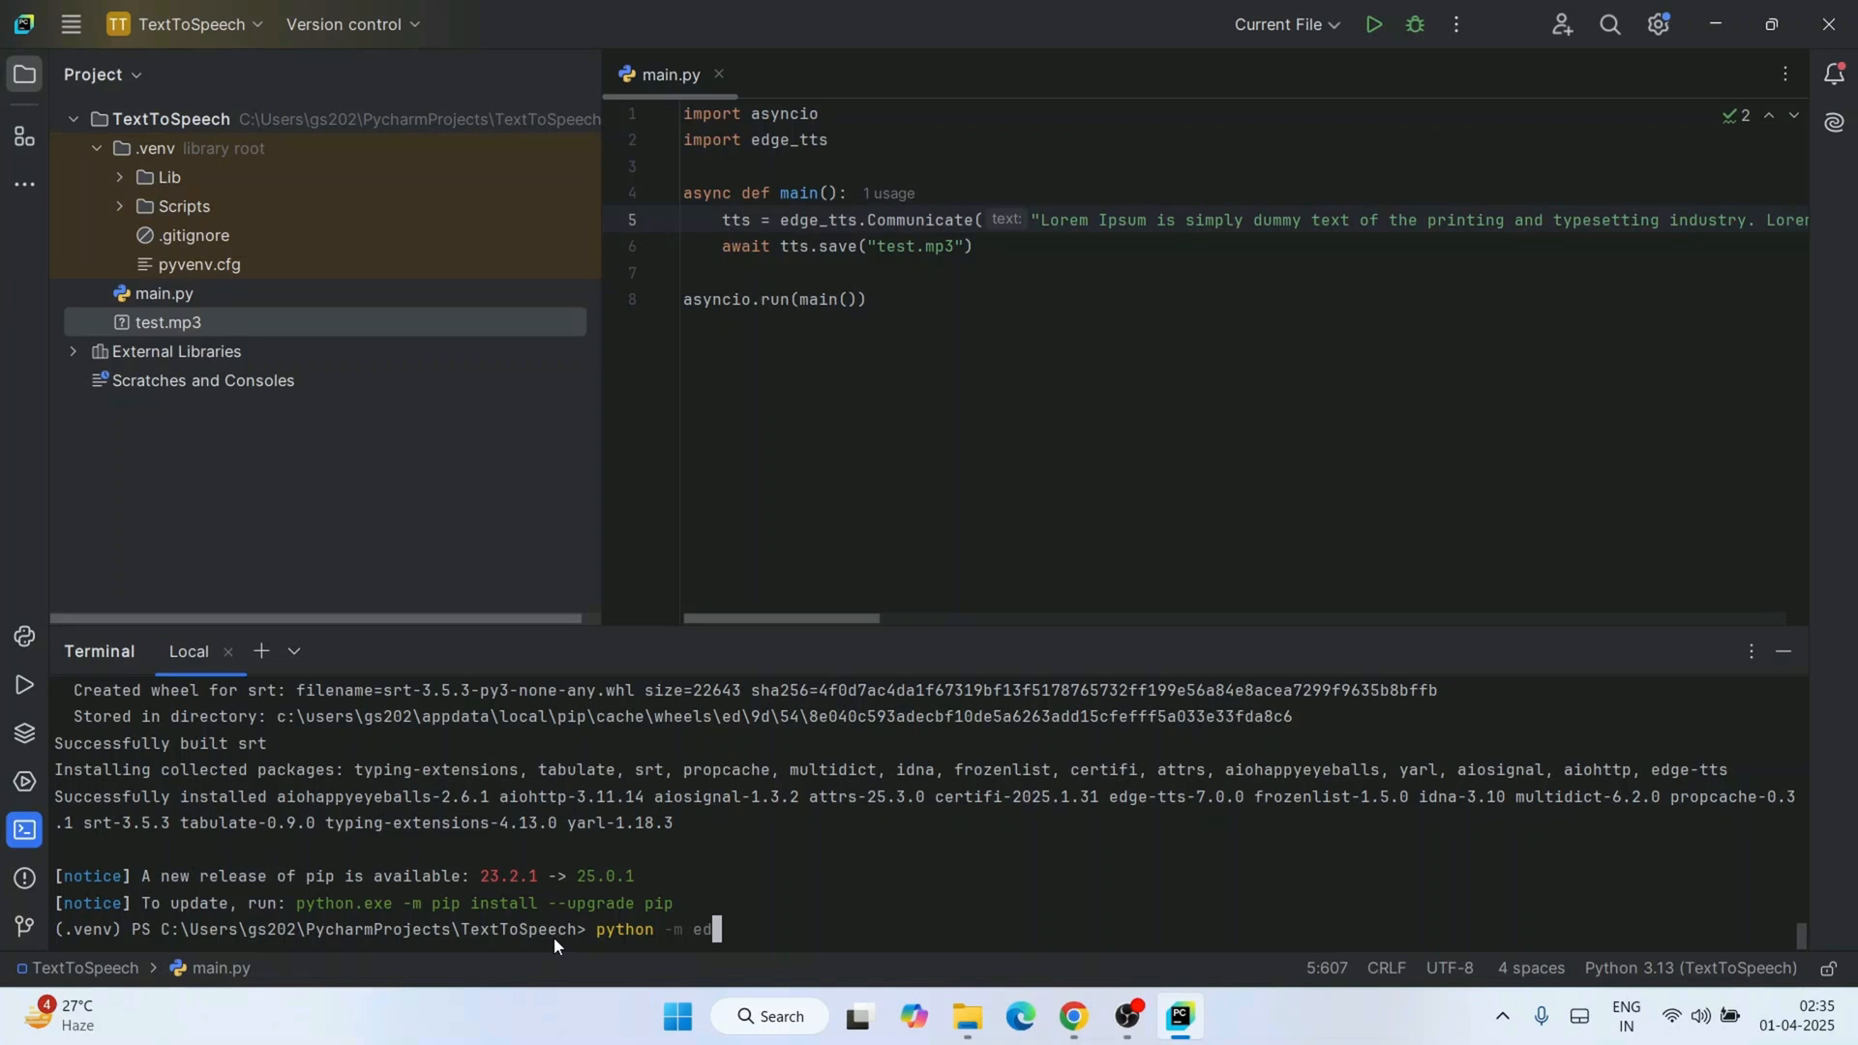
text(ge_tts)
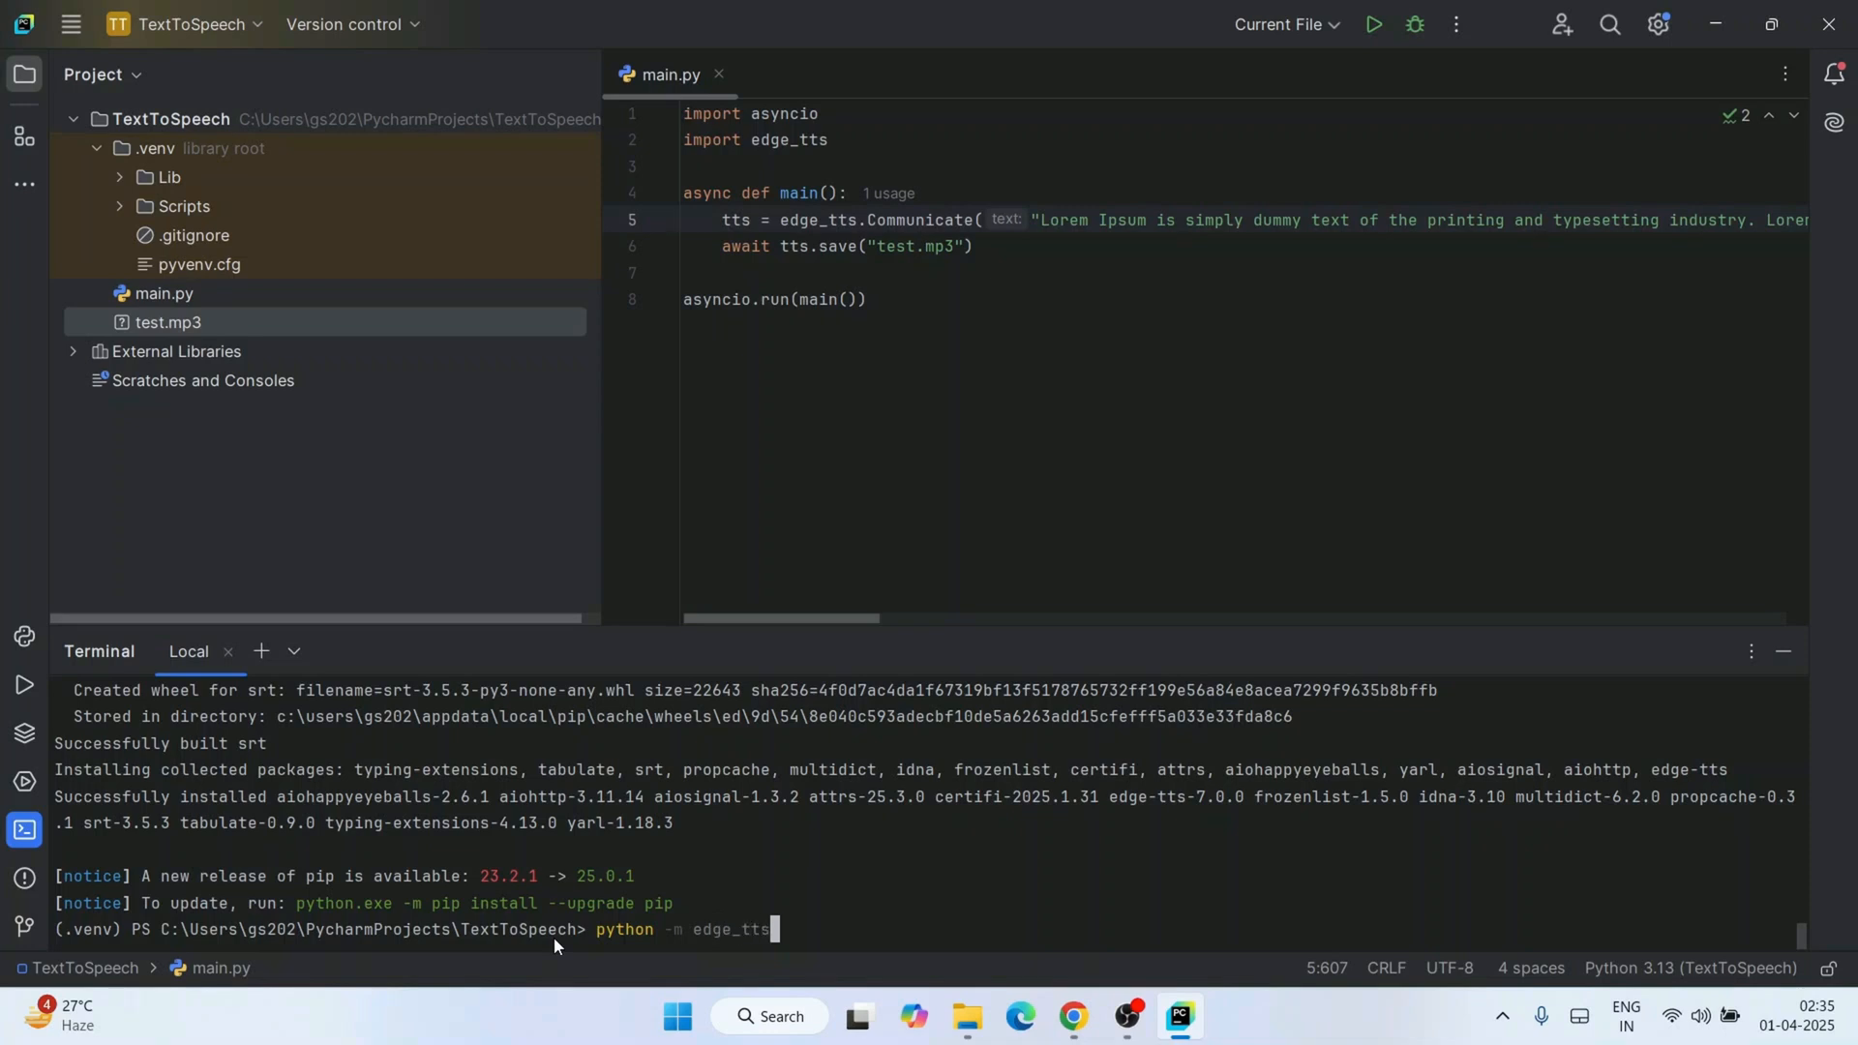
text(--)
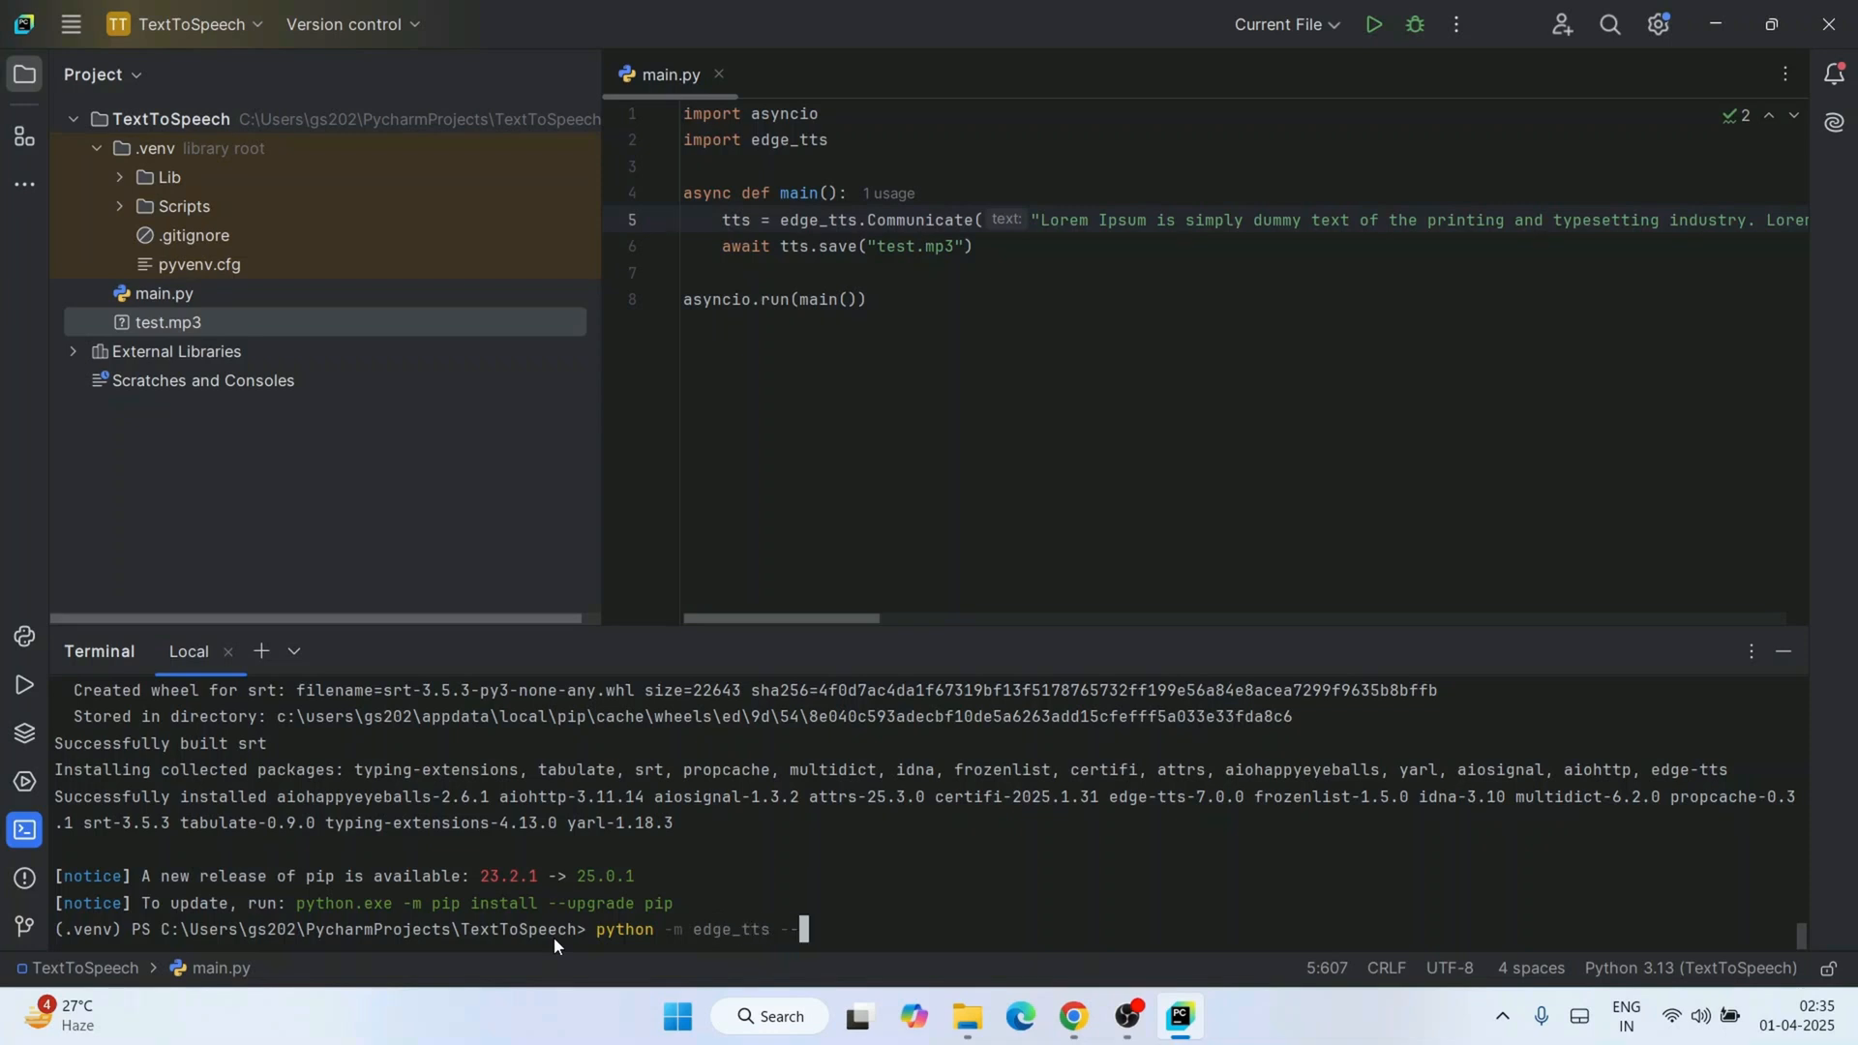
text(-list-voices)
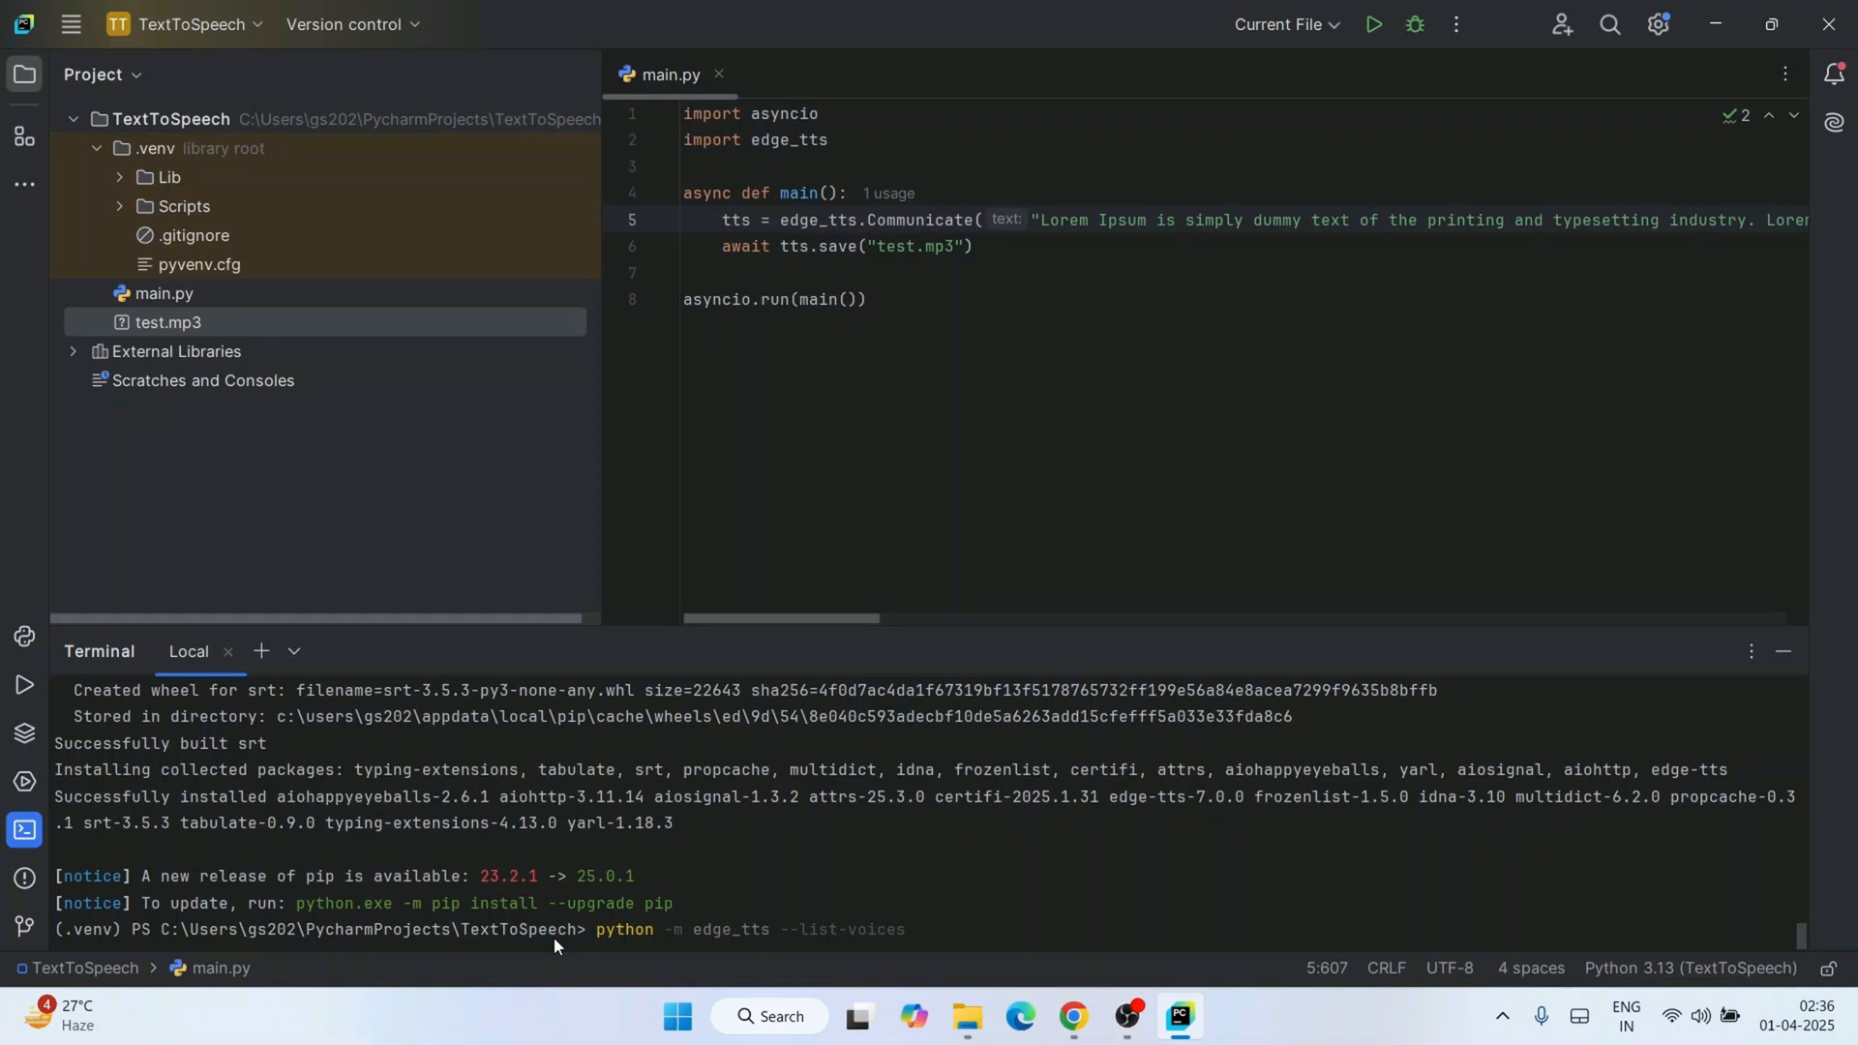
key(Enter)
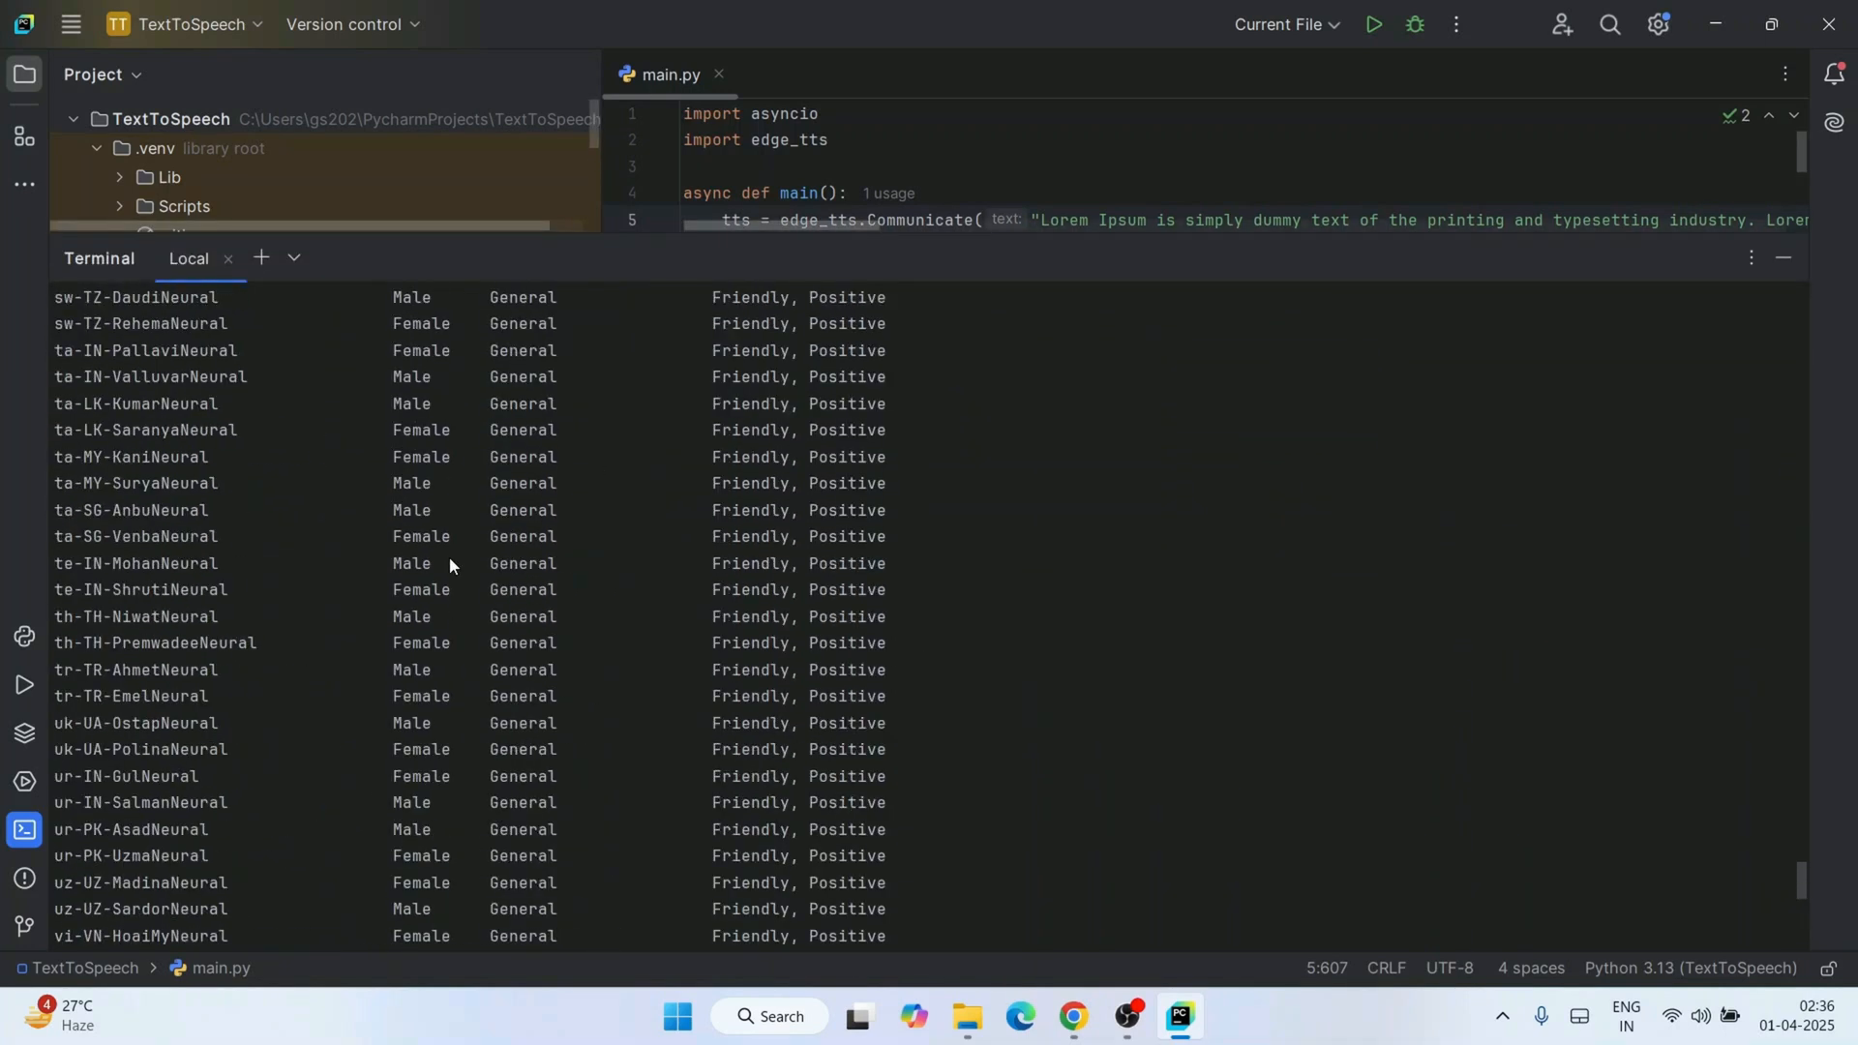
Scroll the voice list to the English voices and highlight the en-IN Neerja and Prabhat entries.
scroll(up, 3)
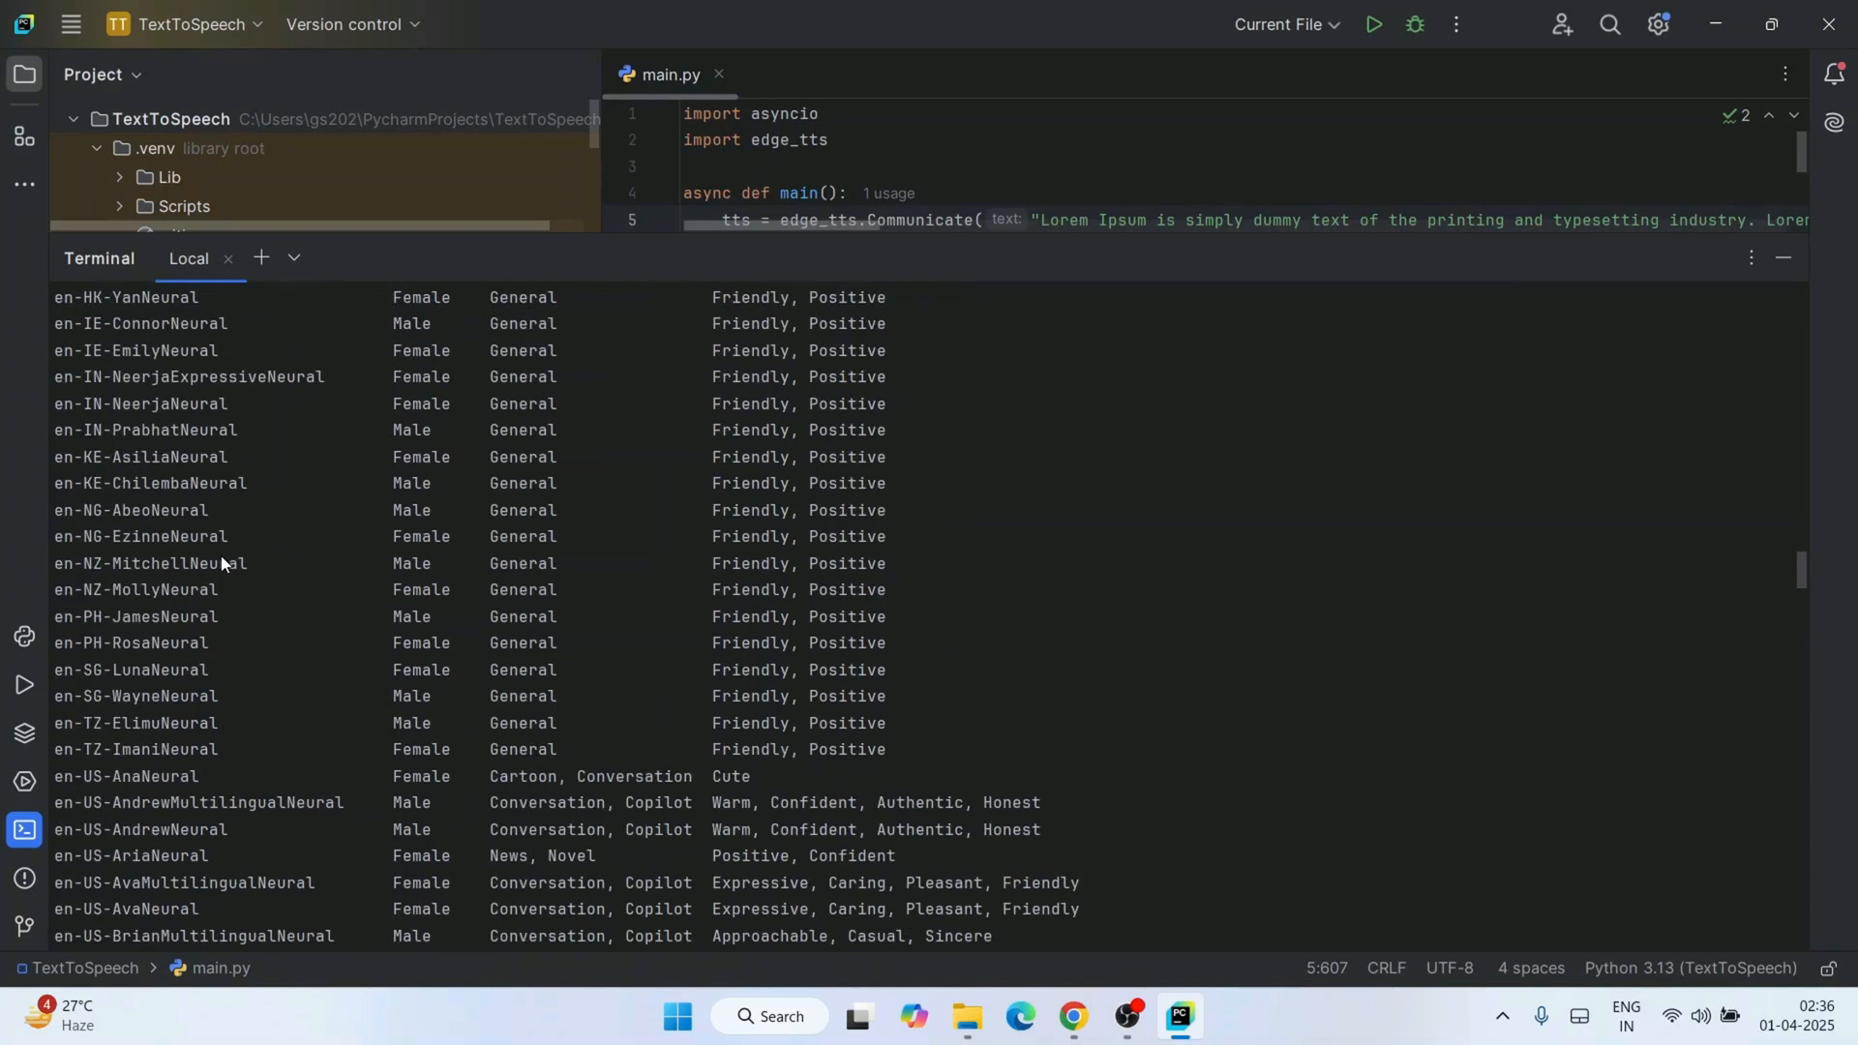
double_click(66, 536)
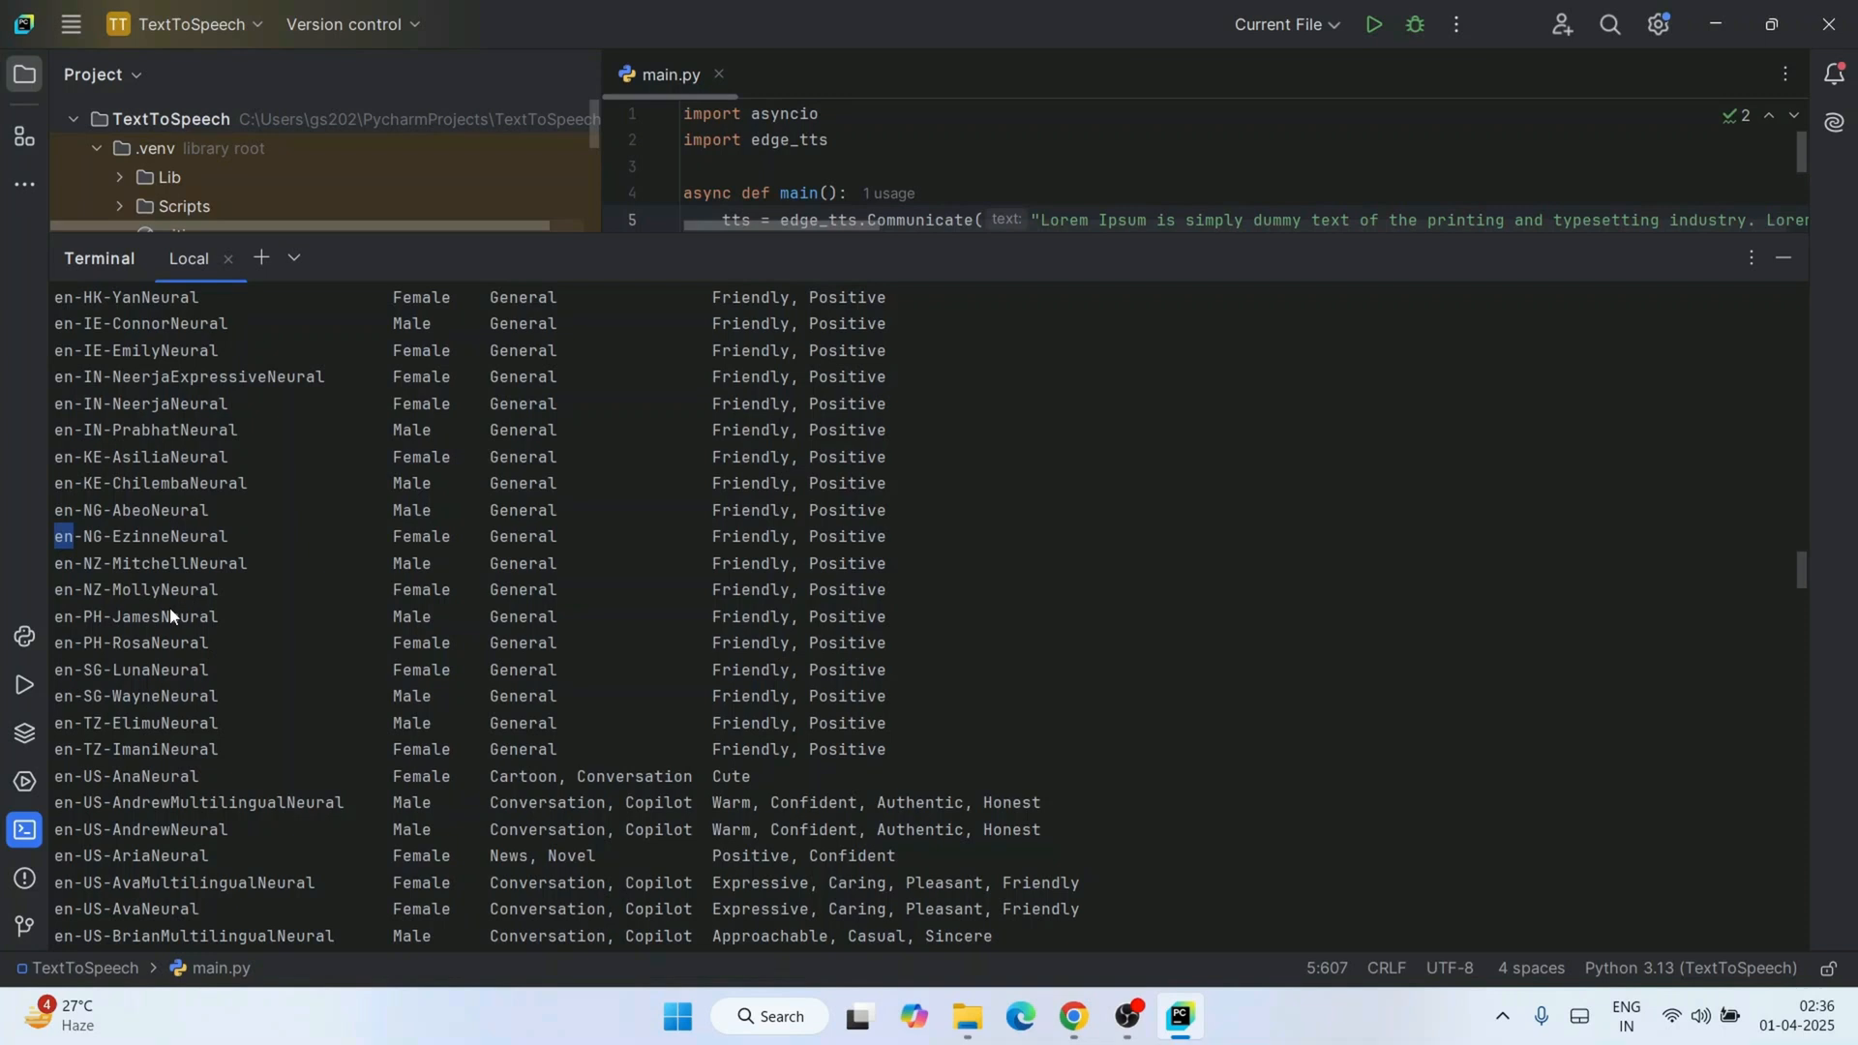
mouse_move(130, 547)
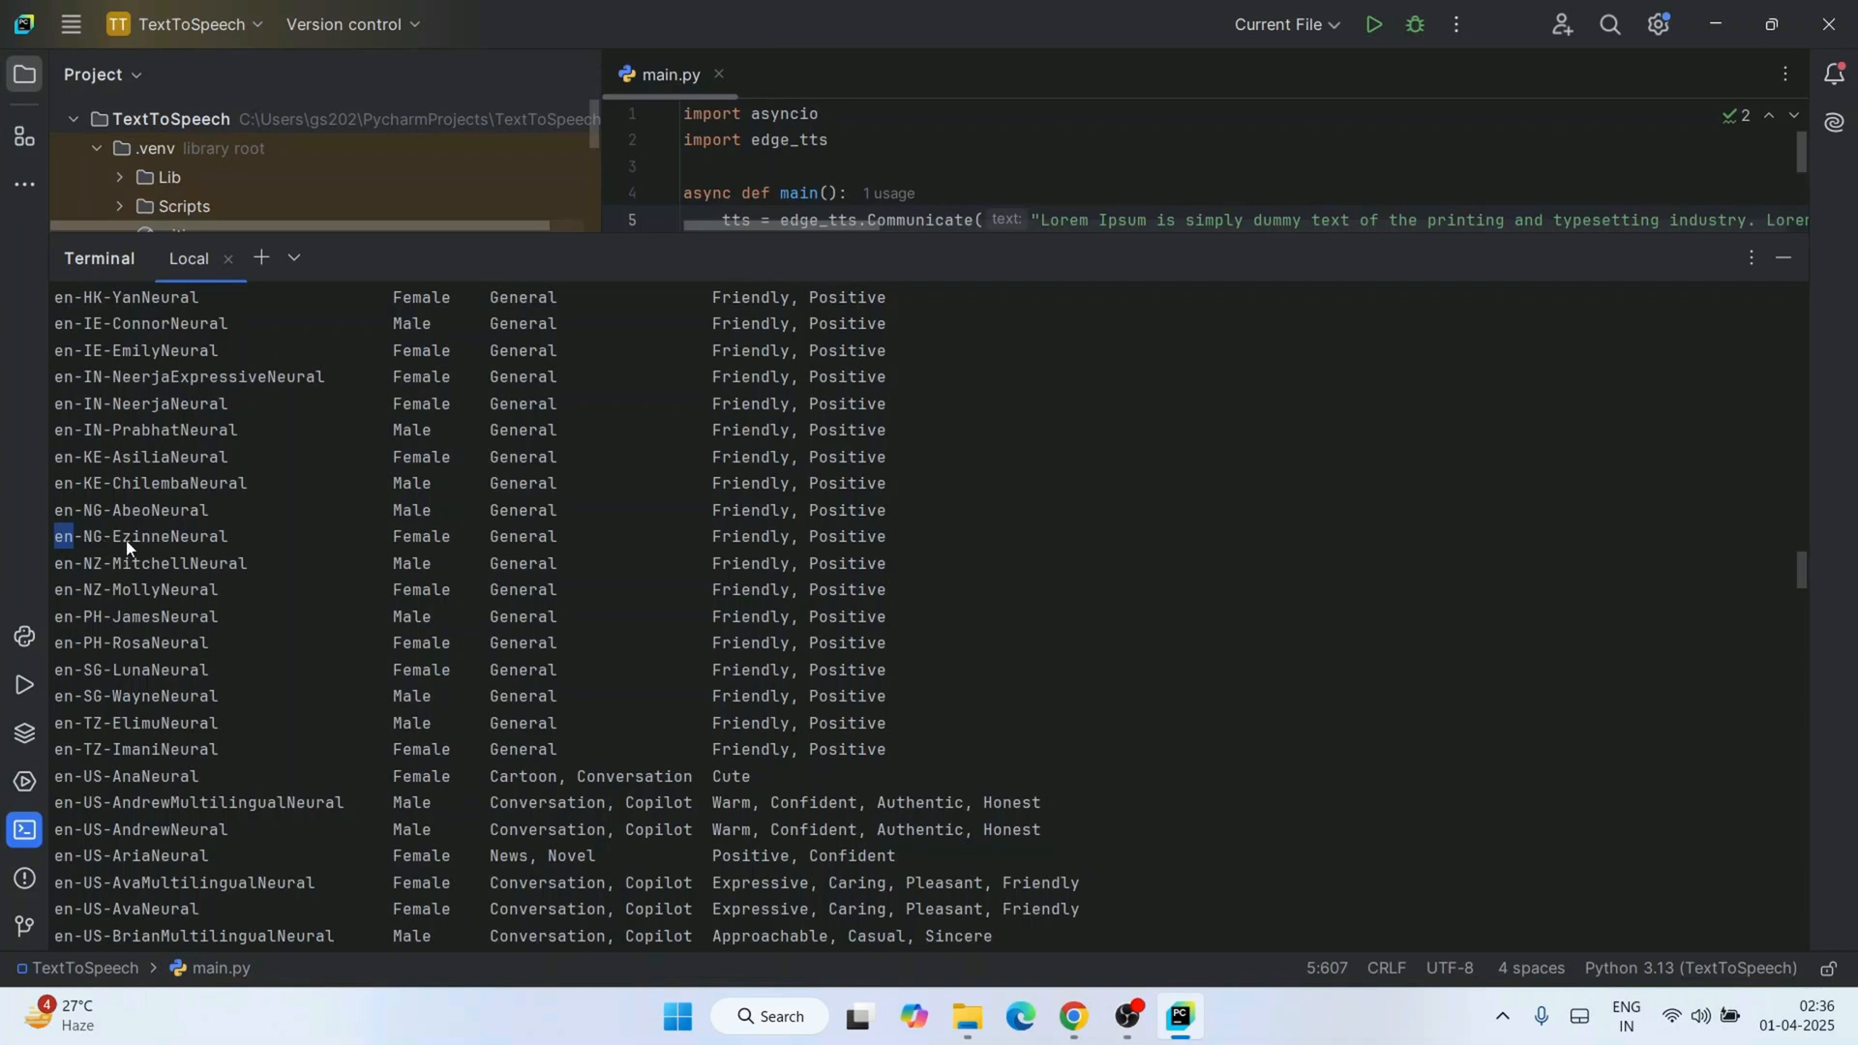
scroll(up, 3)
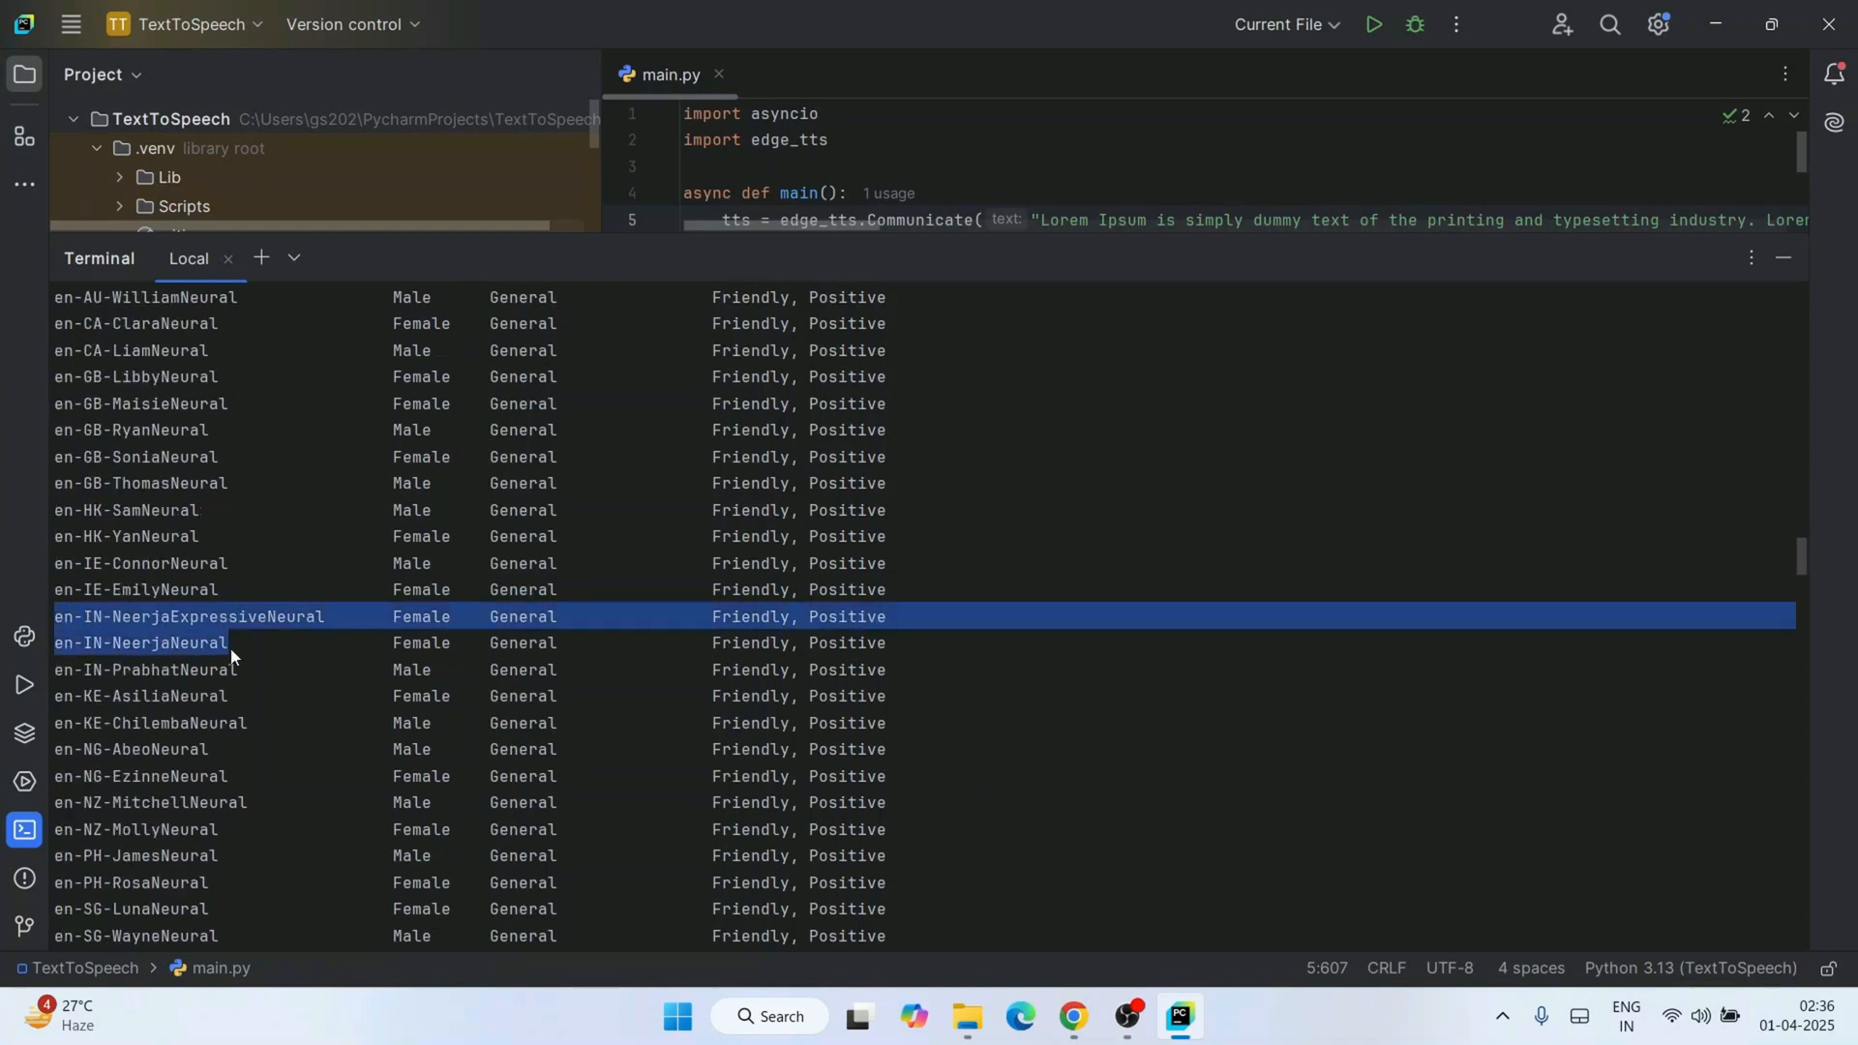
drag(237, 616, 237, 669)
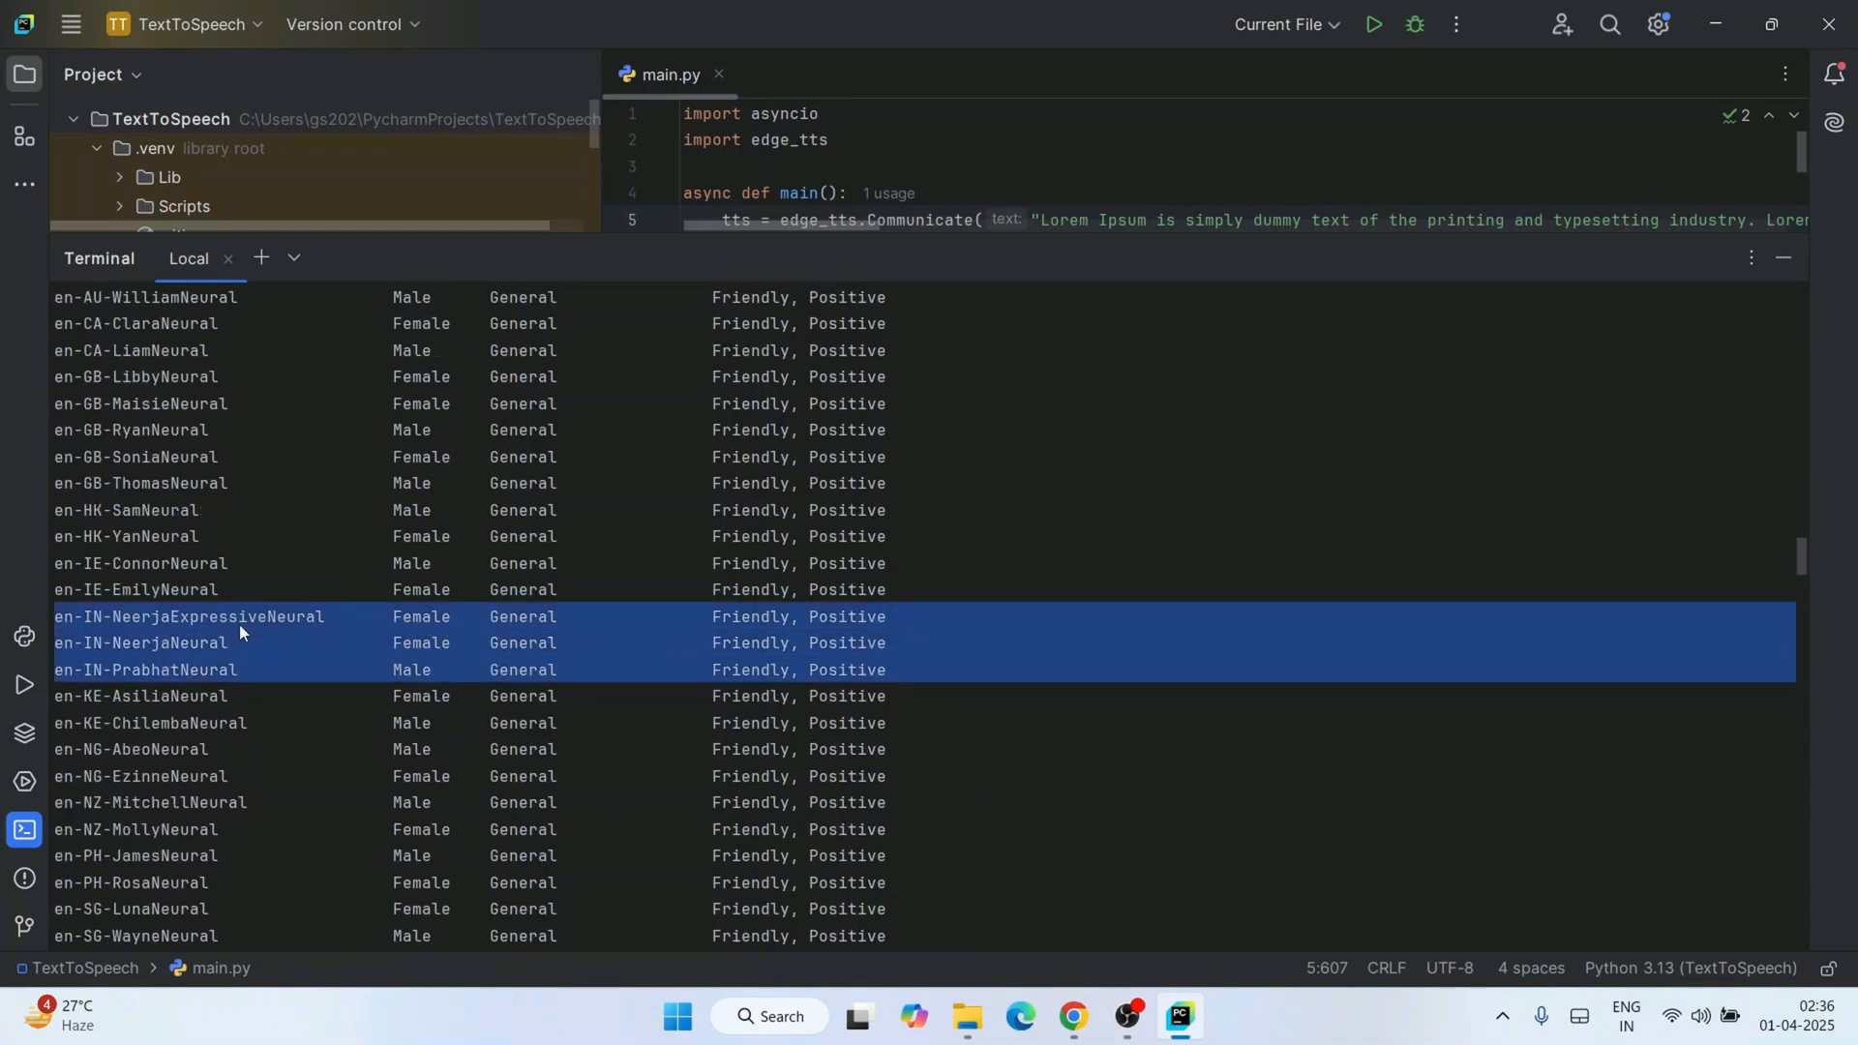
mouse_move(405, 681)
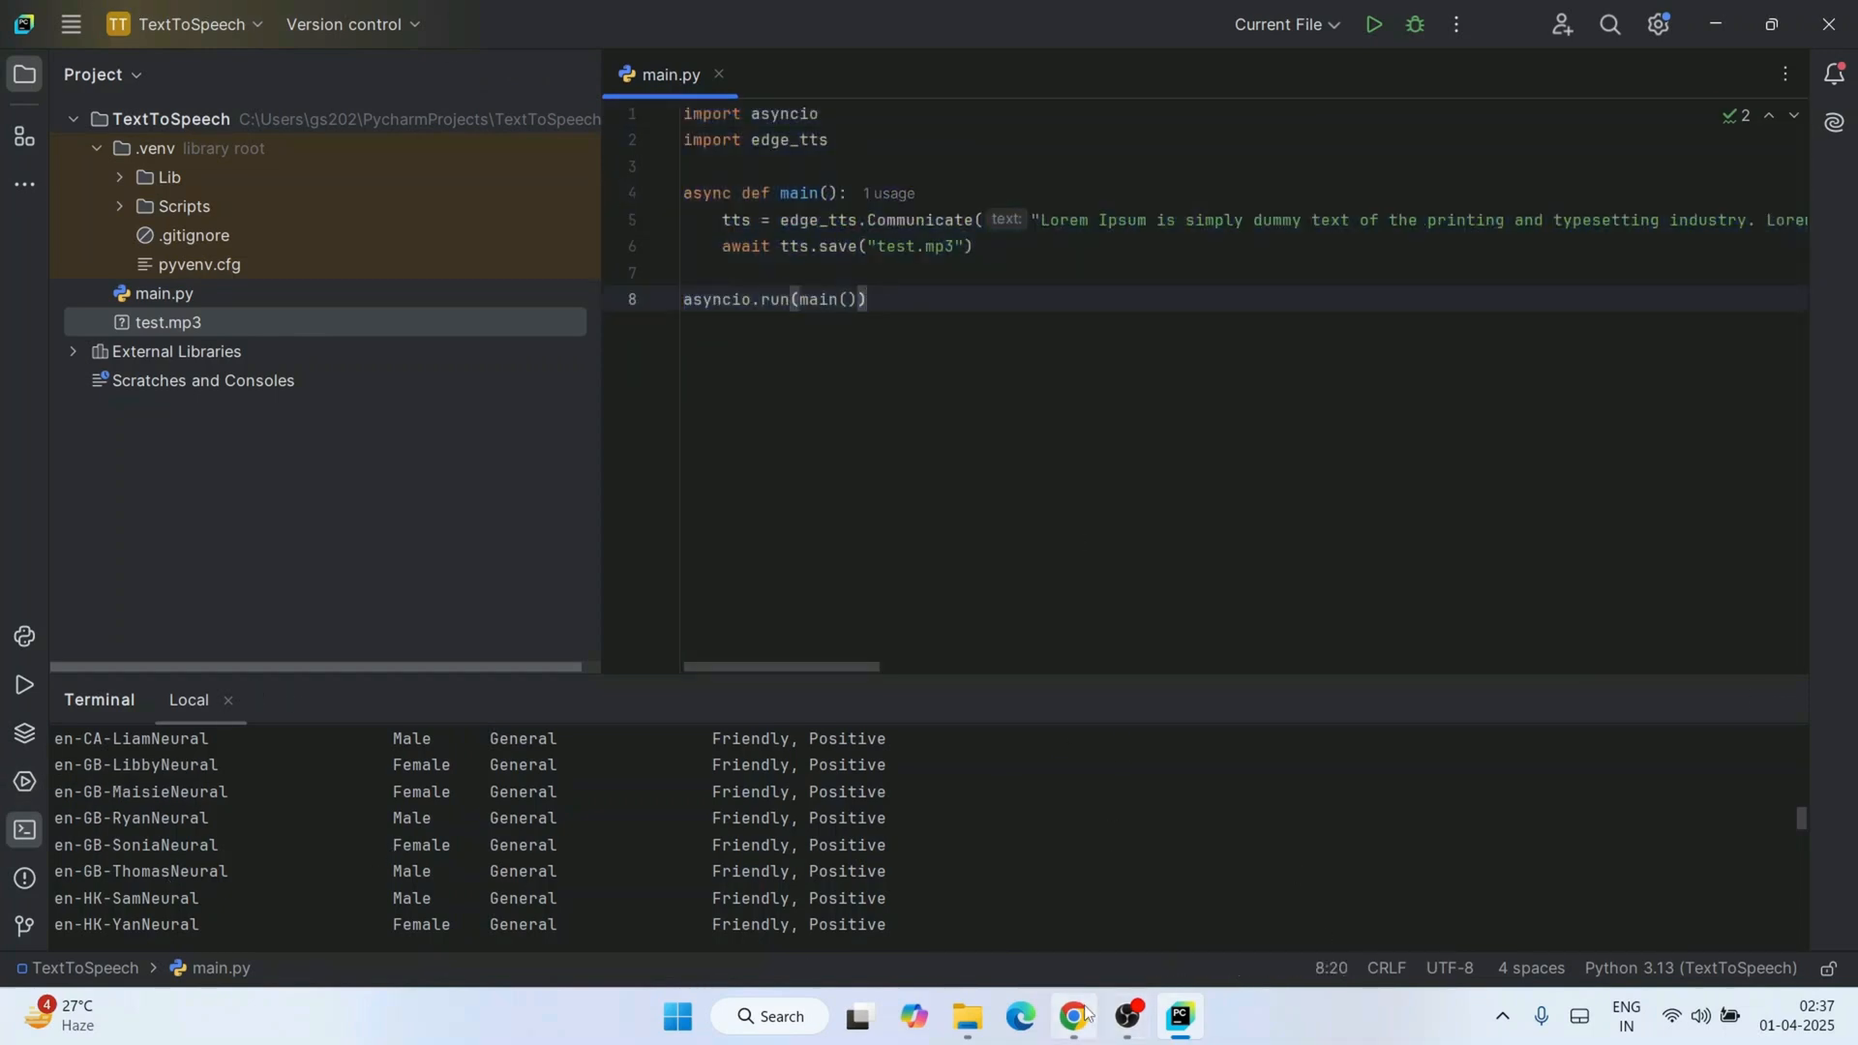
Scroll the geekyscript edge-tts tutorial past the code, voice list and voice replacement into Use Cases.
click(1073, 1016)
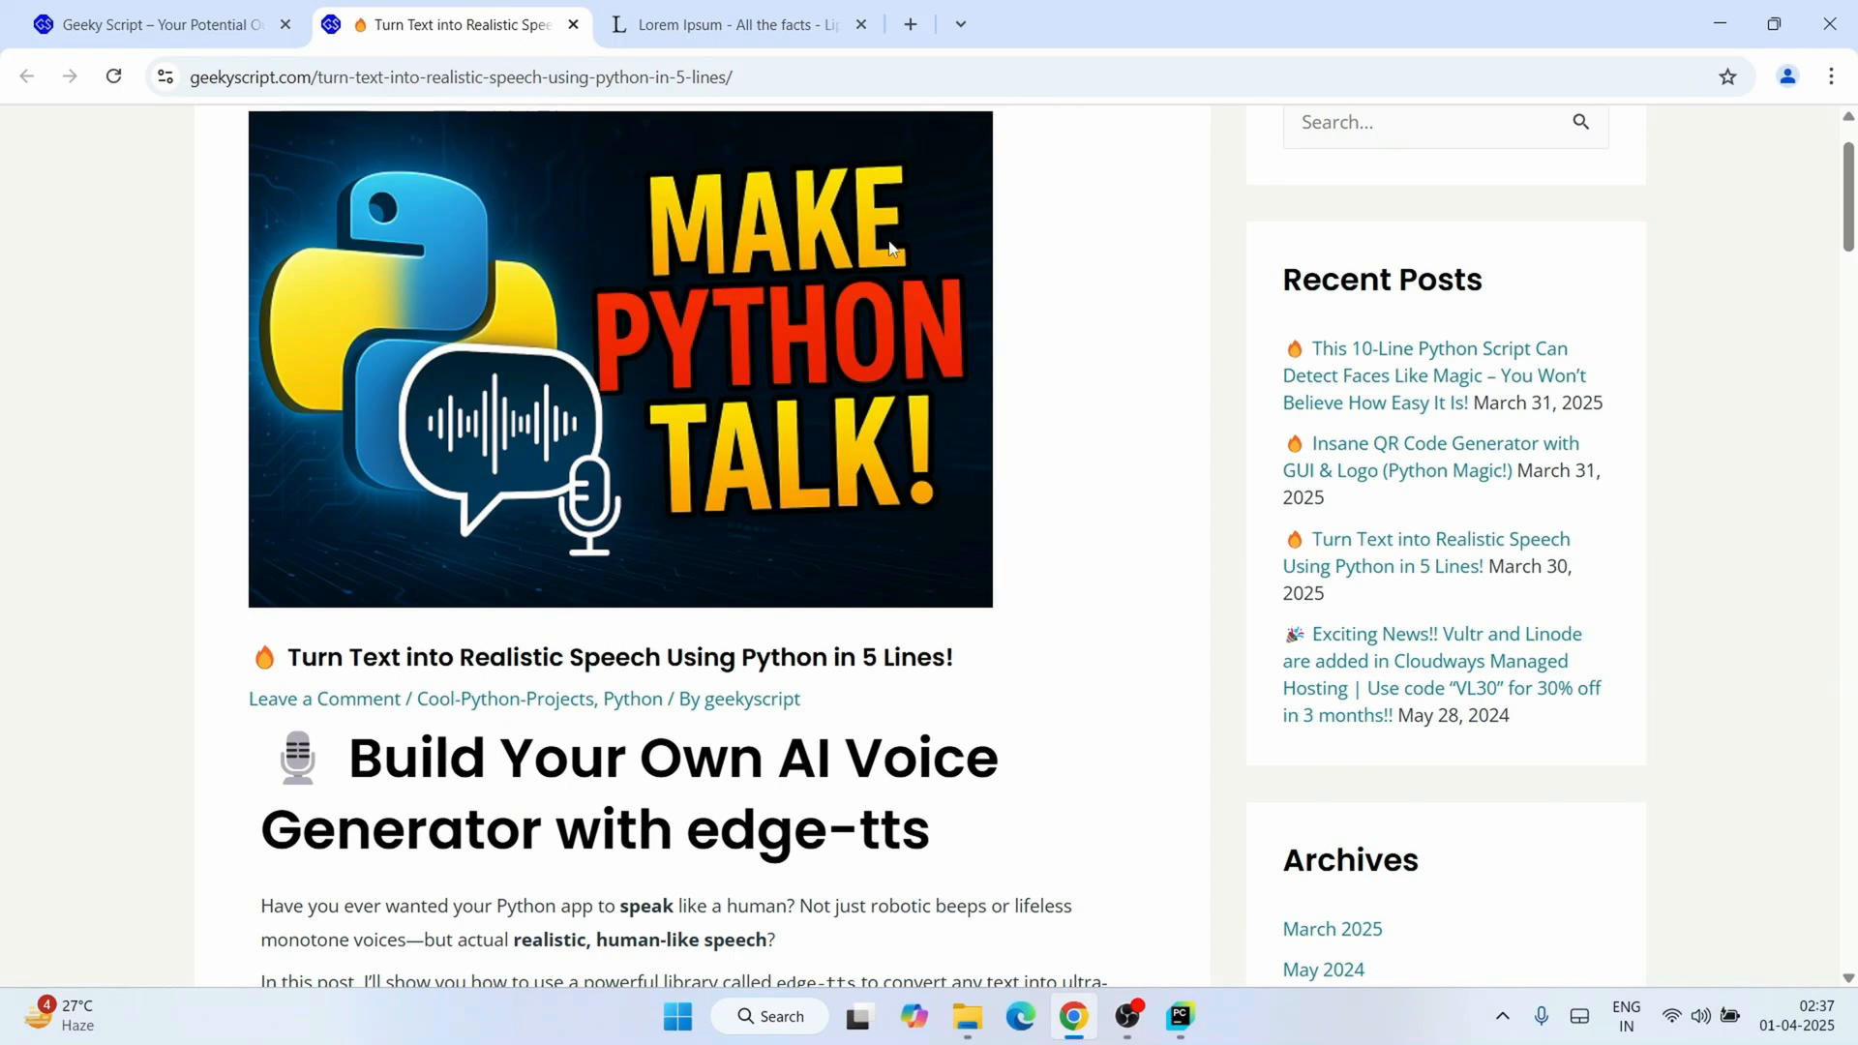
scroll(down, 3)
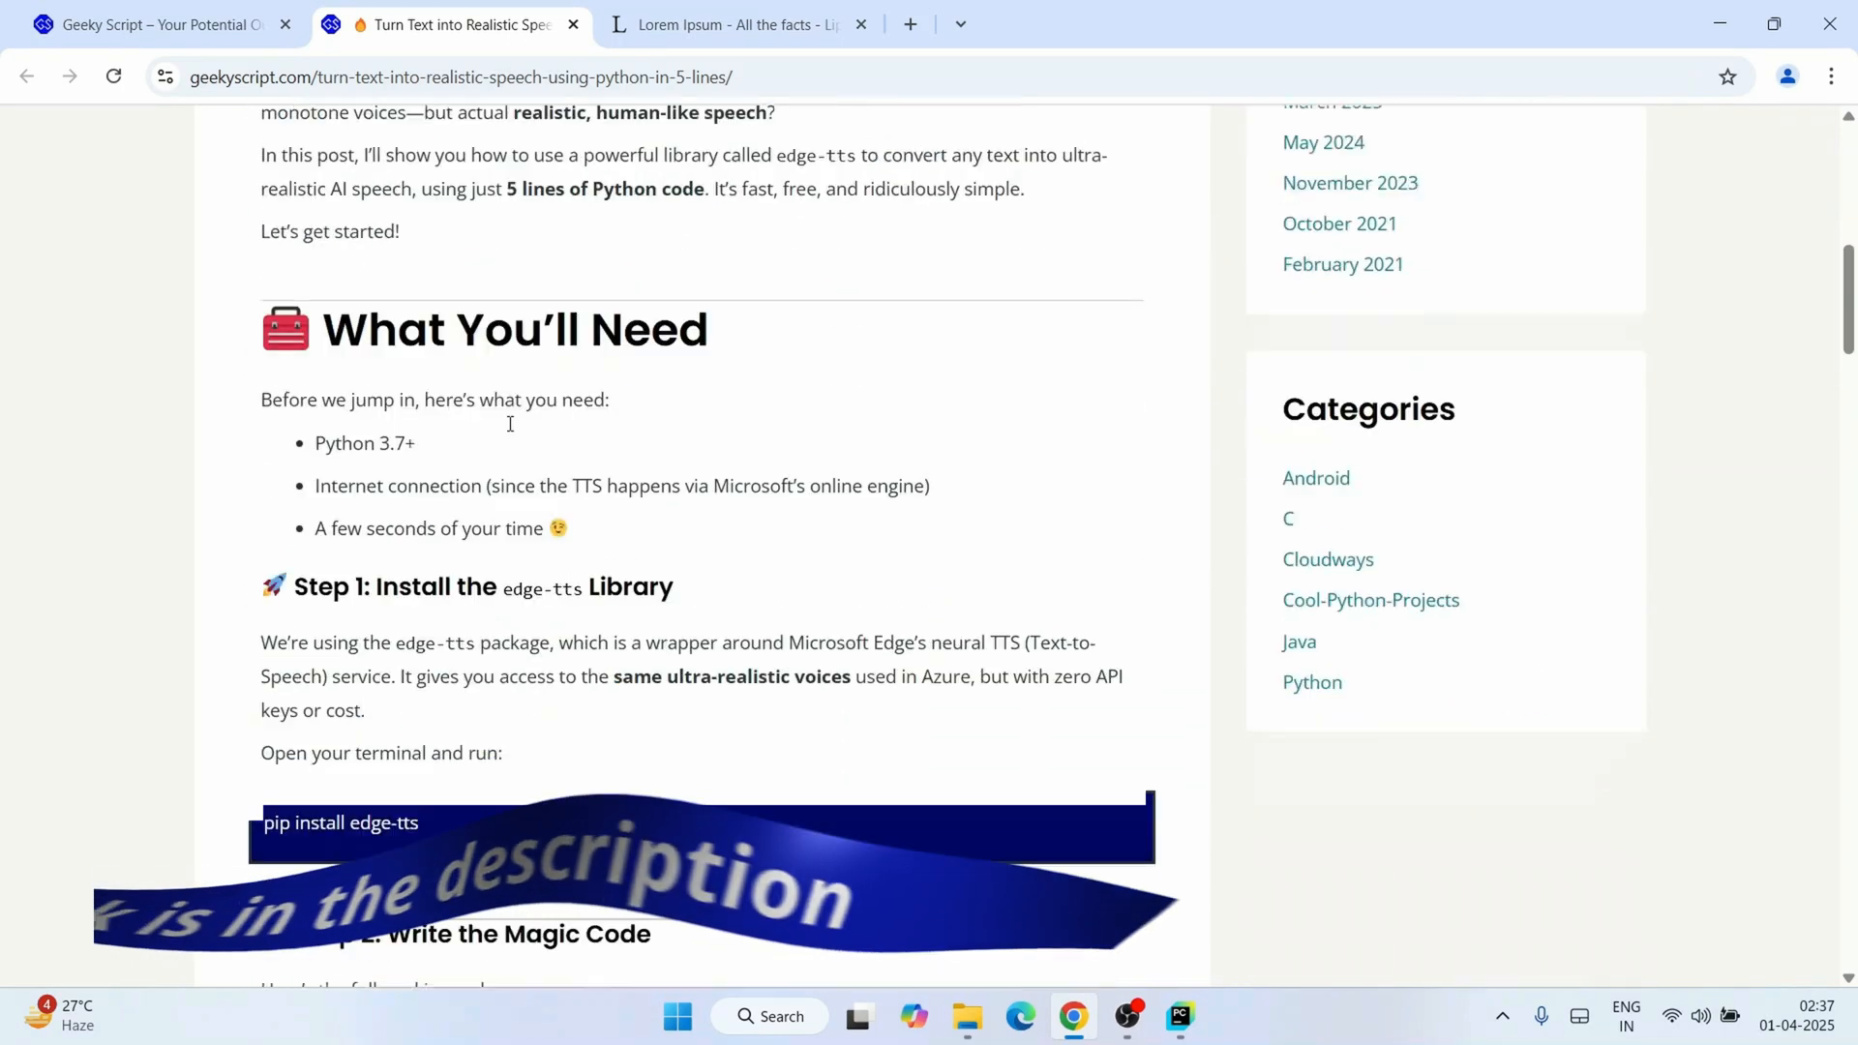
scroll(down, 3)
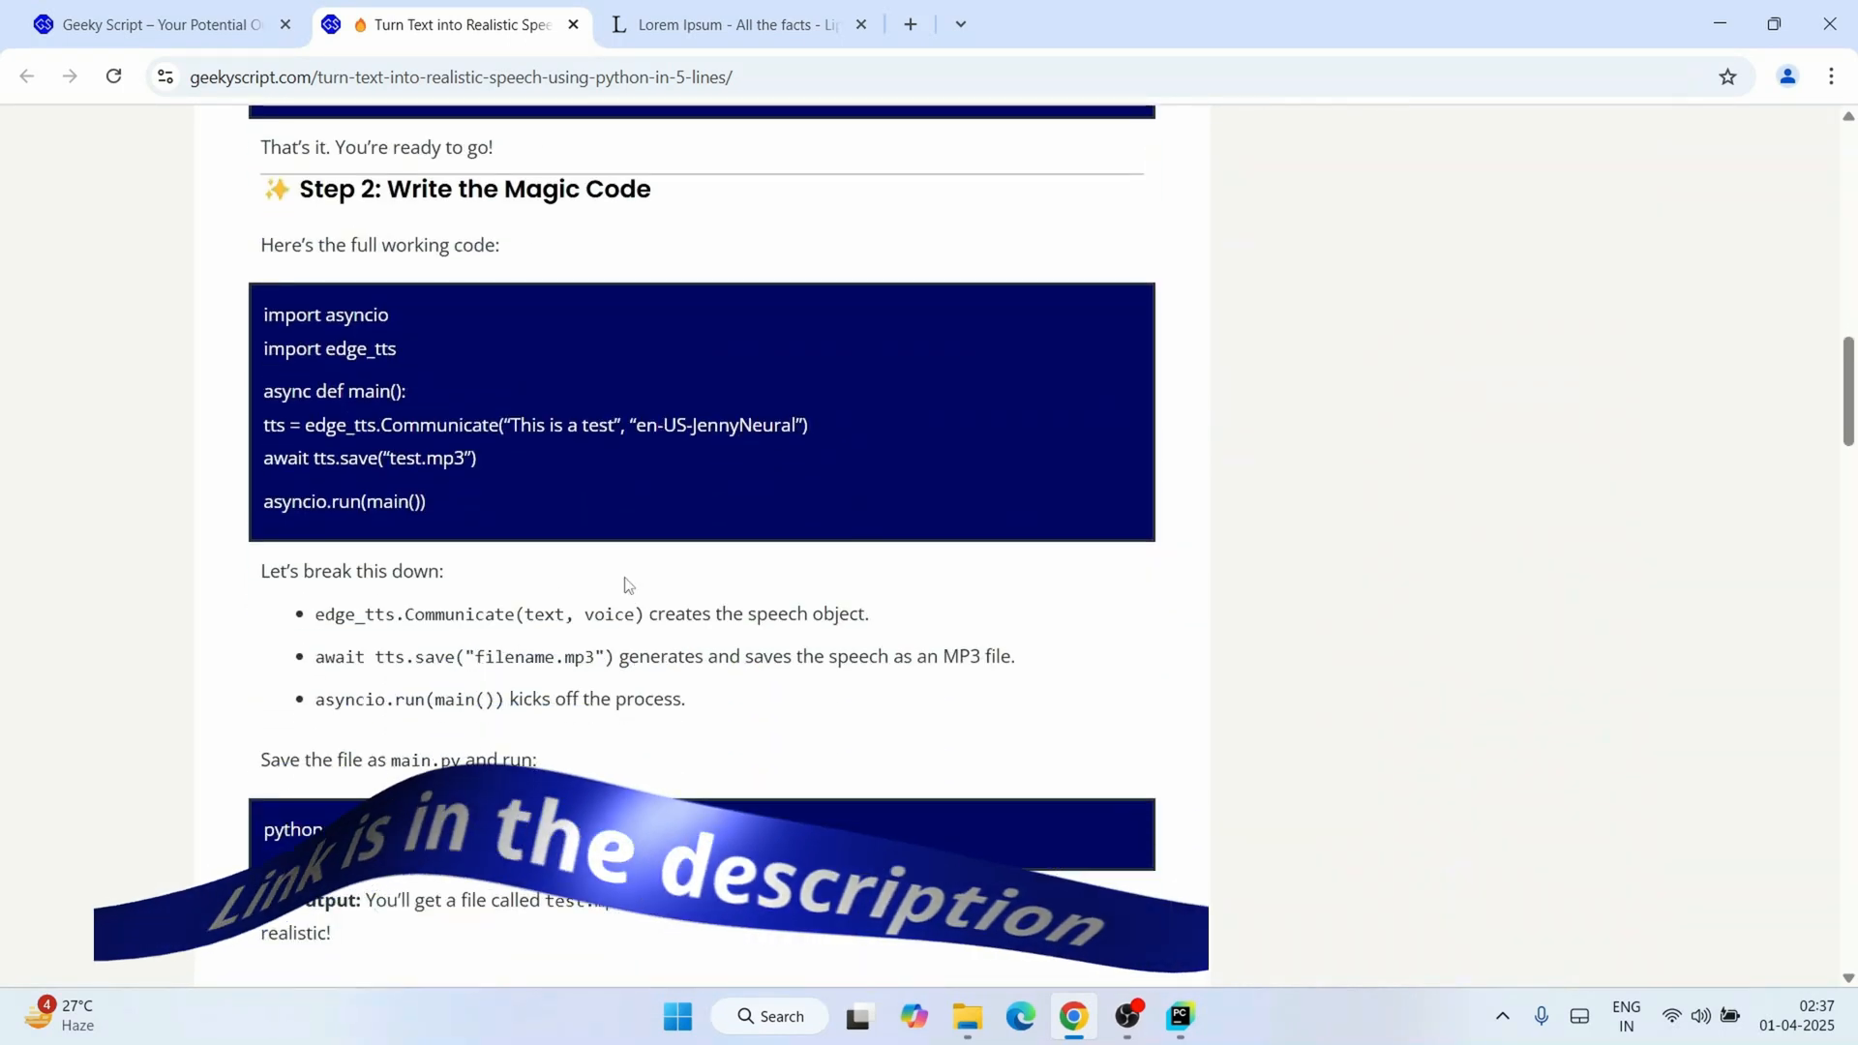
scroll(down, 3)
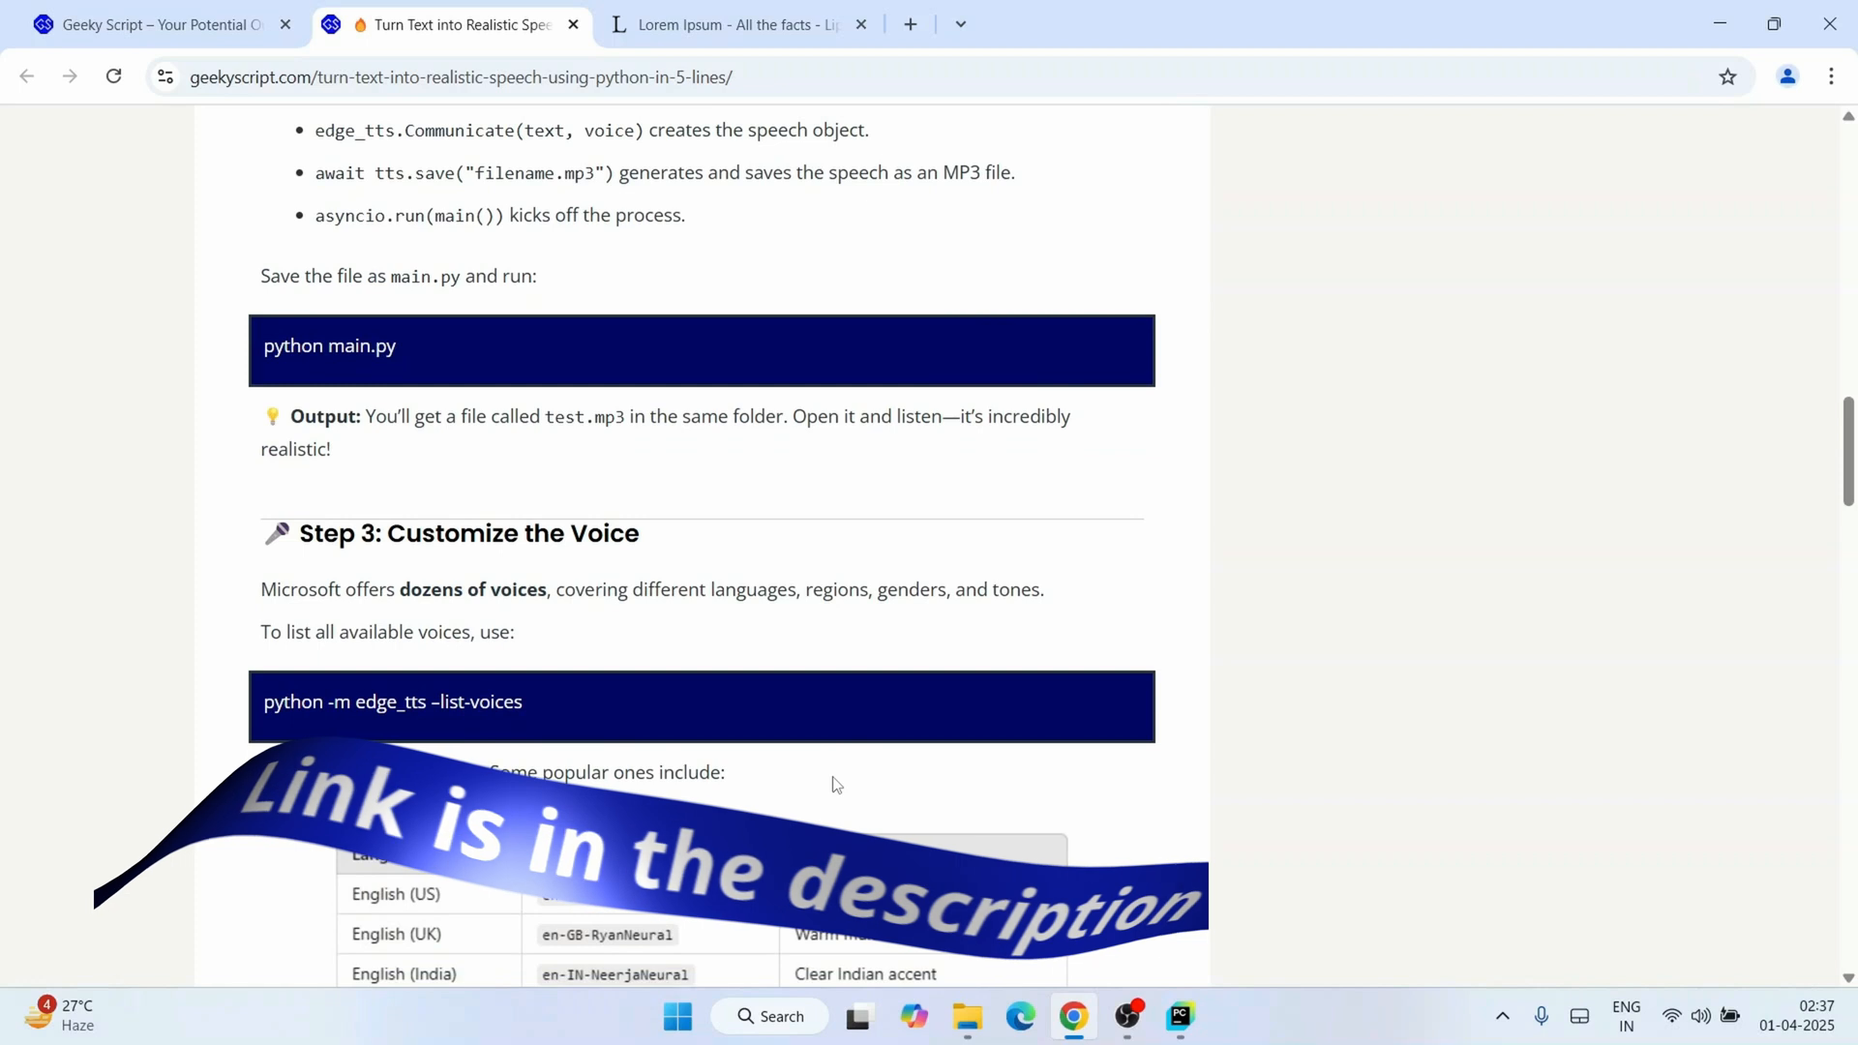
scroll(down, 3)
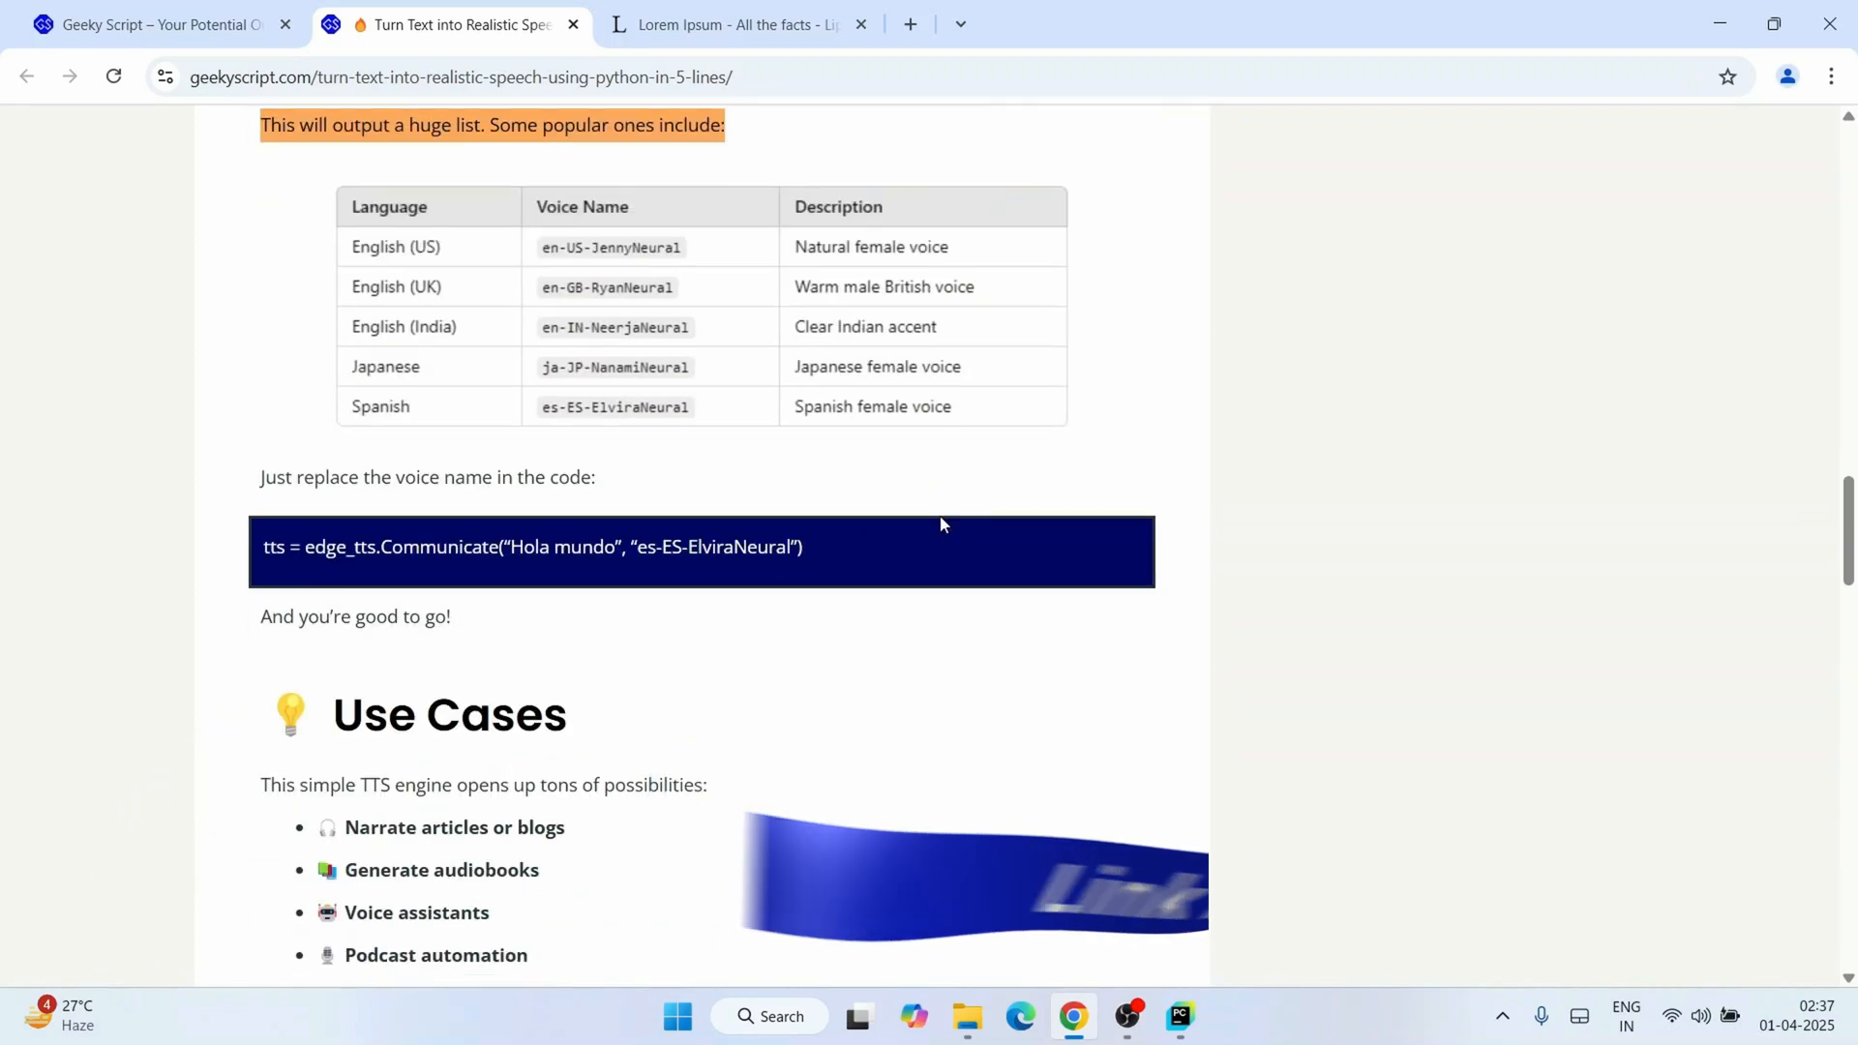
scroll(down, 3)
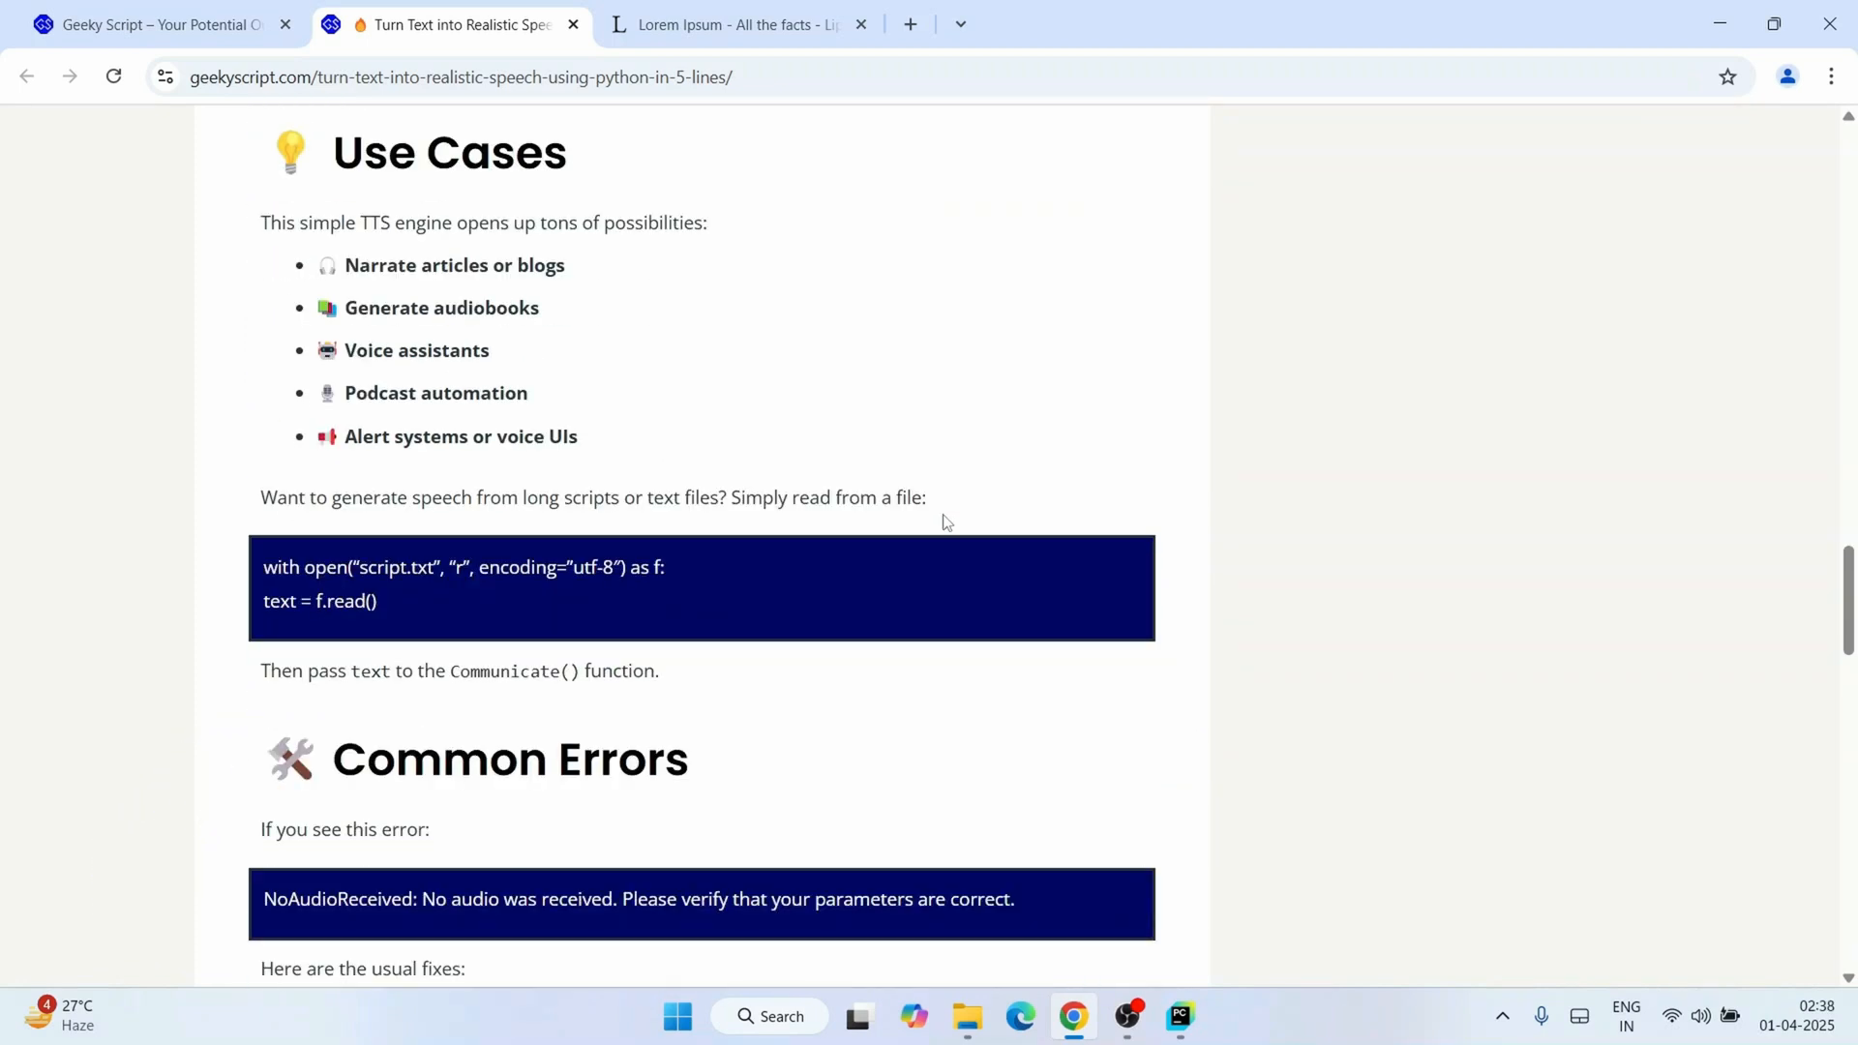